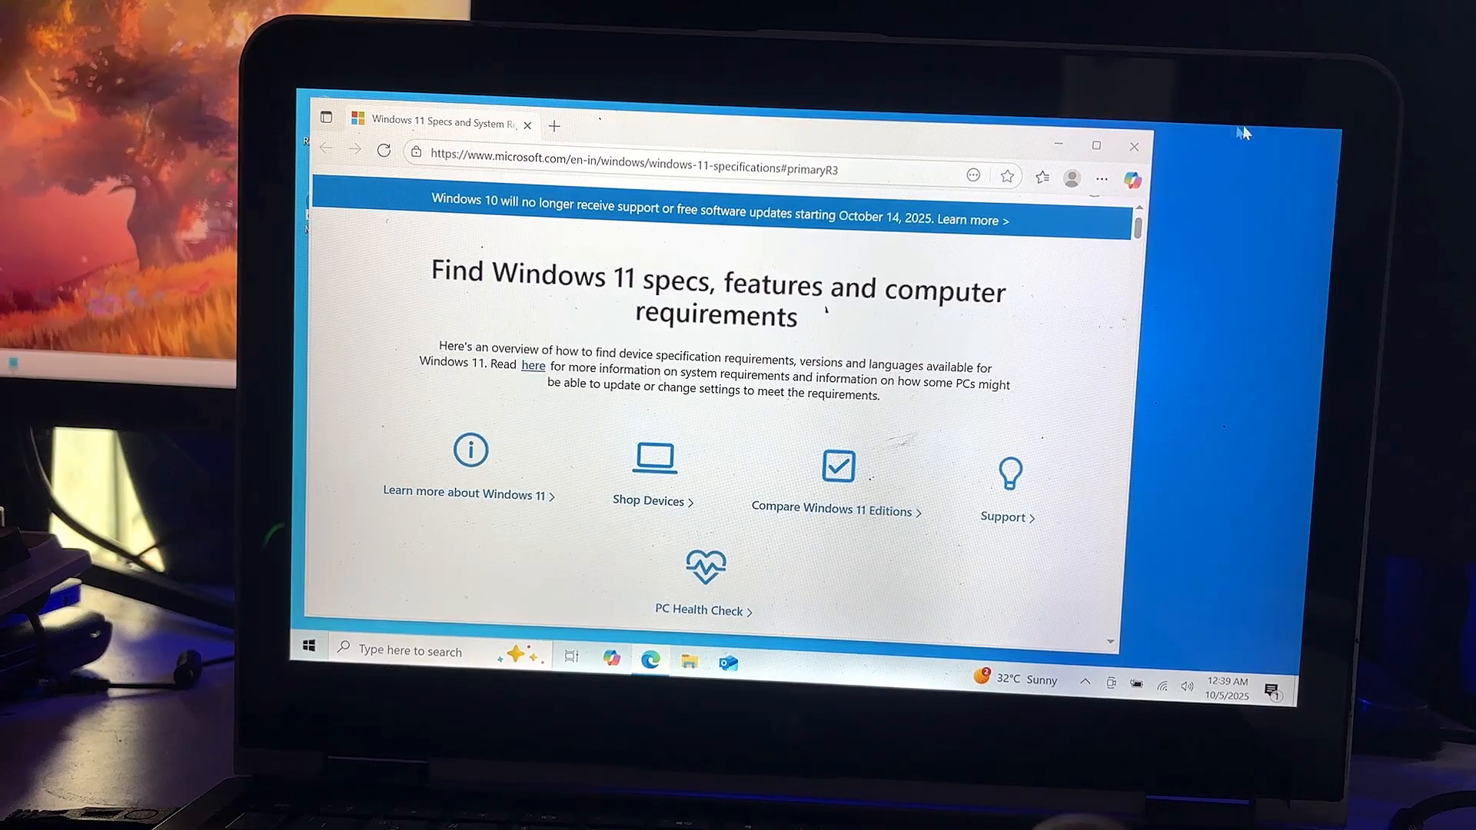
# - Close Edge and open Windows Settings from the Start context menu to reach Windows Update
pyautogui.click(1133, 147)
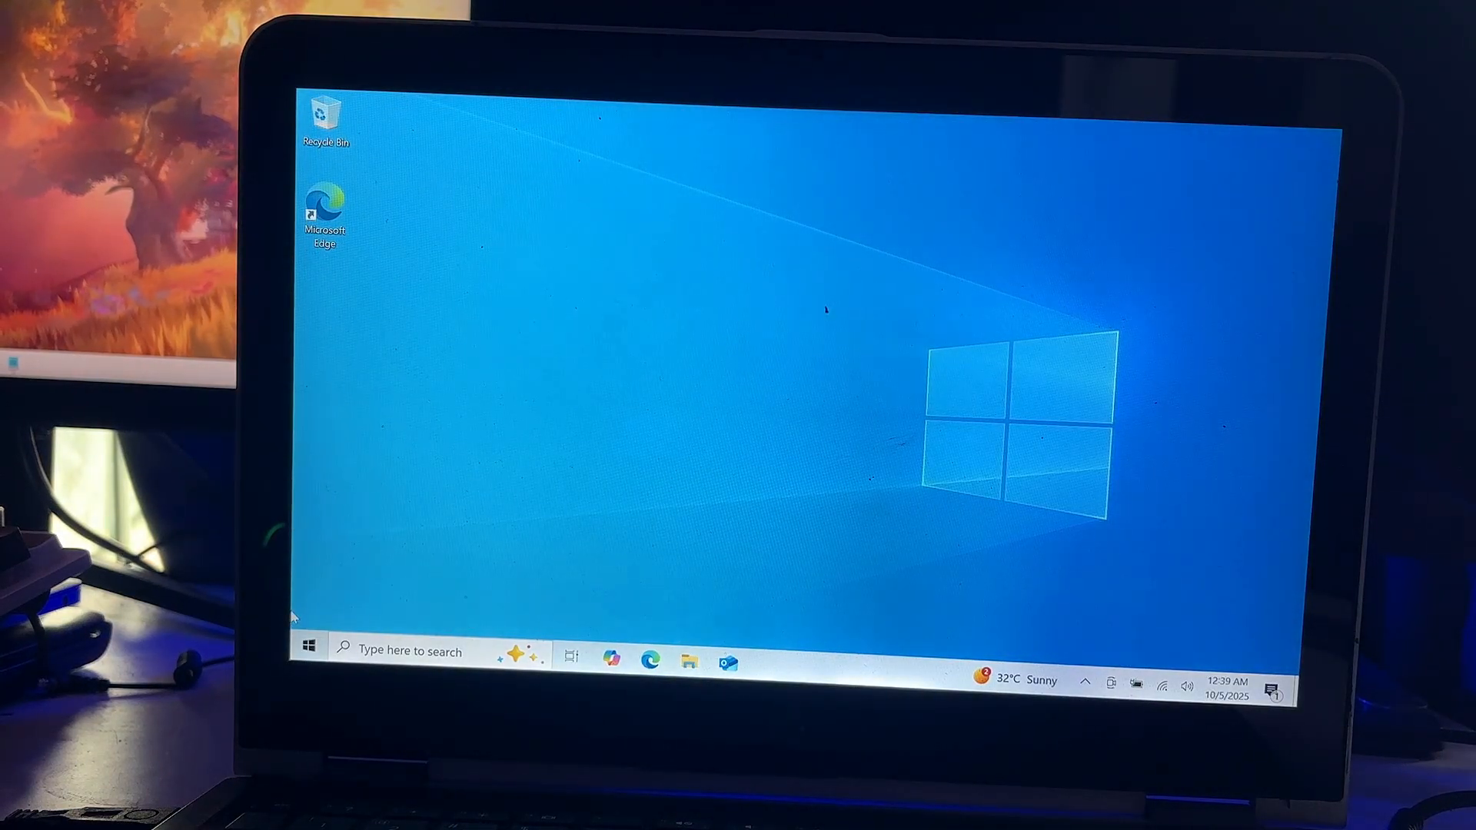
pyautogui.rightClick(309, 646)
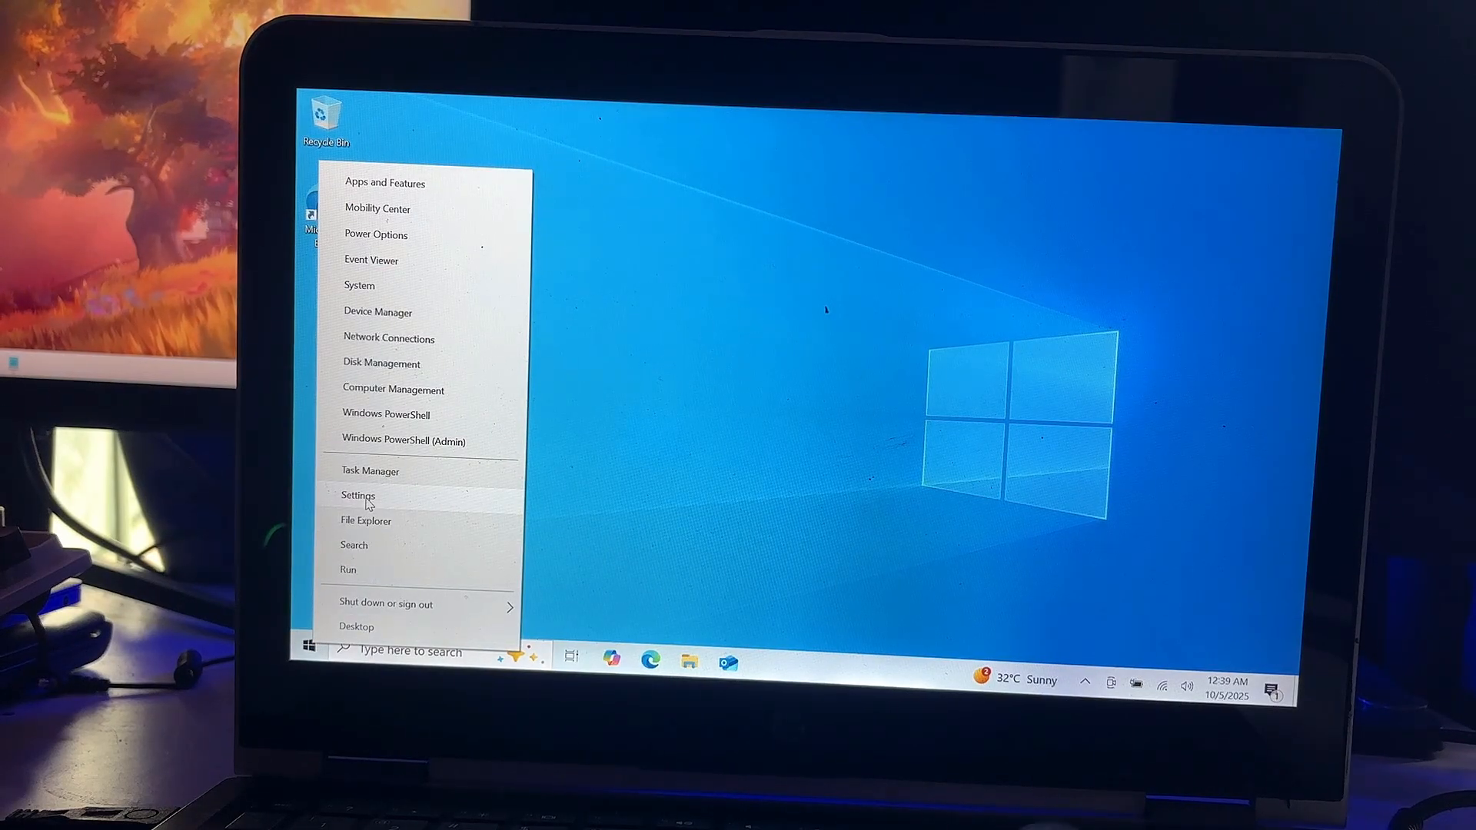
pyautogui.click(358, 495)
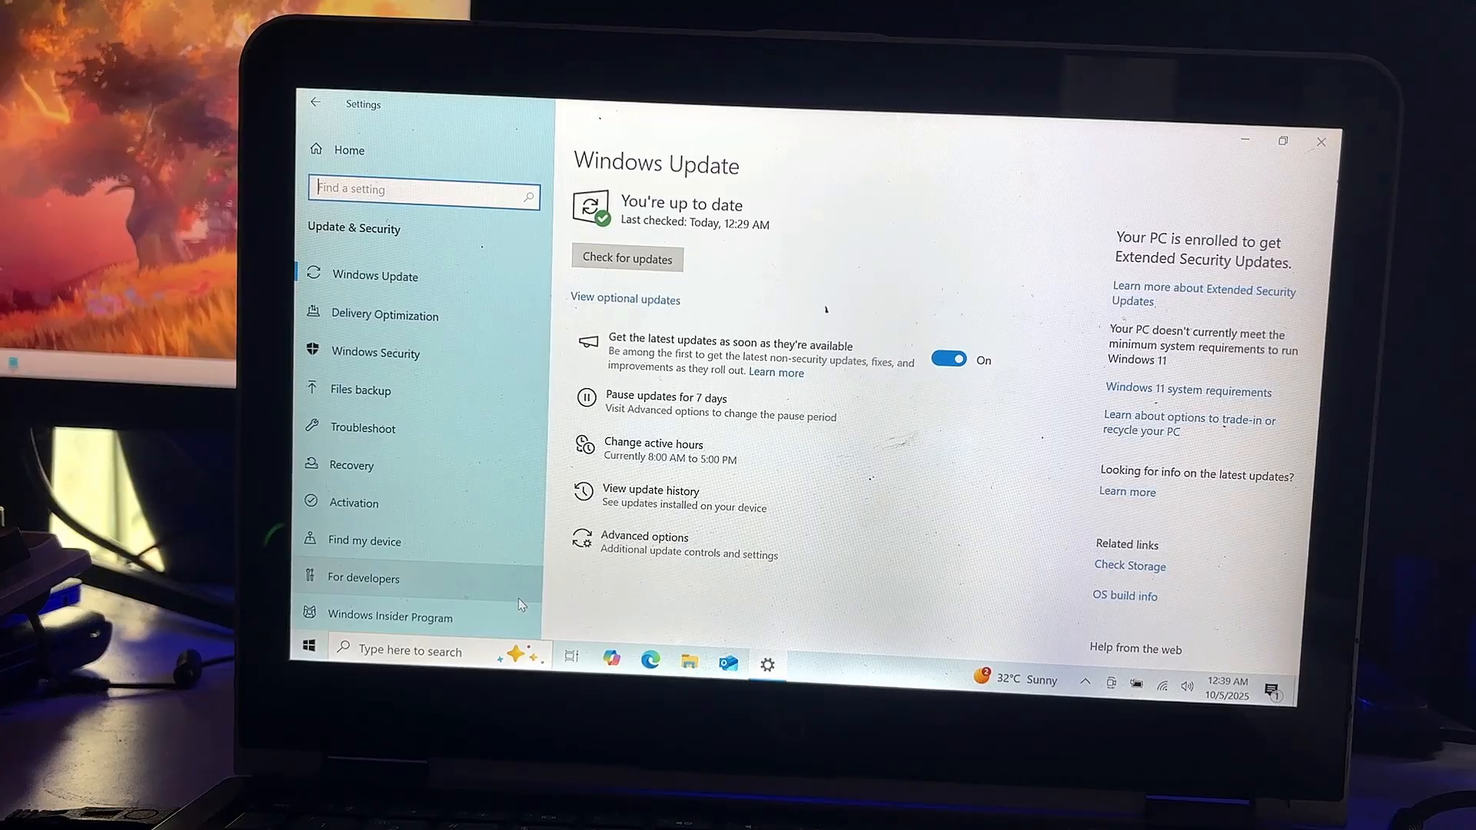
pyautogui.write('sinver')
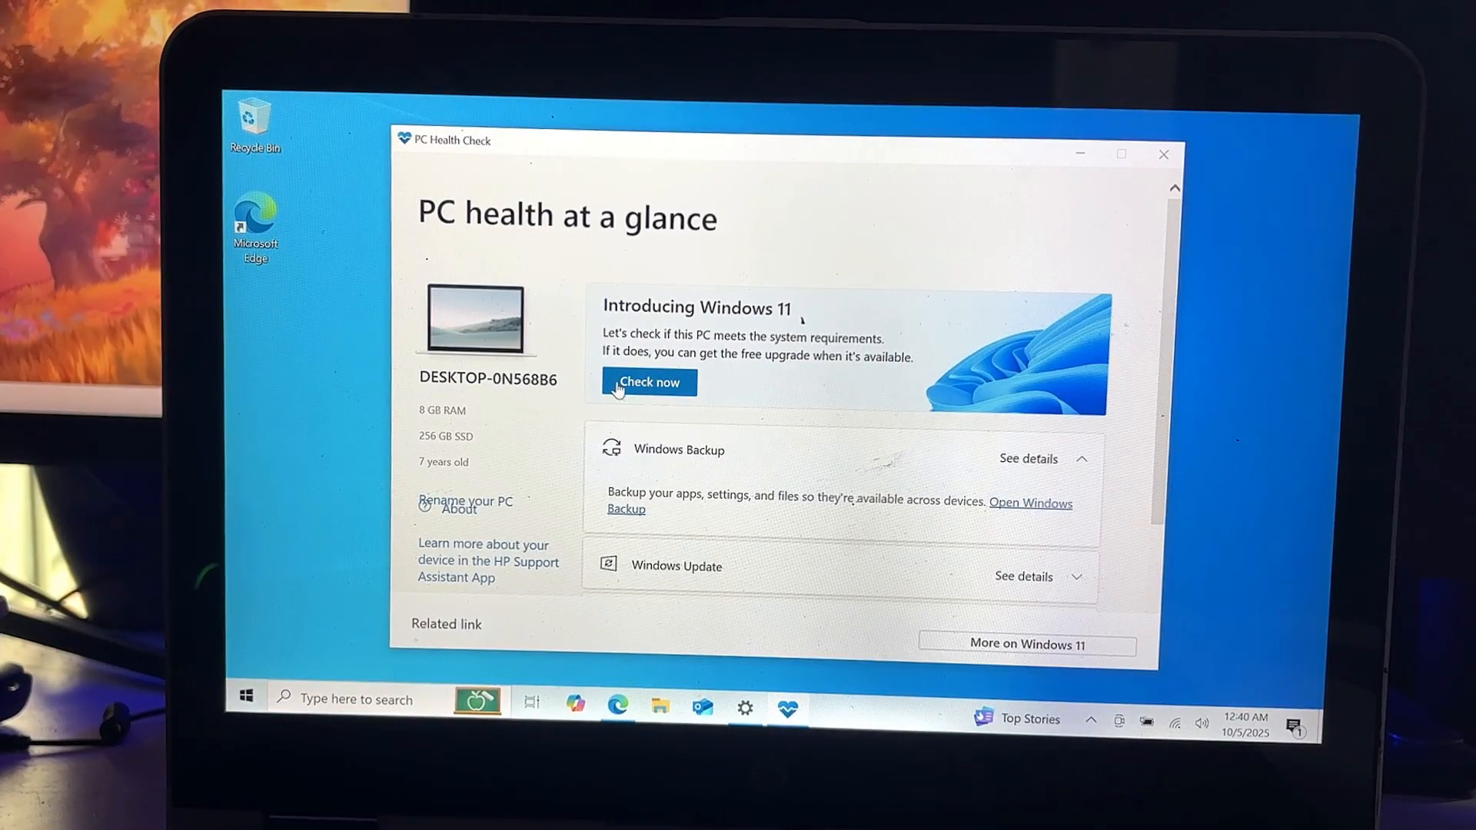
# - Run the PC Health Check eligibility test, dismiss the TPM and processor failure, and close
pyautogui.click(648, 381)
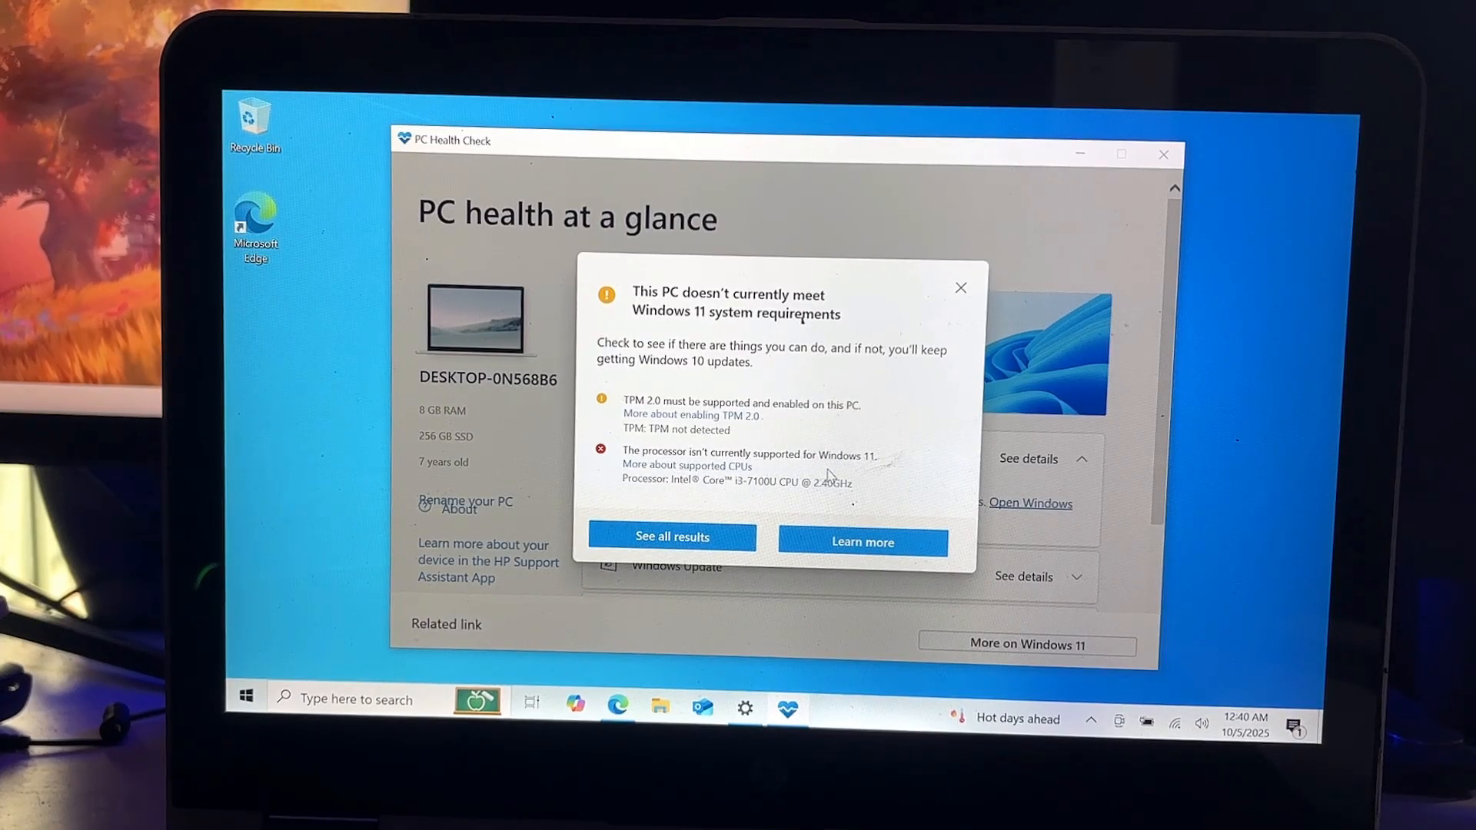
pyautogui.moveTo(1033, 307)
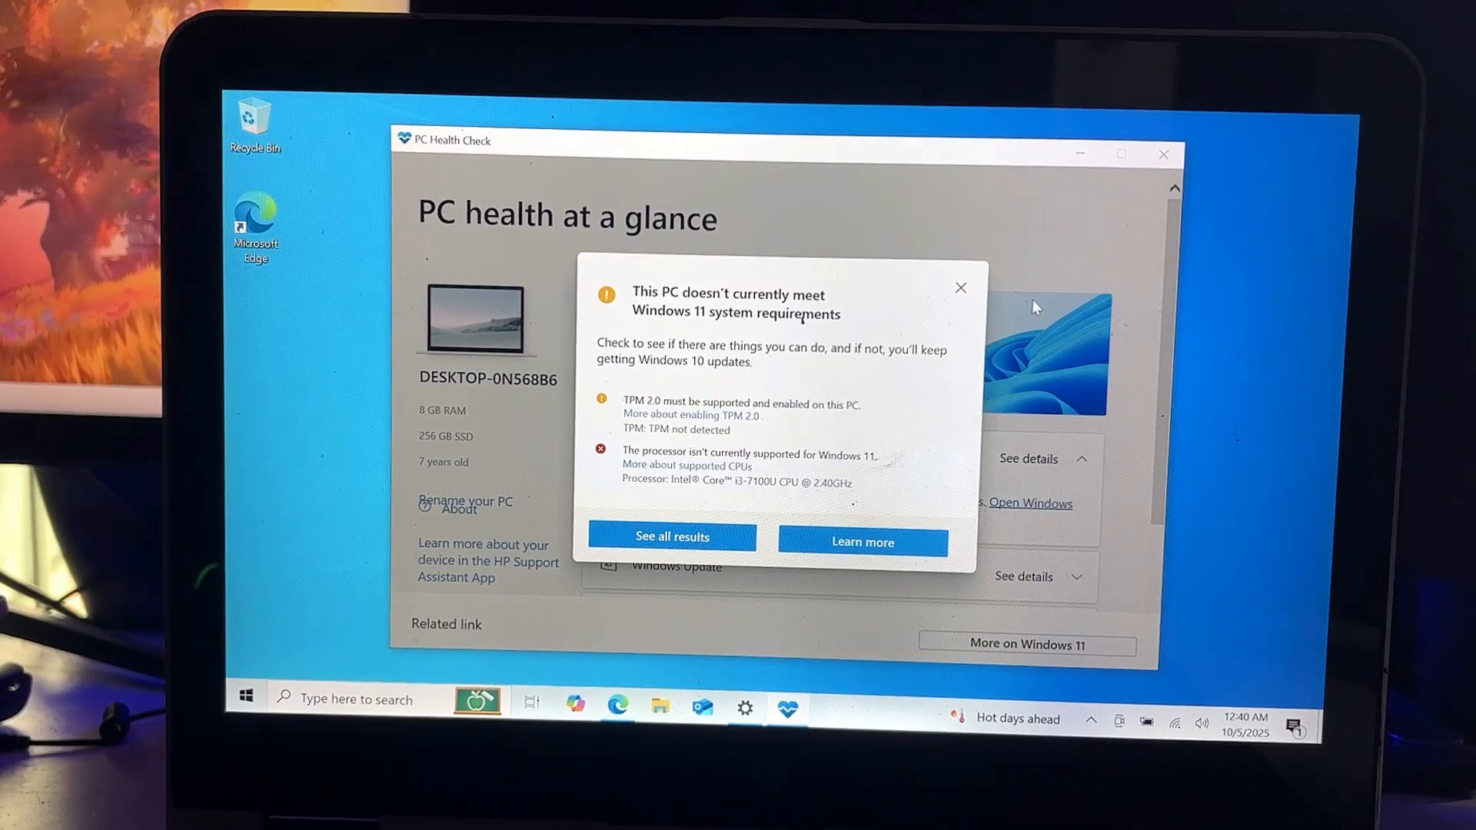
pyautogui.moveTo(960, 287)
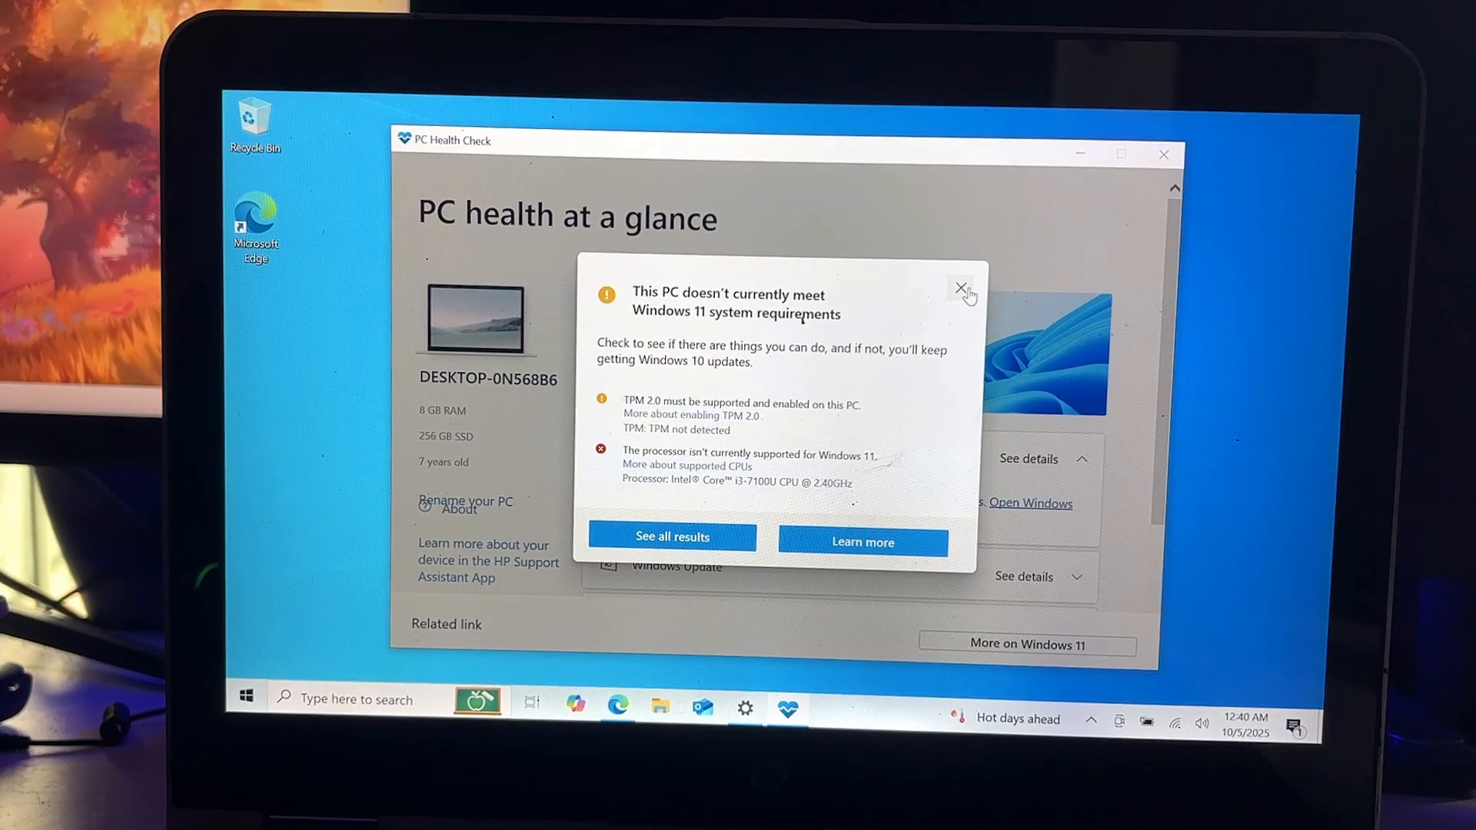
pyautogui.click(959, 286)
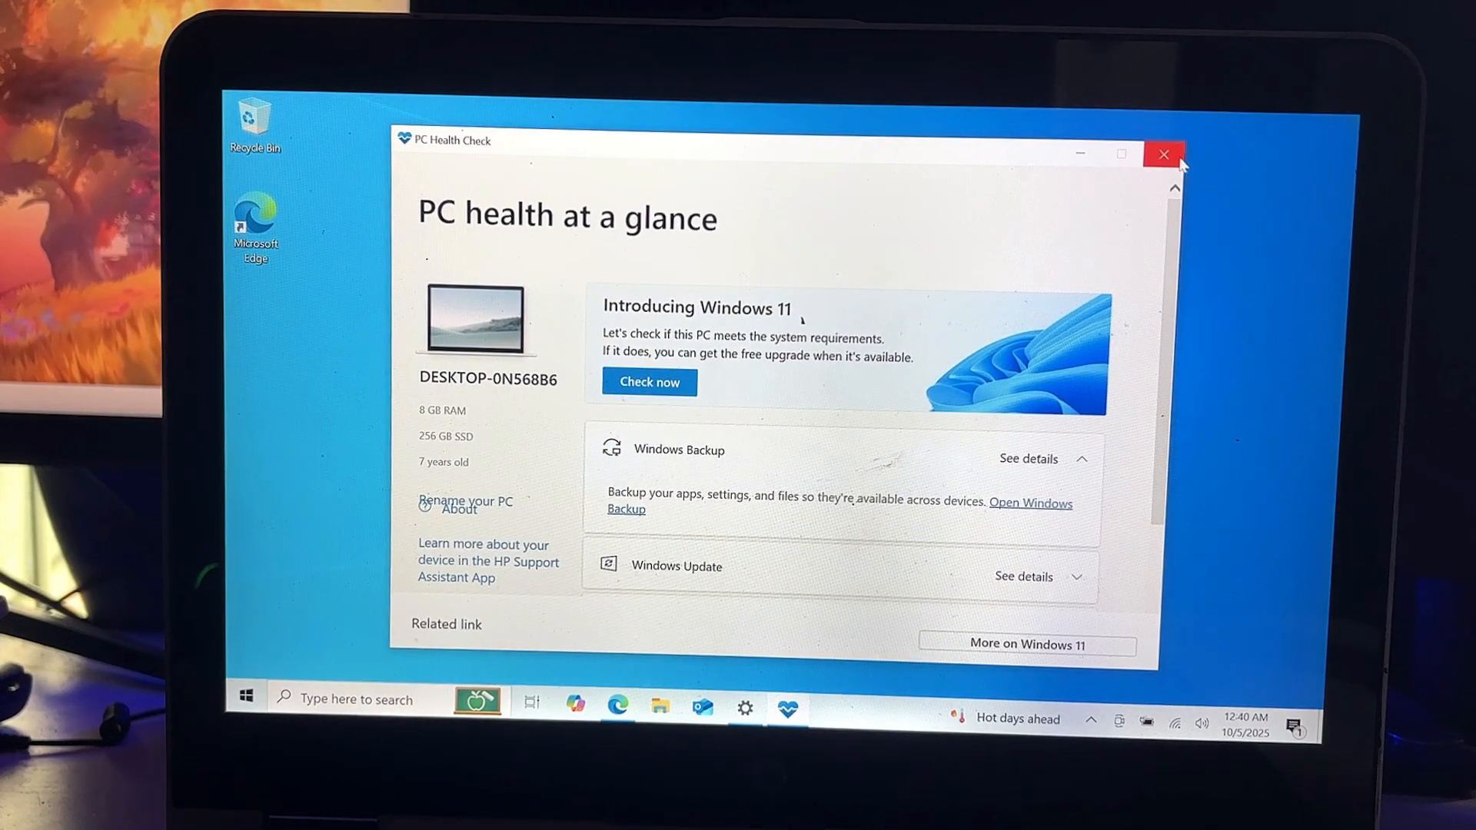
pyautogui.click(1164, 154)
pyautogui.write('windows')
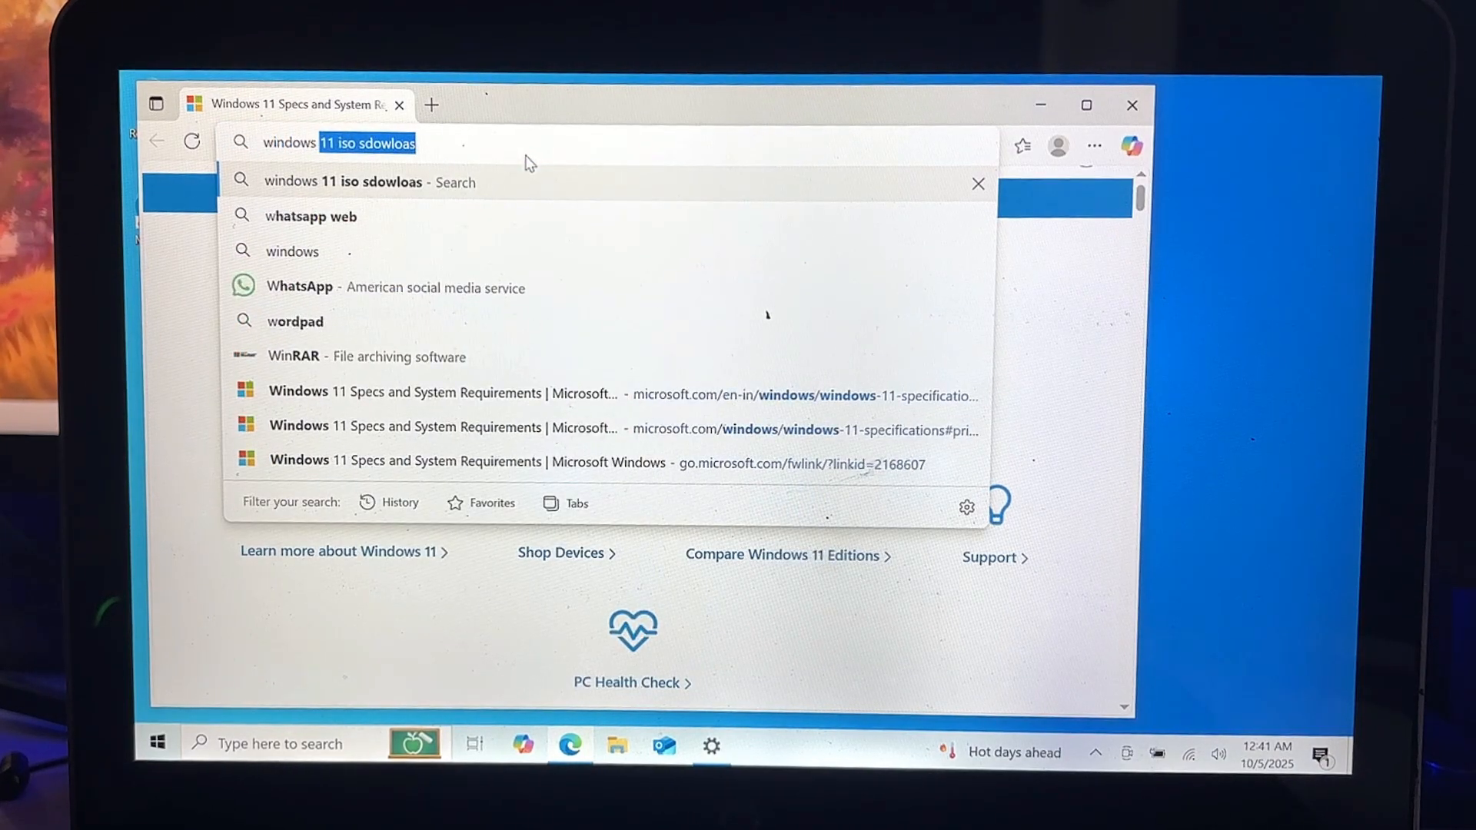
# - Search Bing for the Windows 11 ISO and open Microsoft's Download Windows 11 page
pyautogui.press('Enter')
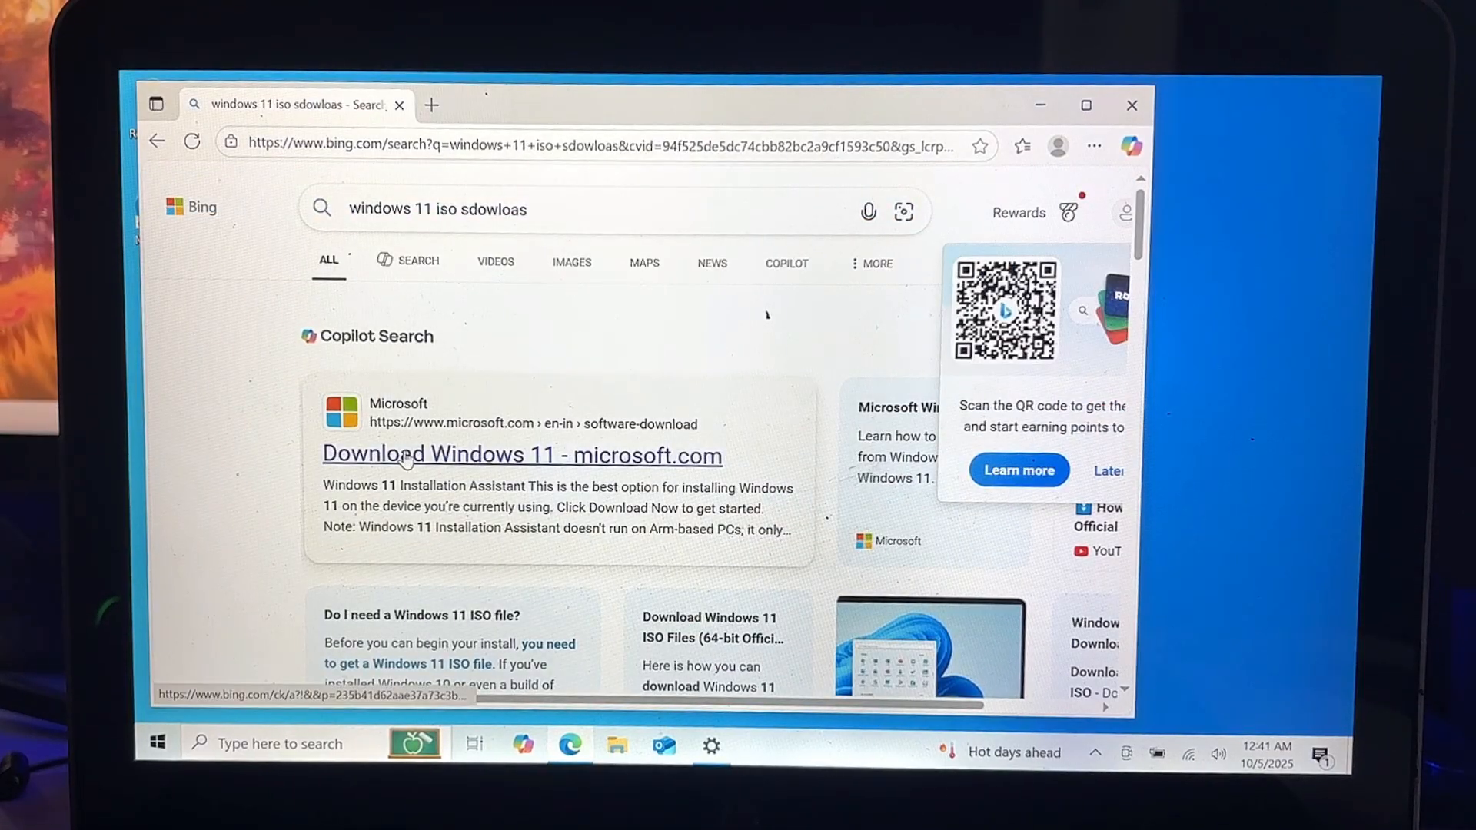
pyautogui.click(522, 454)
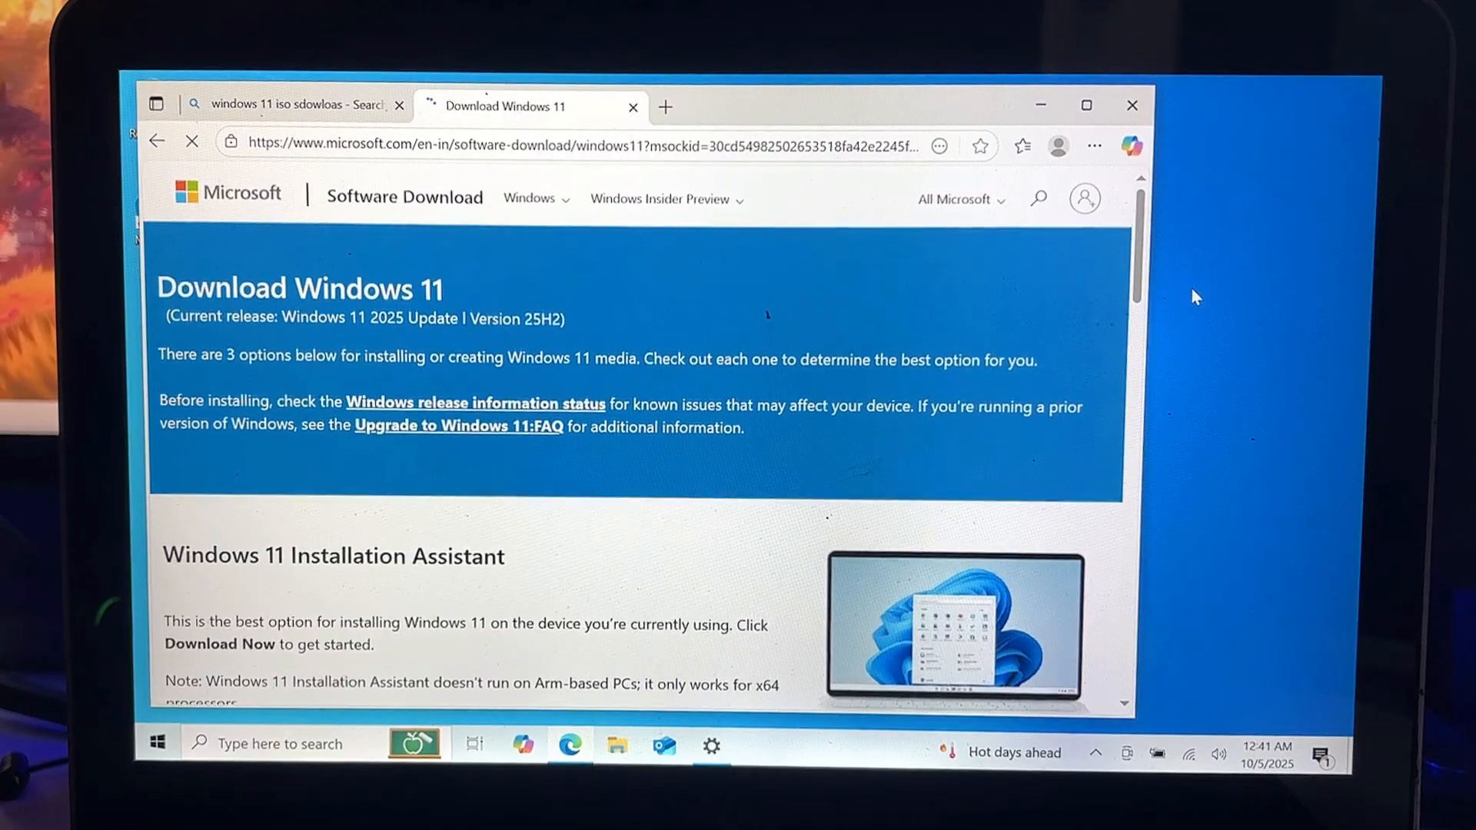
pyautogui.scroll(-3)
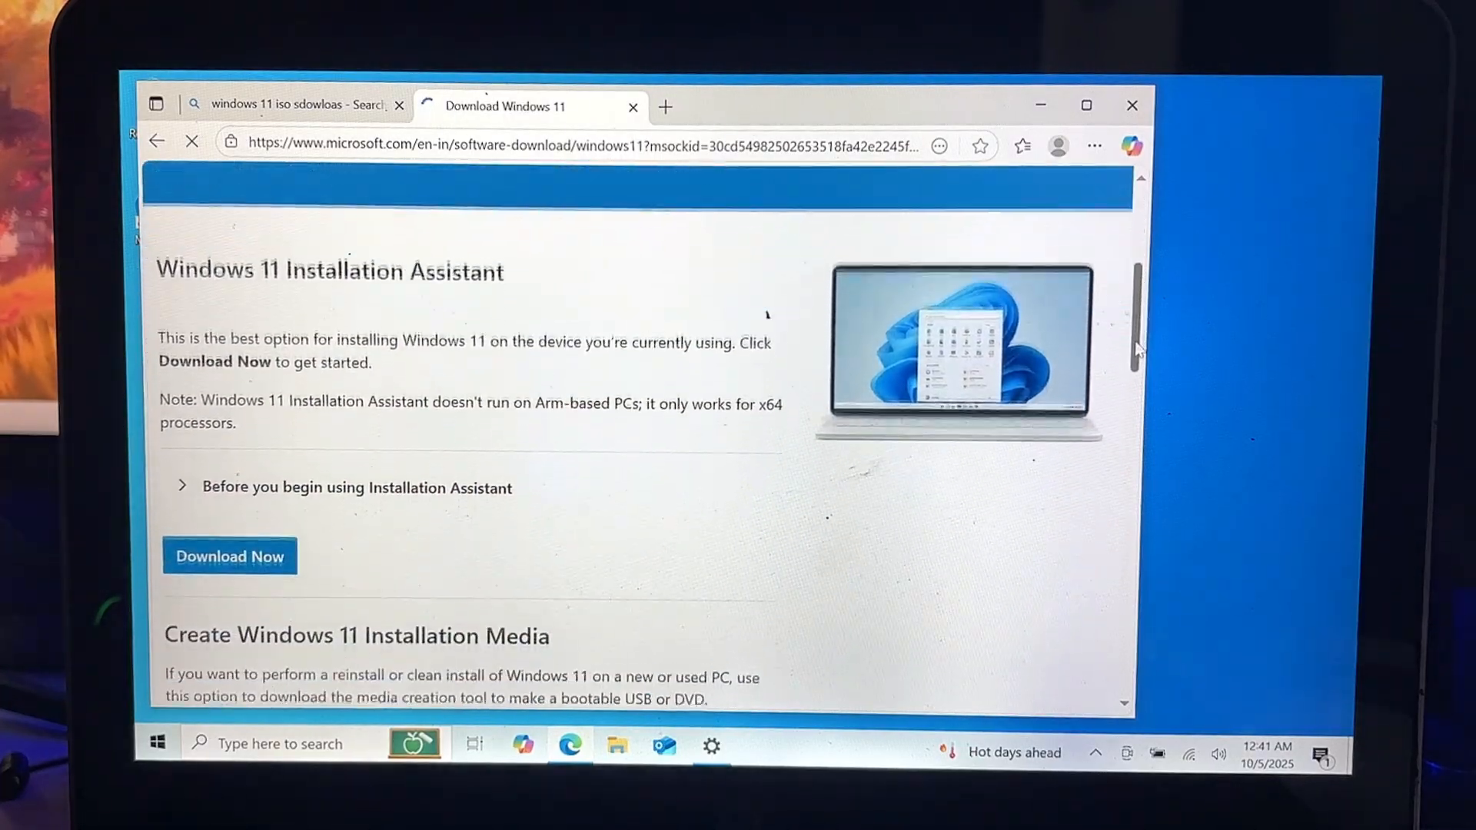
pyautogui.scroll(-3)
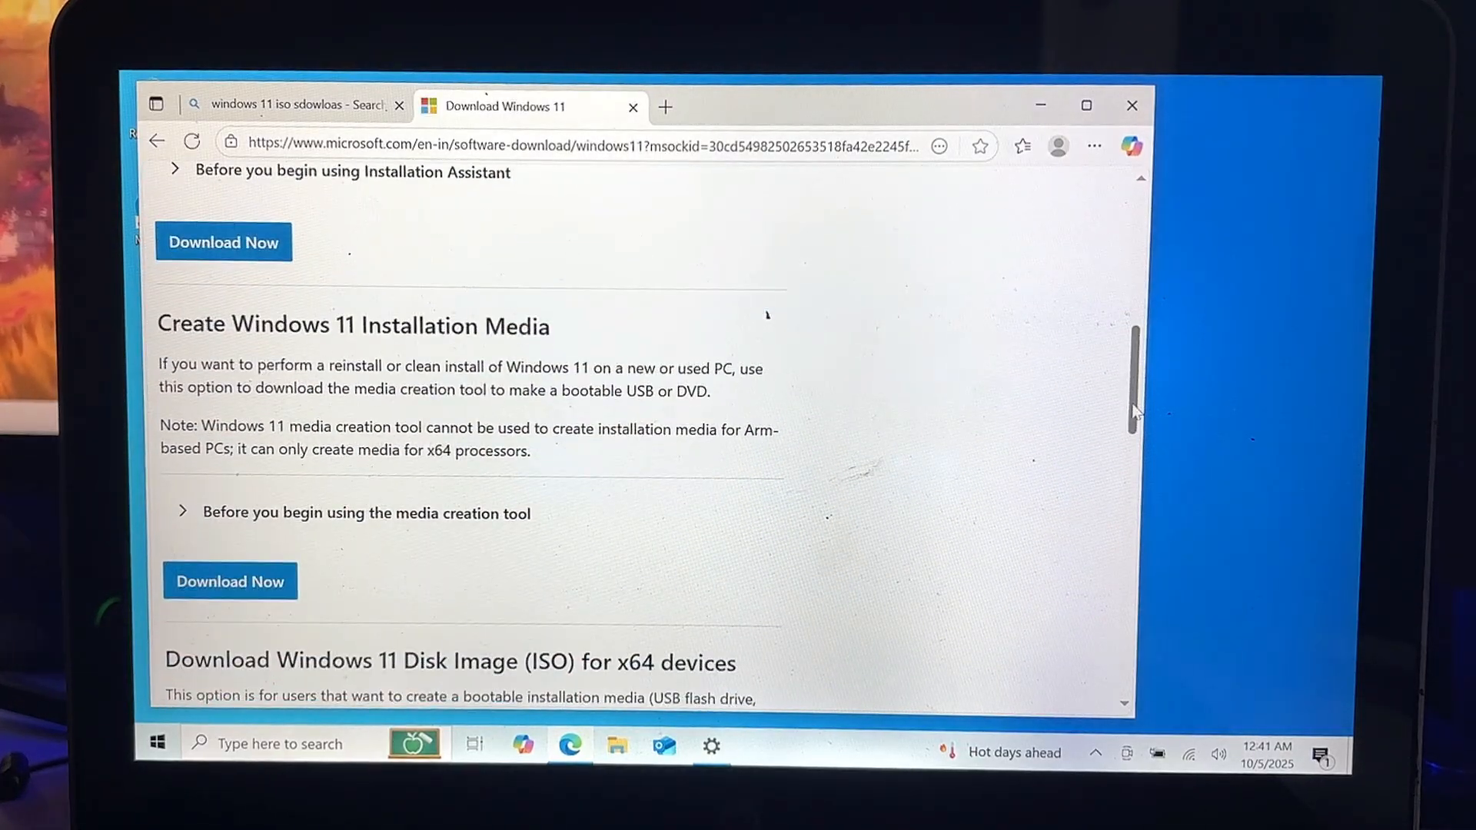
pyautogui.scroll(-3)
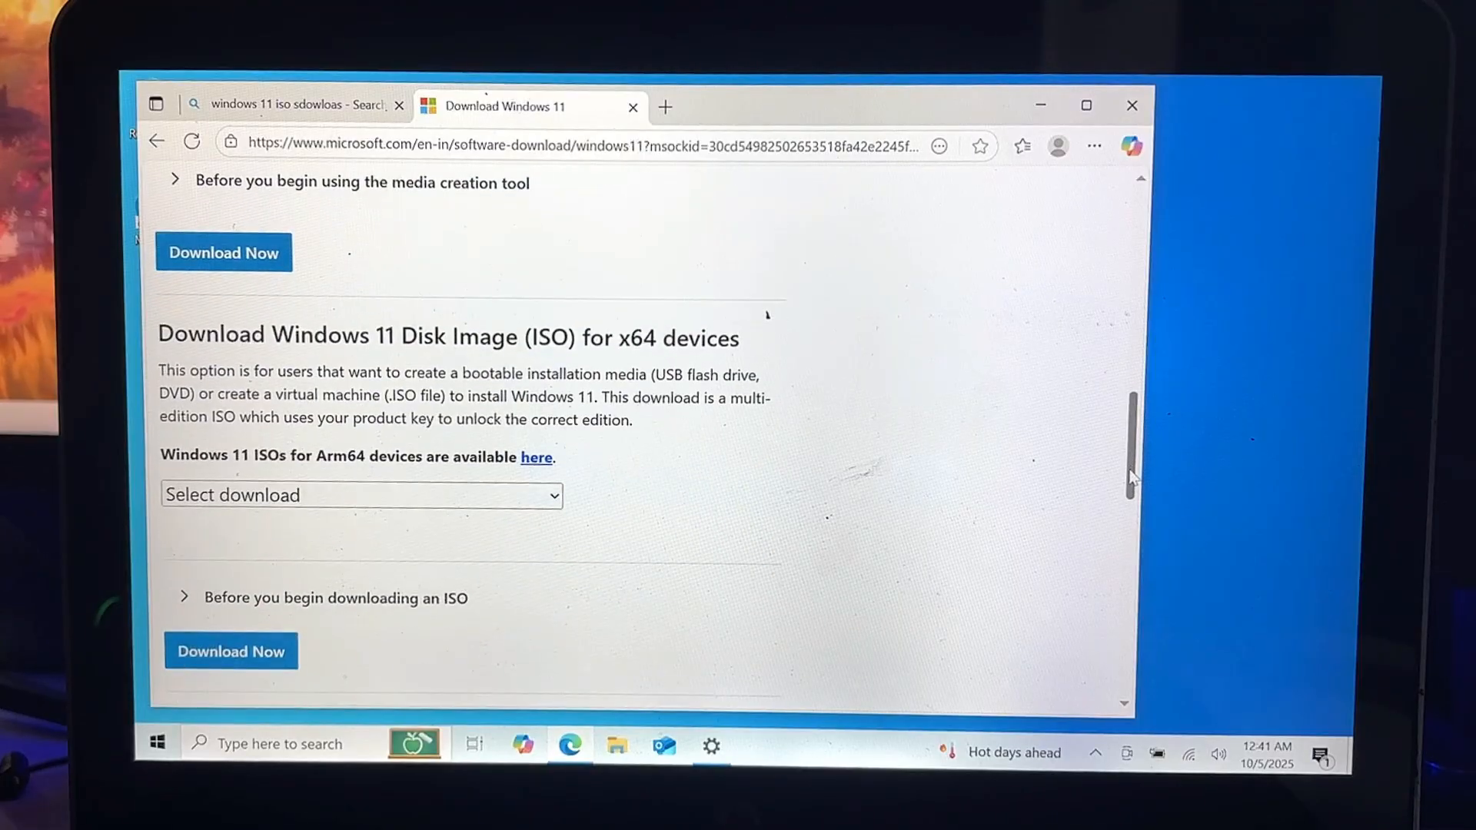
# - Select the multi-edition ISO for x64 devices and bring up the product language list
pyautogui.click(361, 495)
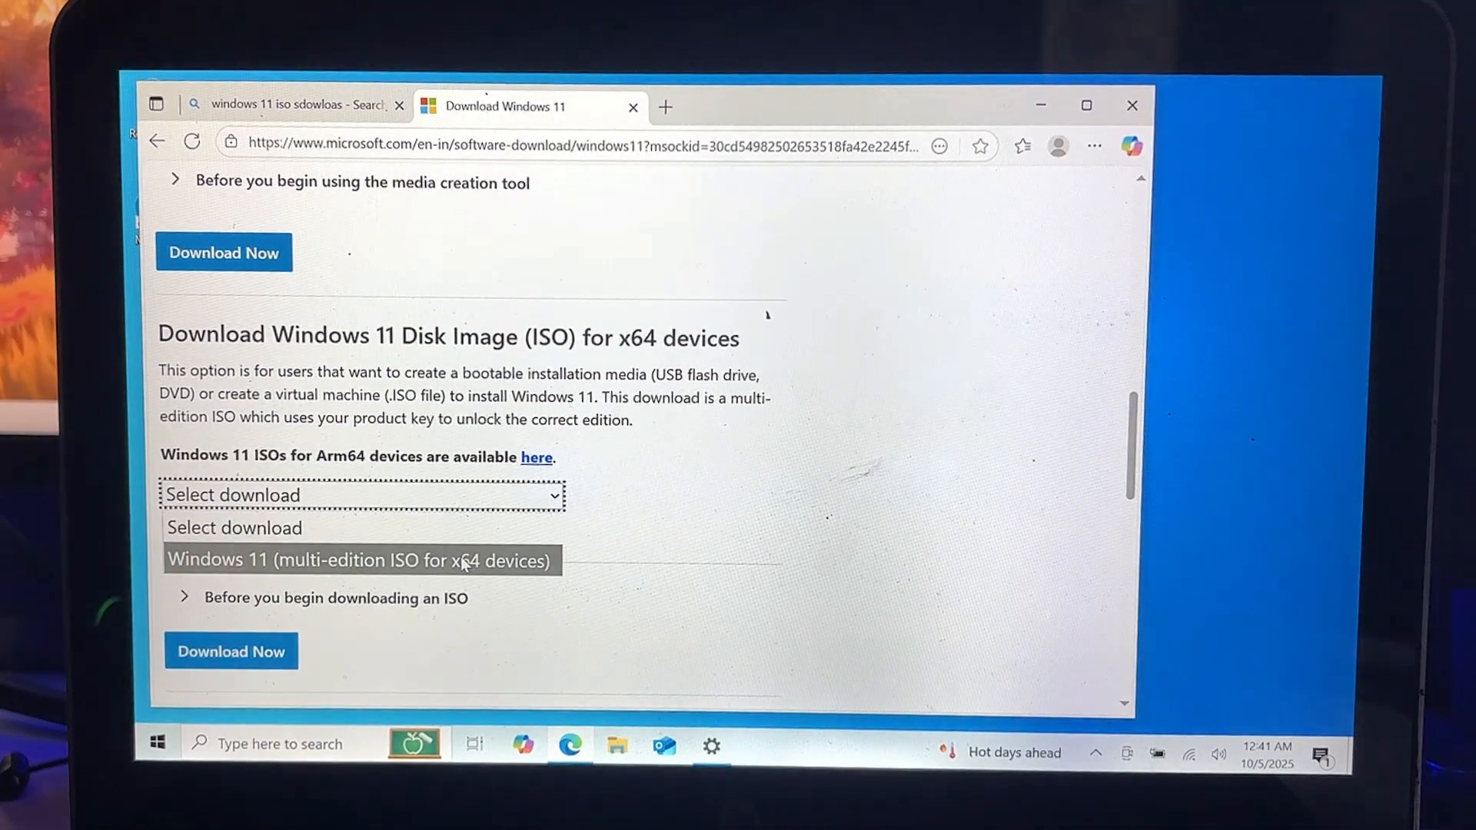
pyautogui.click(231, 650)
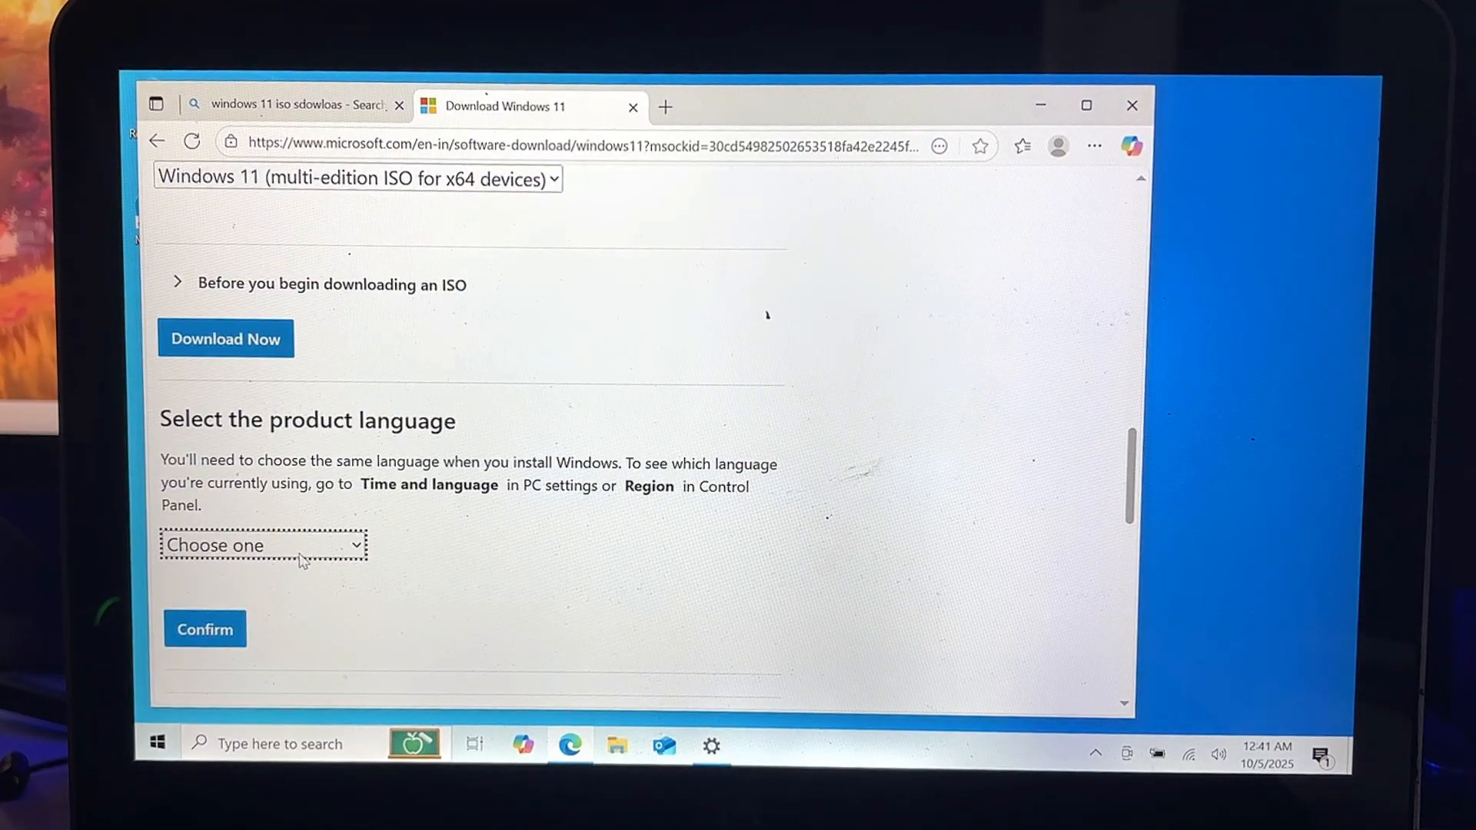
pyautogui.click(264, 545)
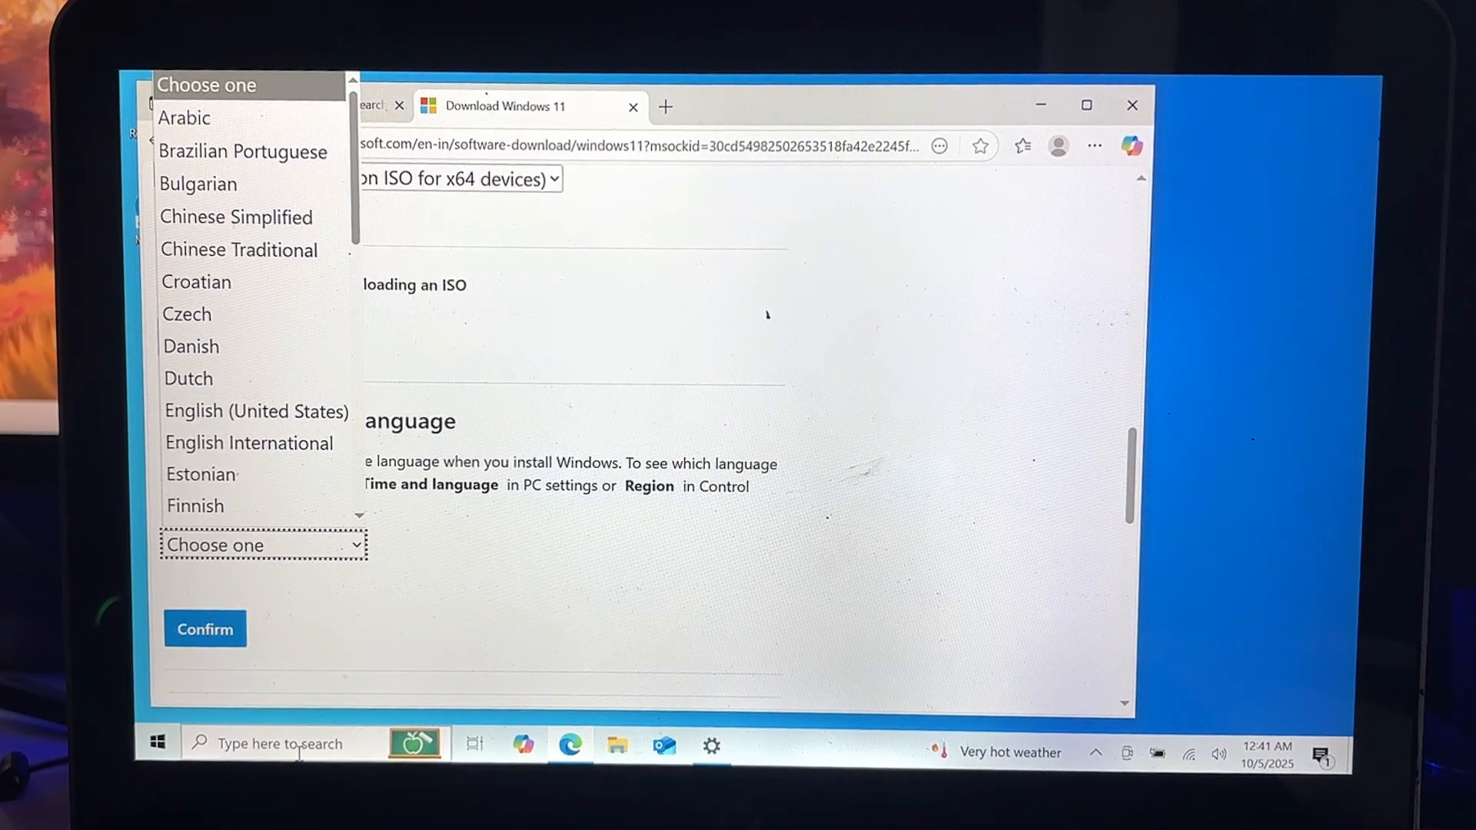
# - Launch Windows PowerShell with administrator rights from taskbar search and begin typing a command
pyautogui.click(273, 743)
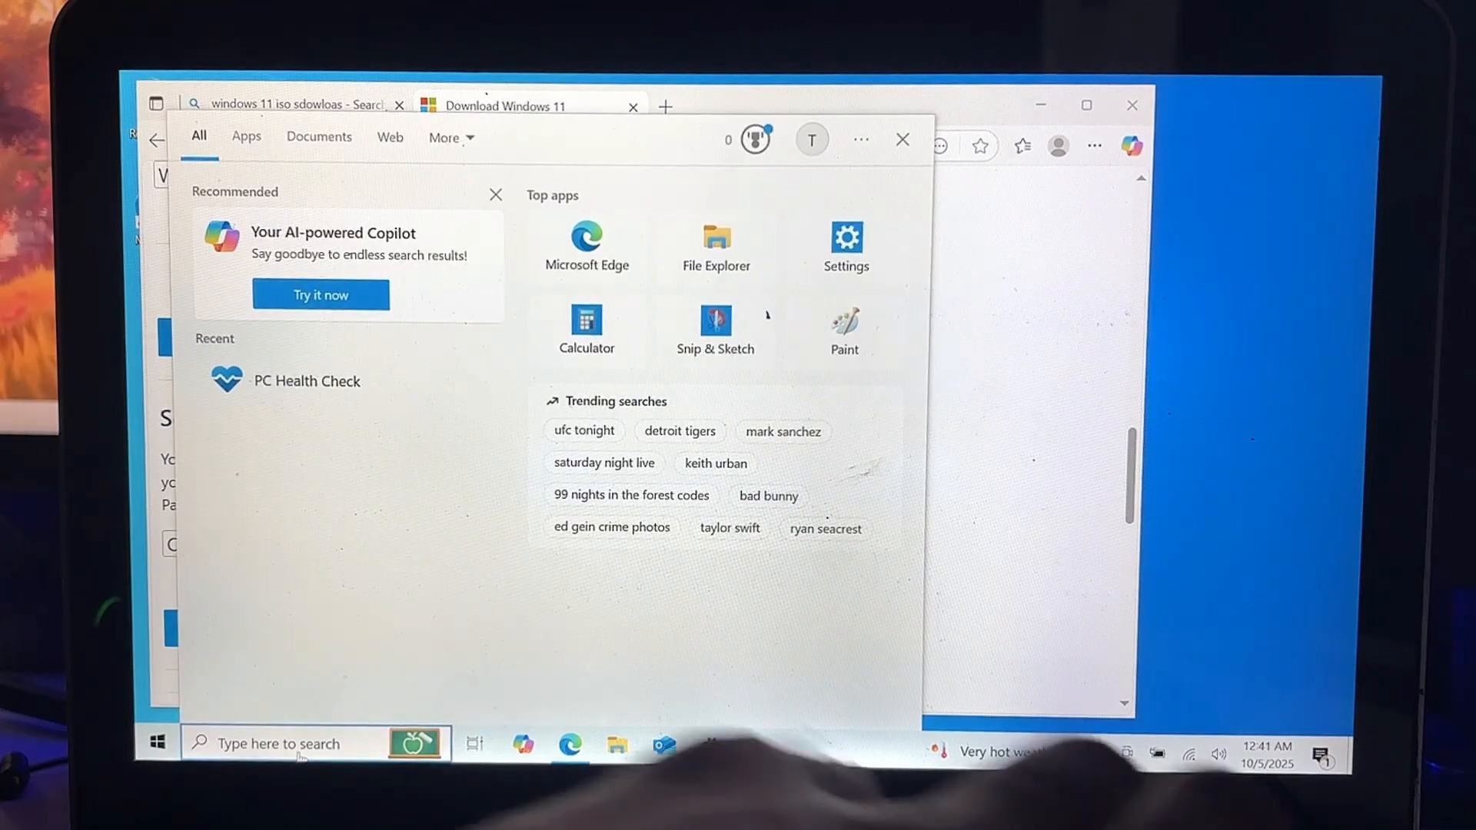
pyautogui.write('power & sleep settings')
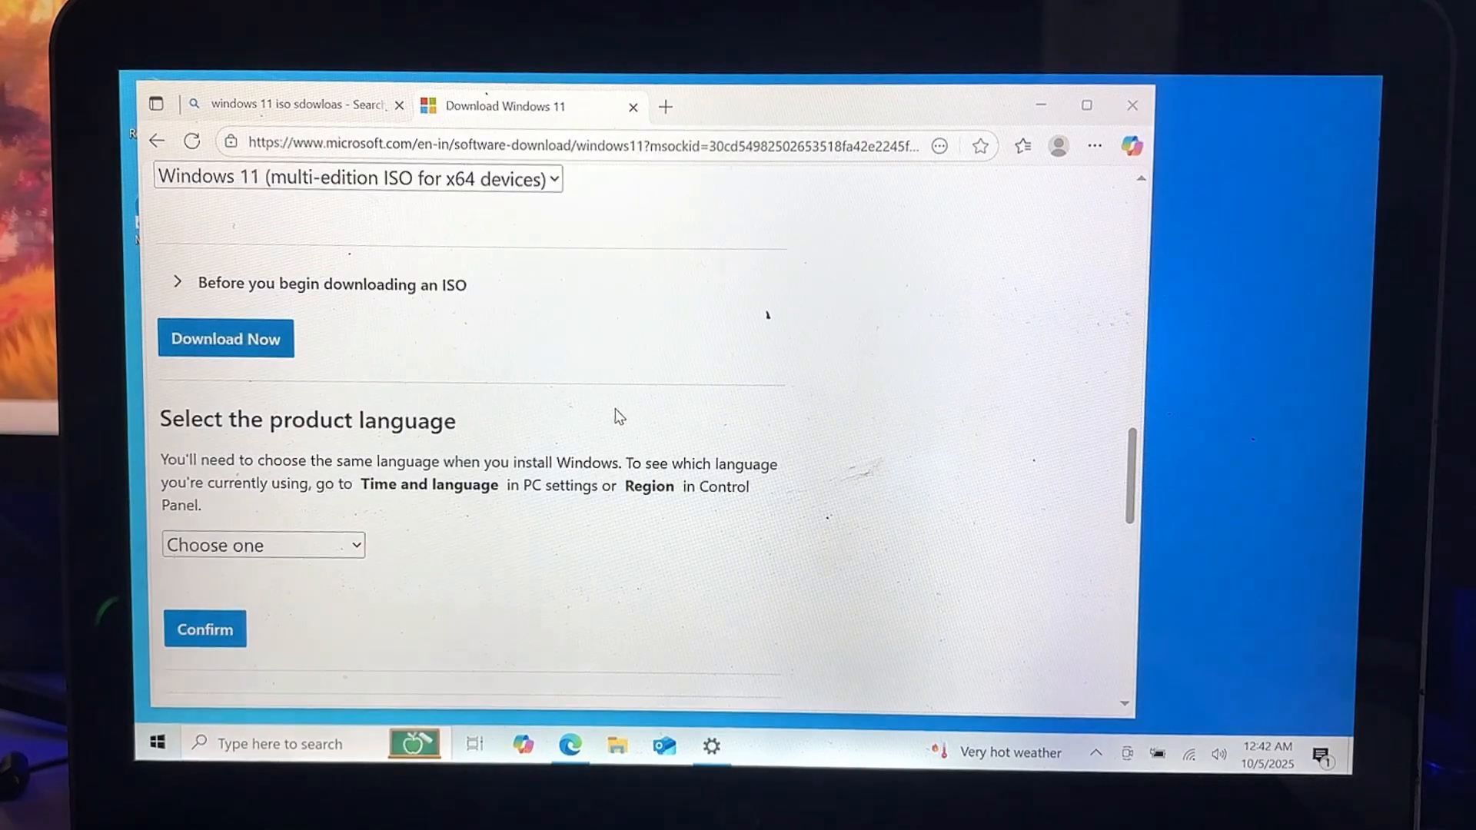
pyautogui.click(759, 745)
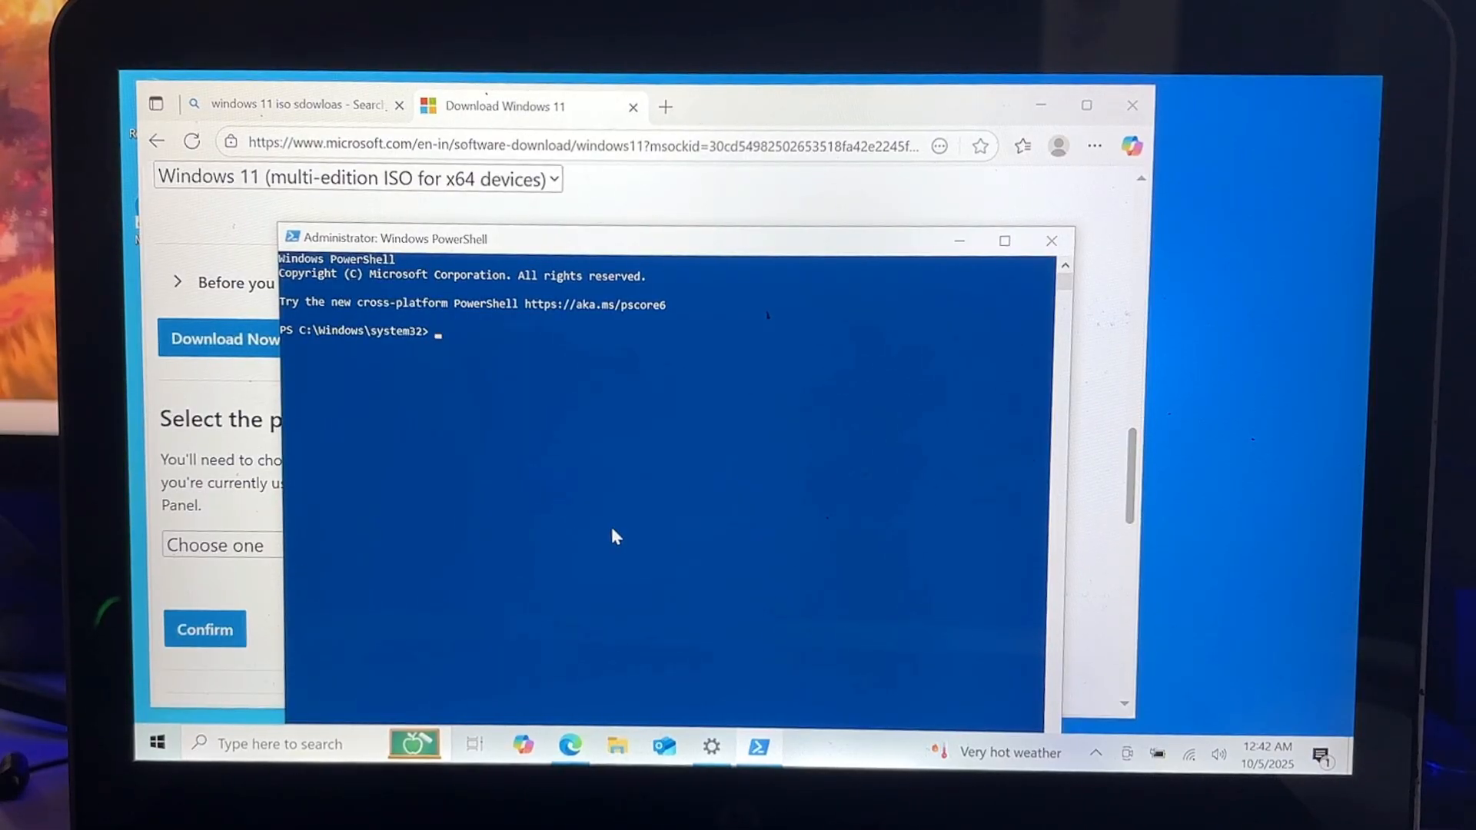
pyautogui.write('get')
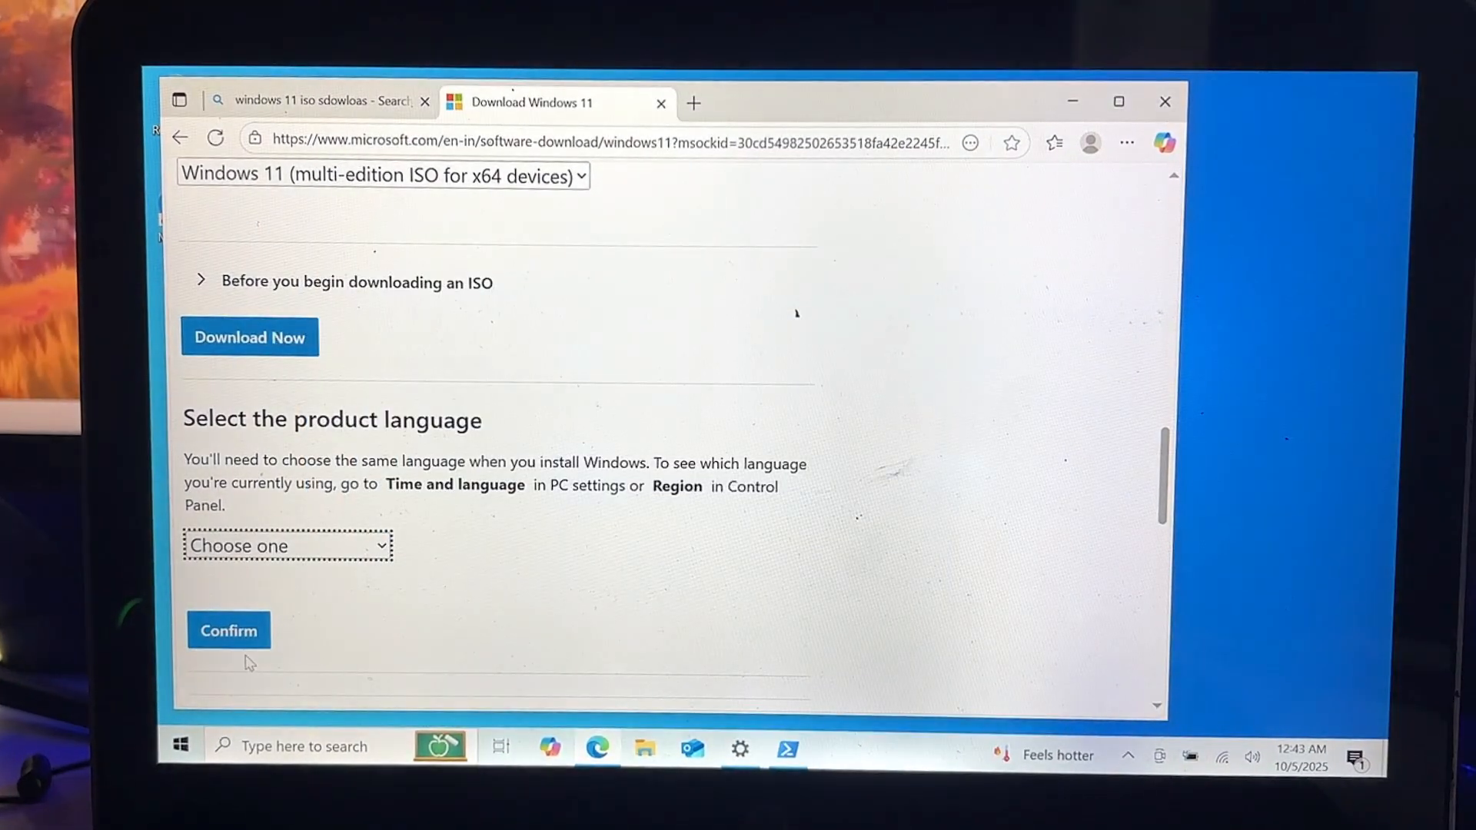
# - Pick English (United States) from the language dropdown and confirm the selection
pyautogui.click(286, 546)
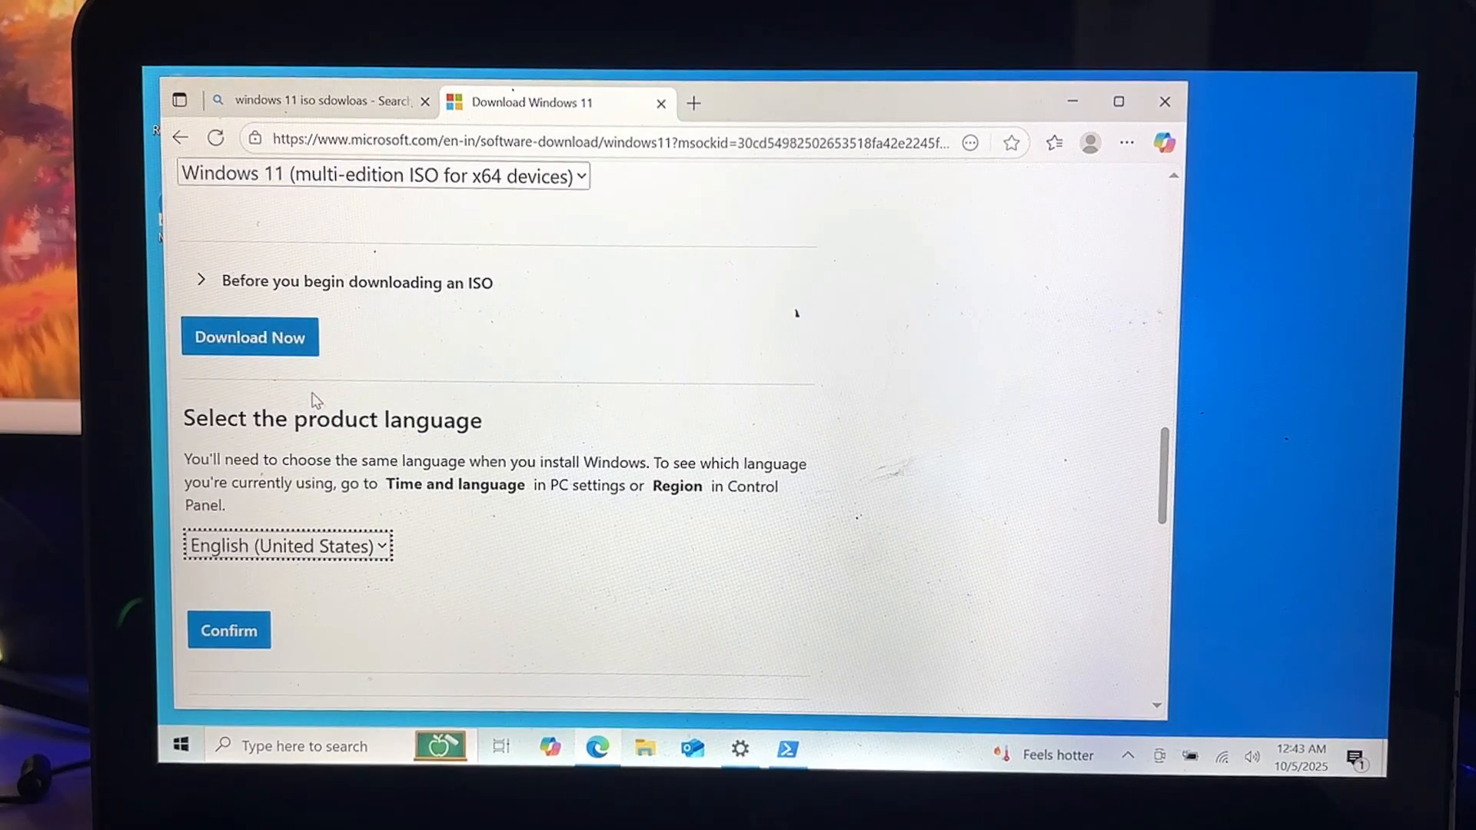
pyautogui.click(228, 629)
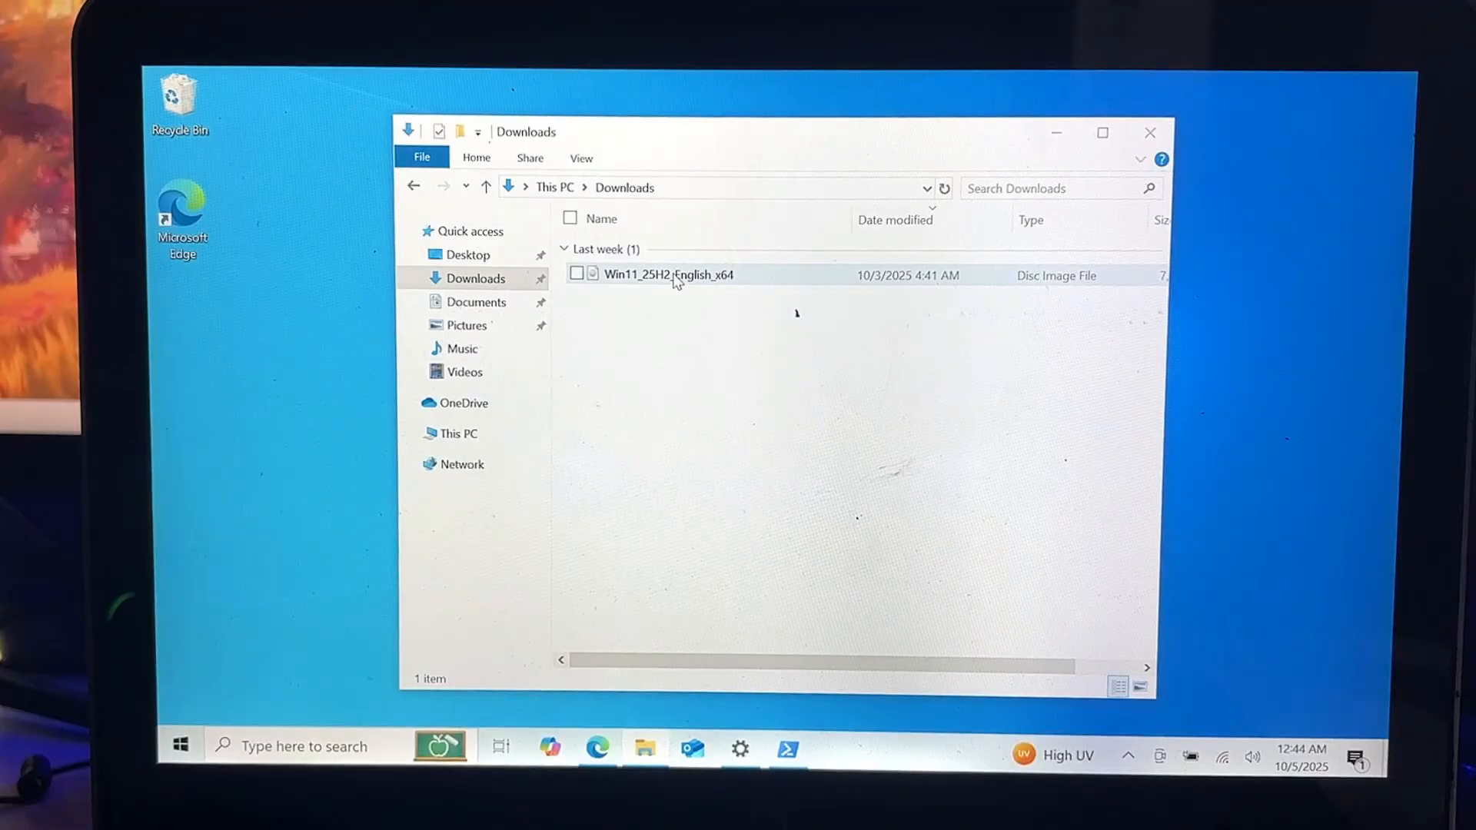
# - Mount Win11_25H2_English_x64.iso as drive D: and browse its sources folder
pyautogui.rightClick(668, 274)
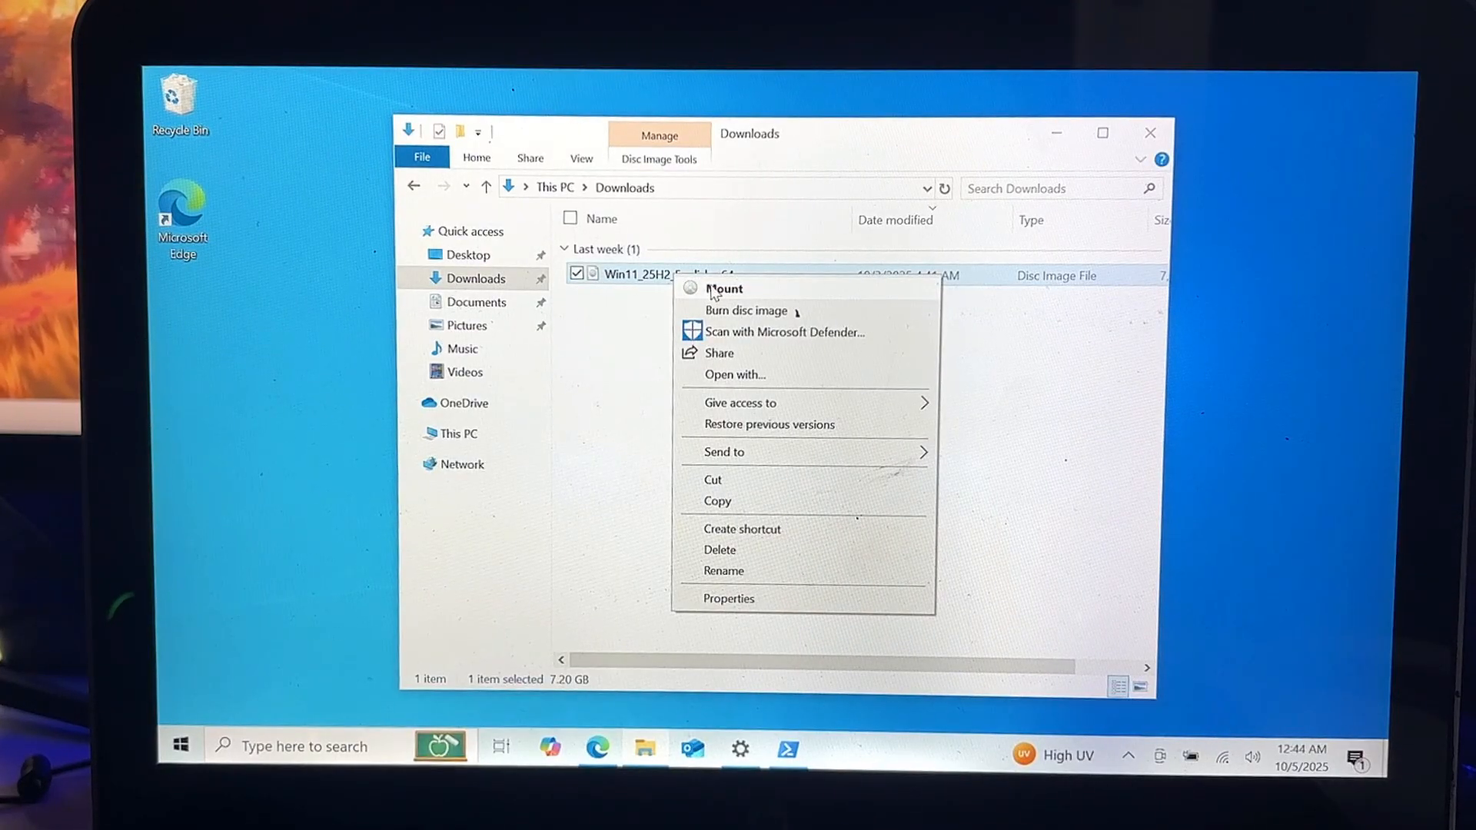
pyautogui.click(724, 288)
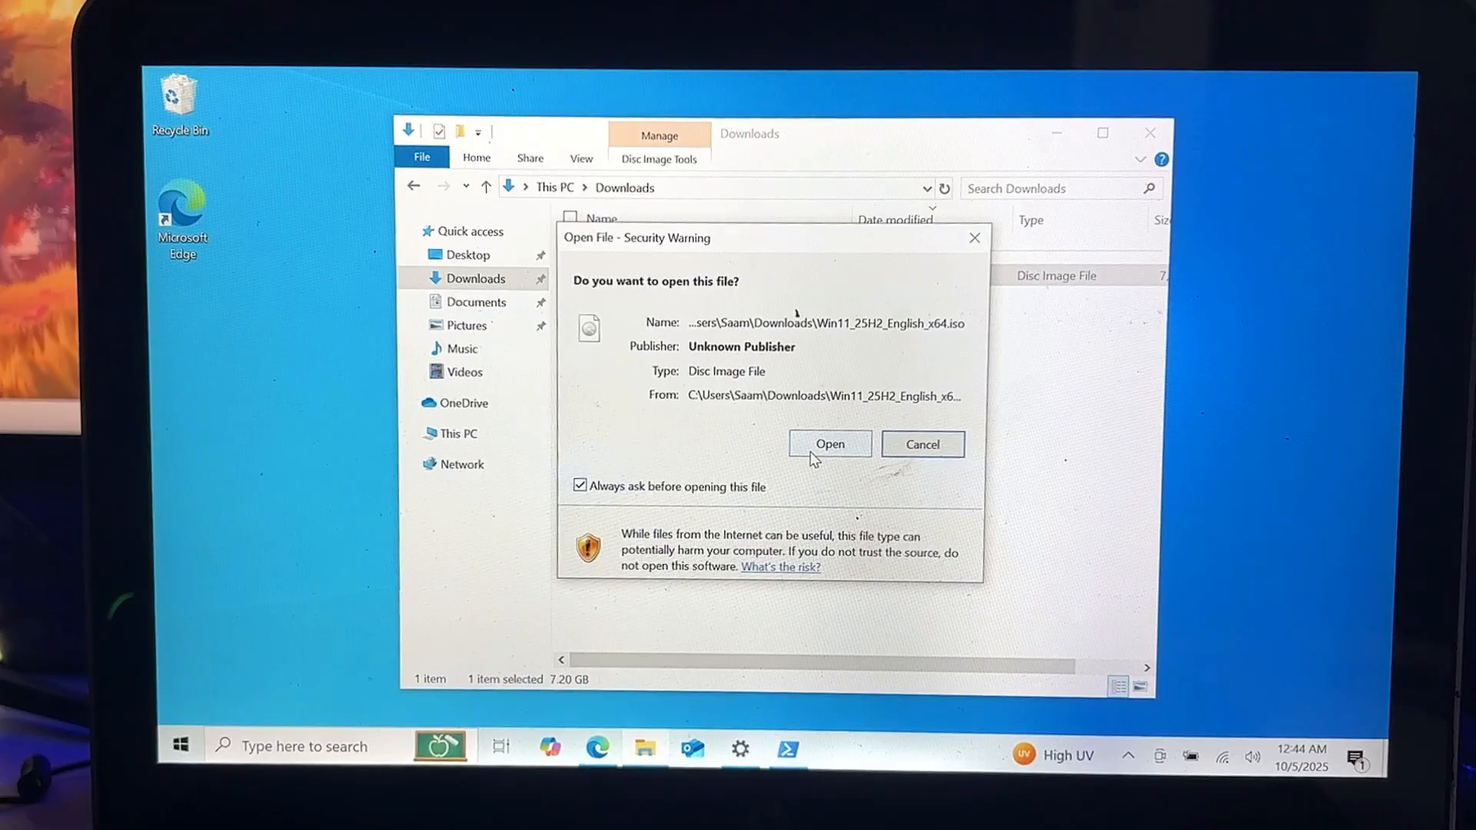
pyautogui.click(829, 444)
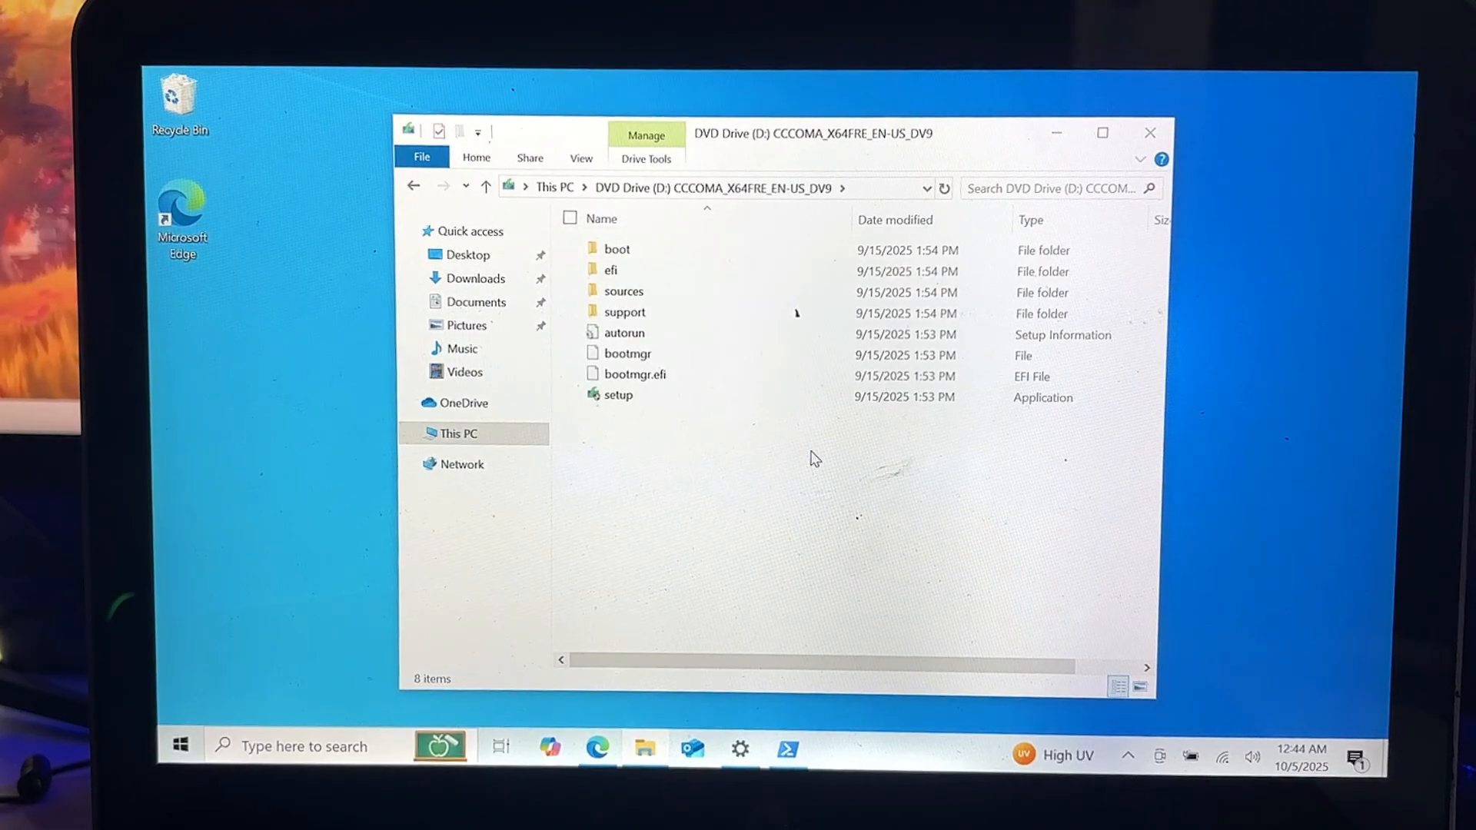
pyautogui.moveTo(893, 192)
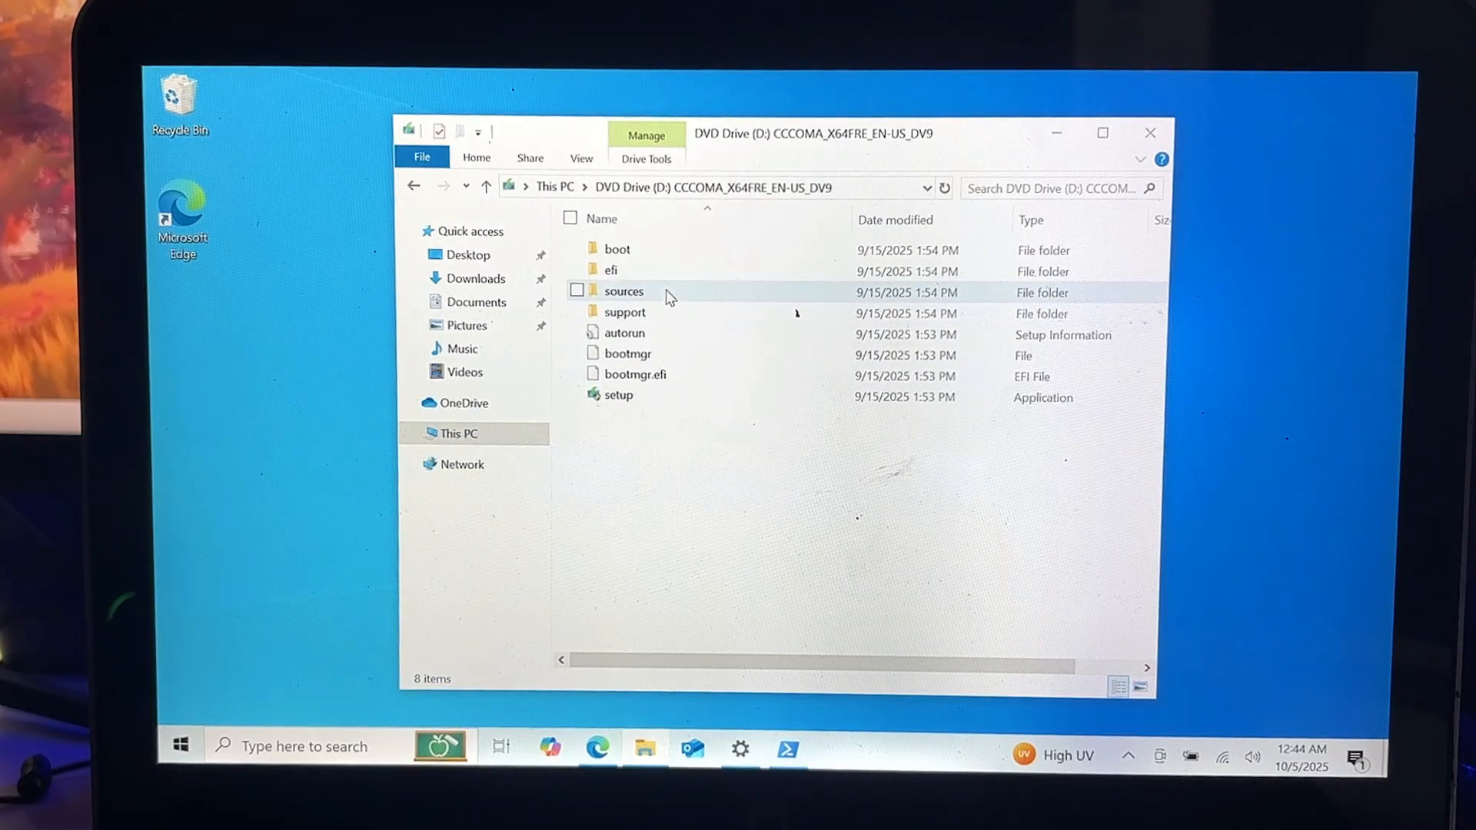
pyautogui.doubleClick(624, 289)
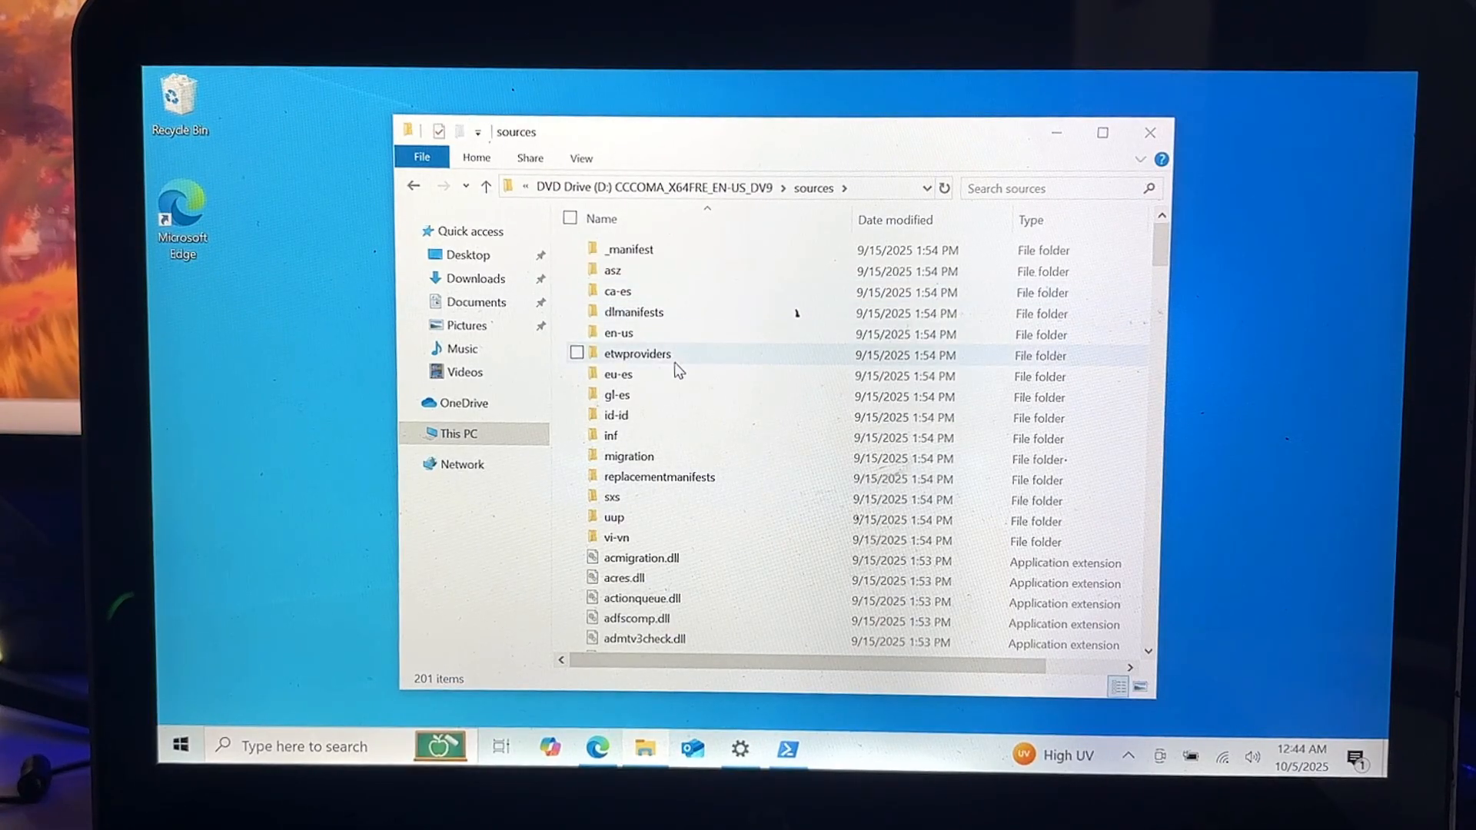
pyautogui.click(613, 496)
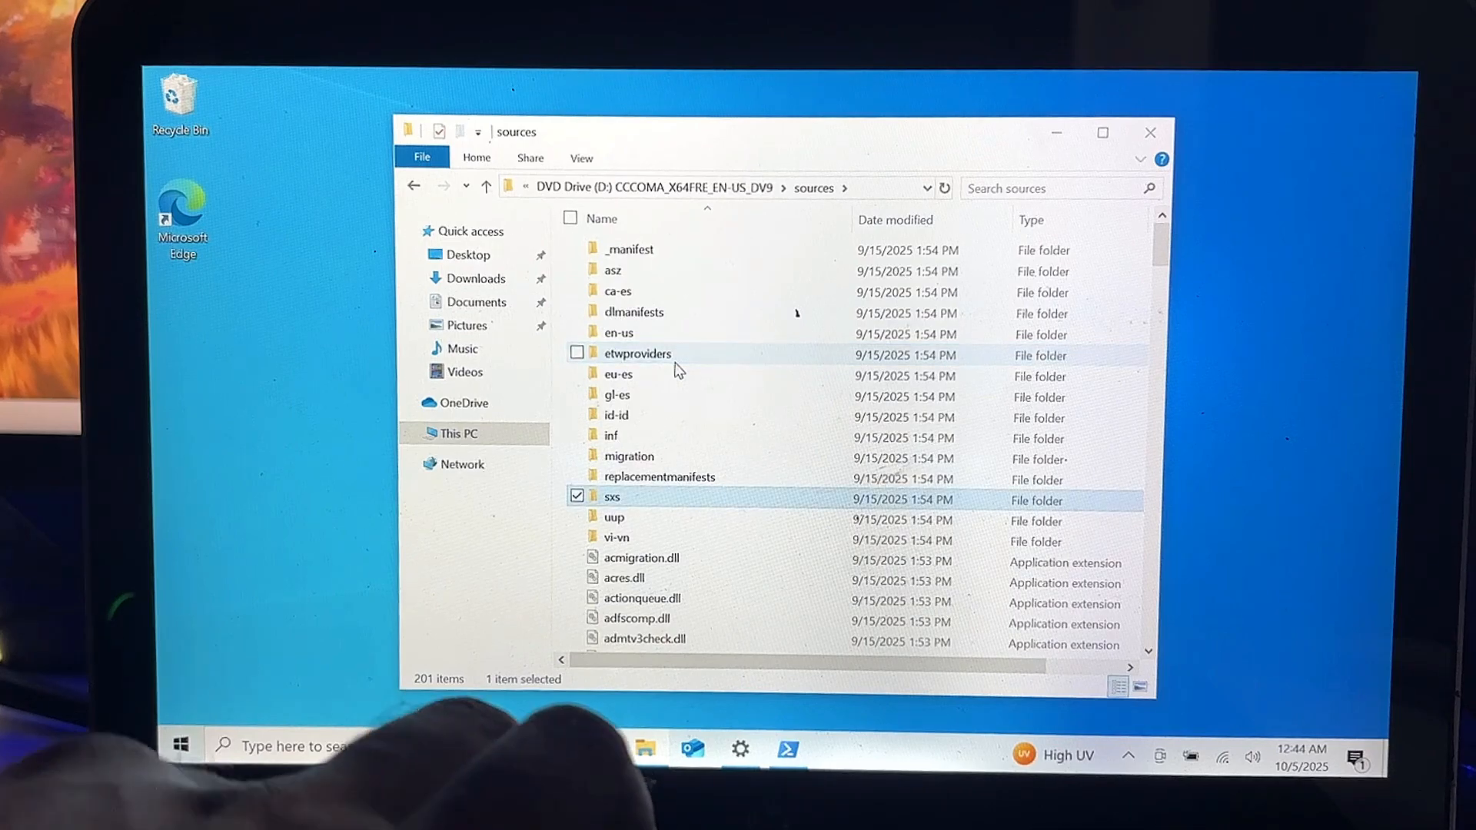
pyautogui.scroll(-3)
pyautogui.write('c')
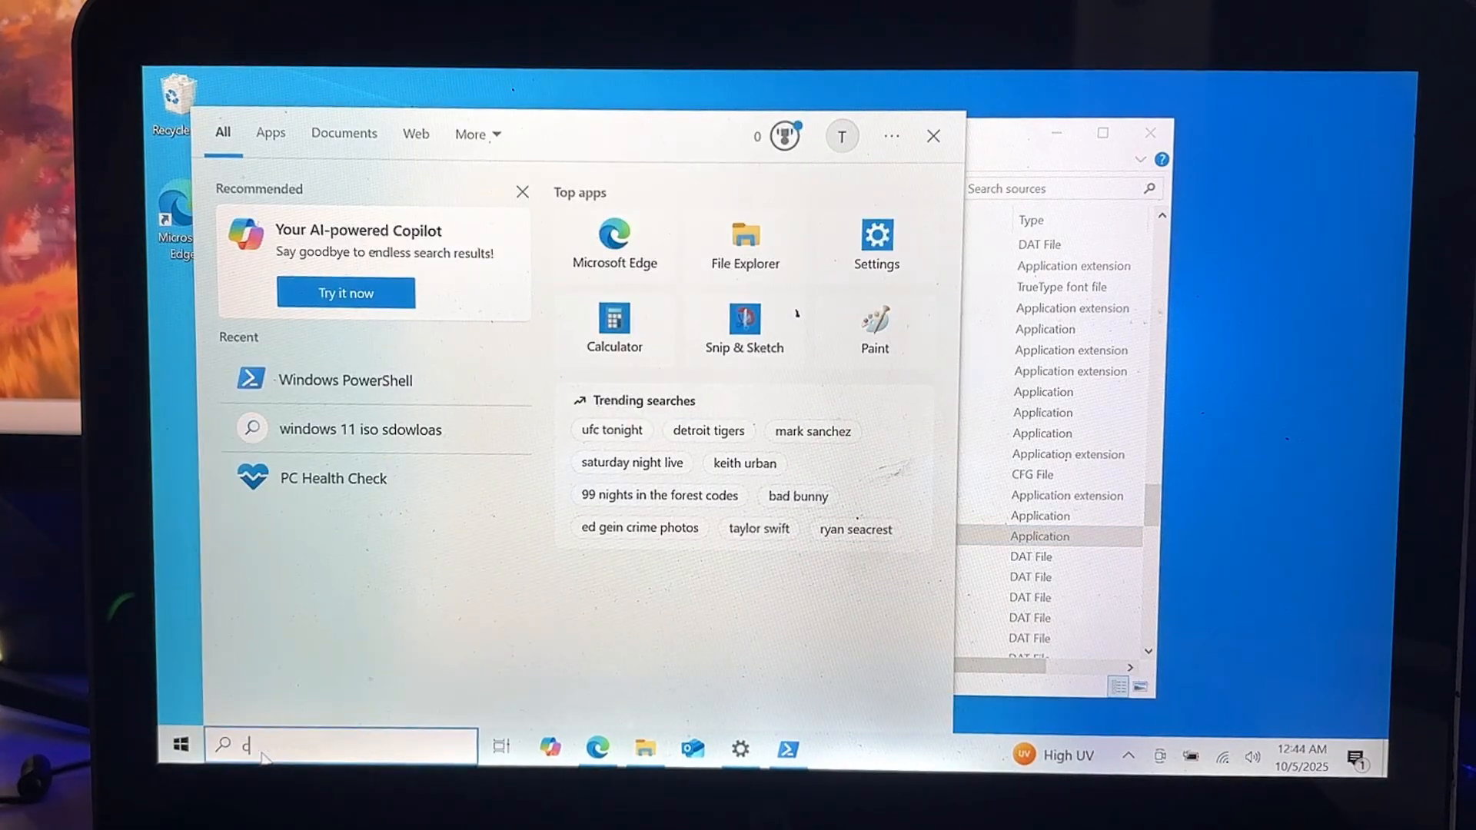
# - Launch Command Prompt as administrator, approving the User Account Control prompt
pyautogui.write('md')
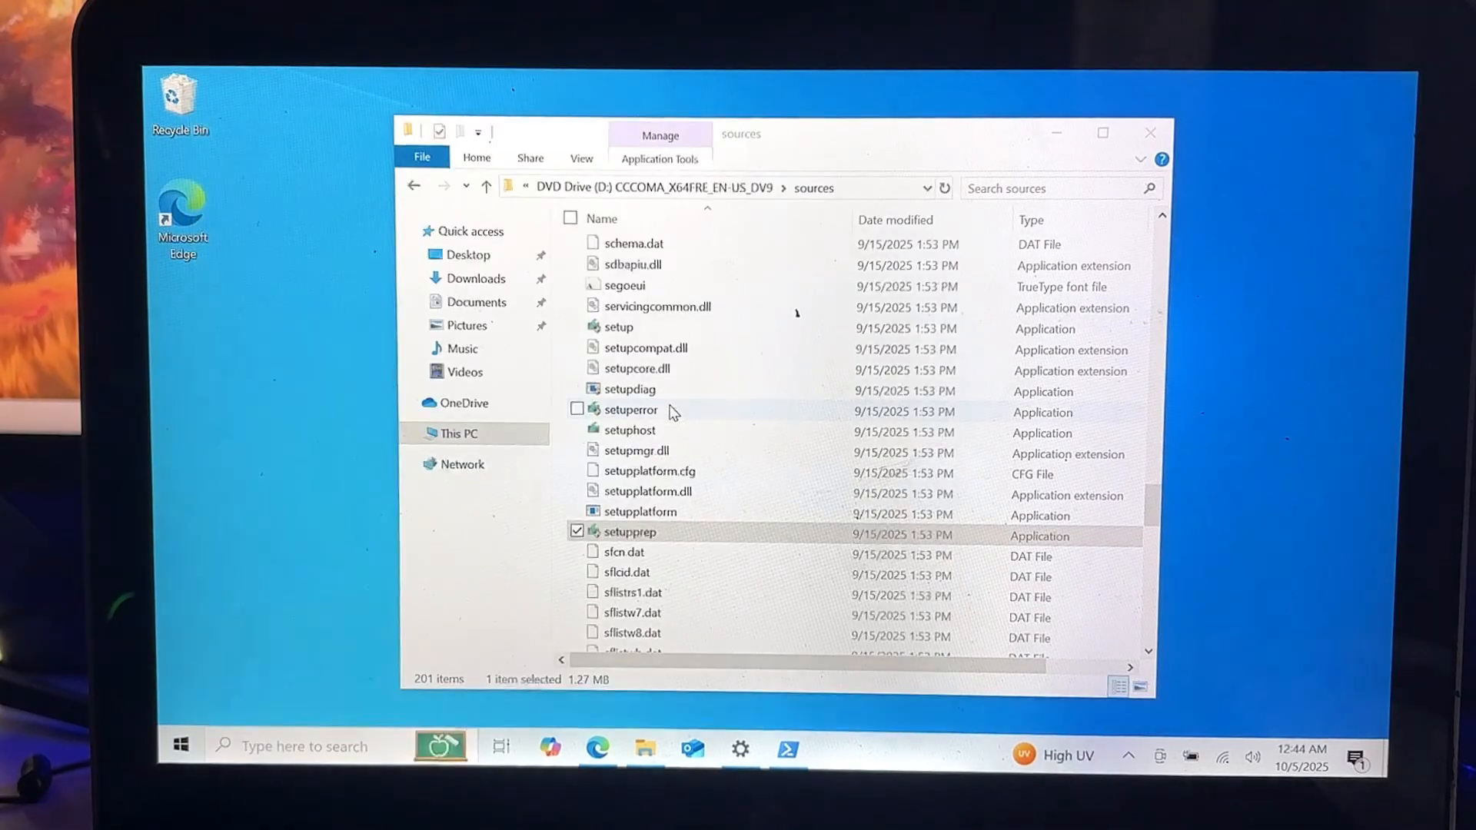
pyautogui.doubleClick(628, 532)
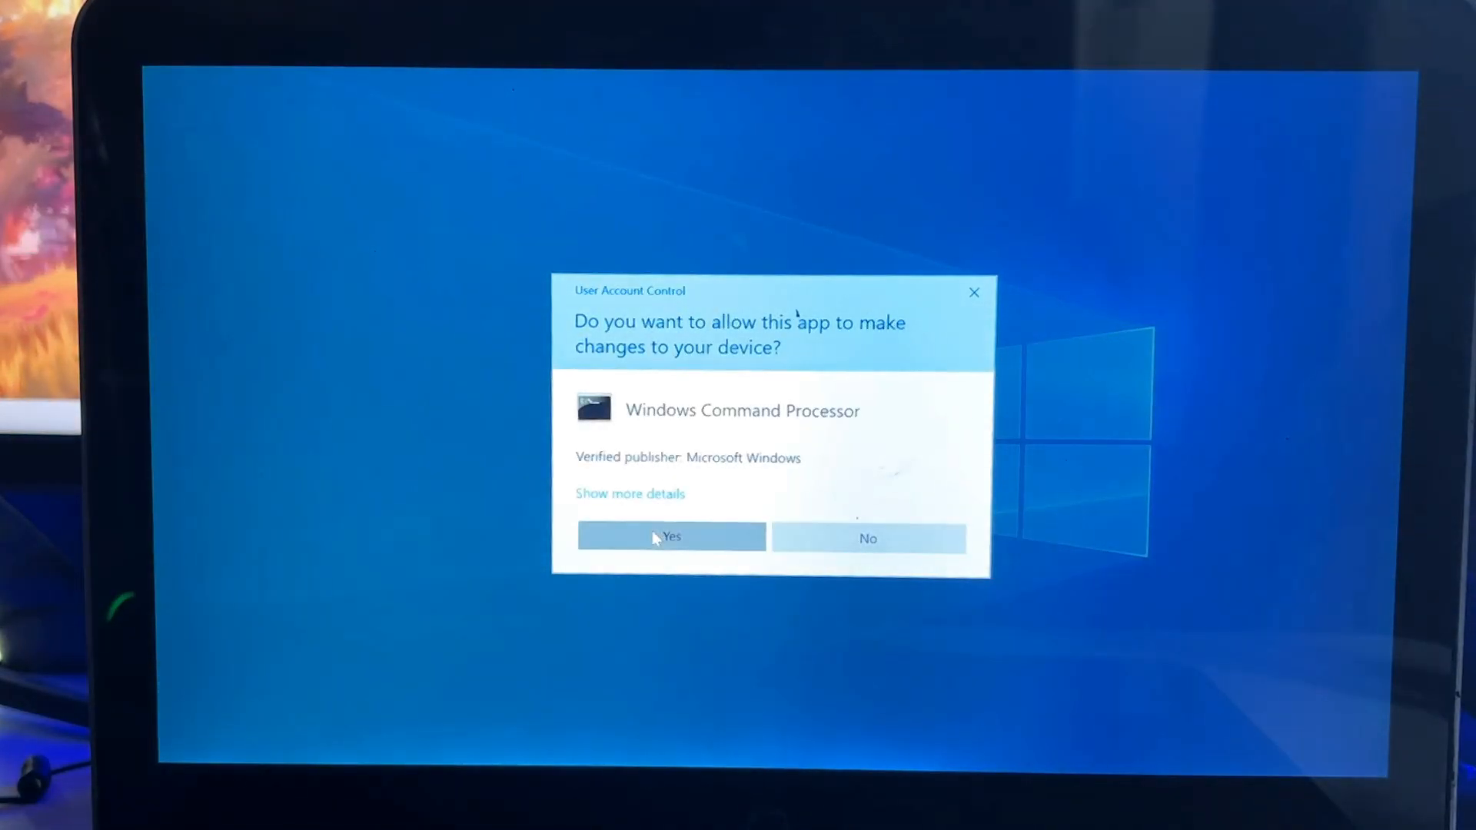
pyautogui.click(671, 537)
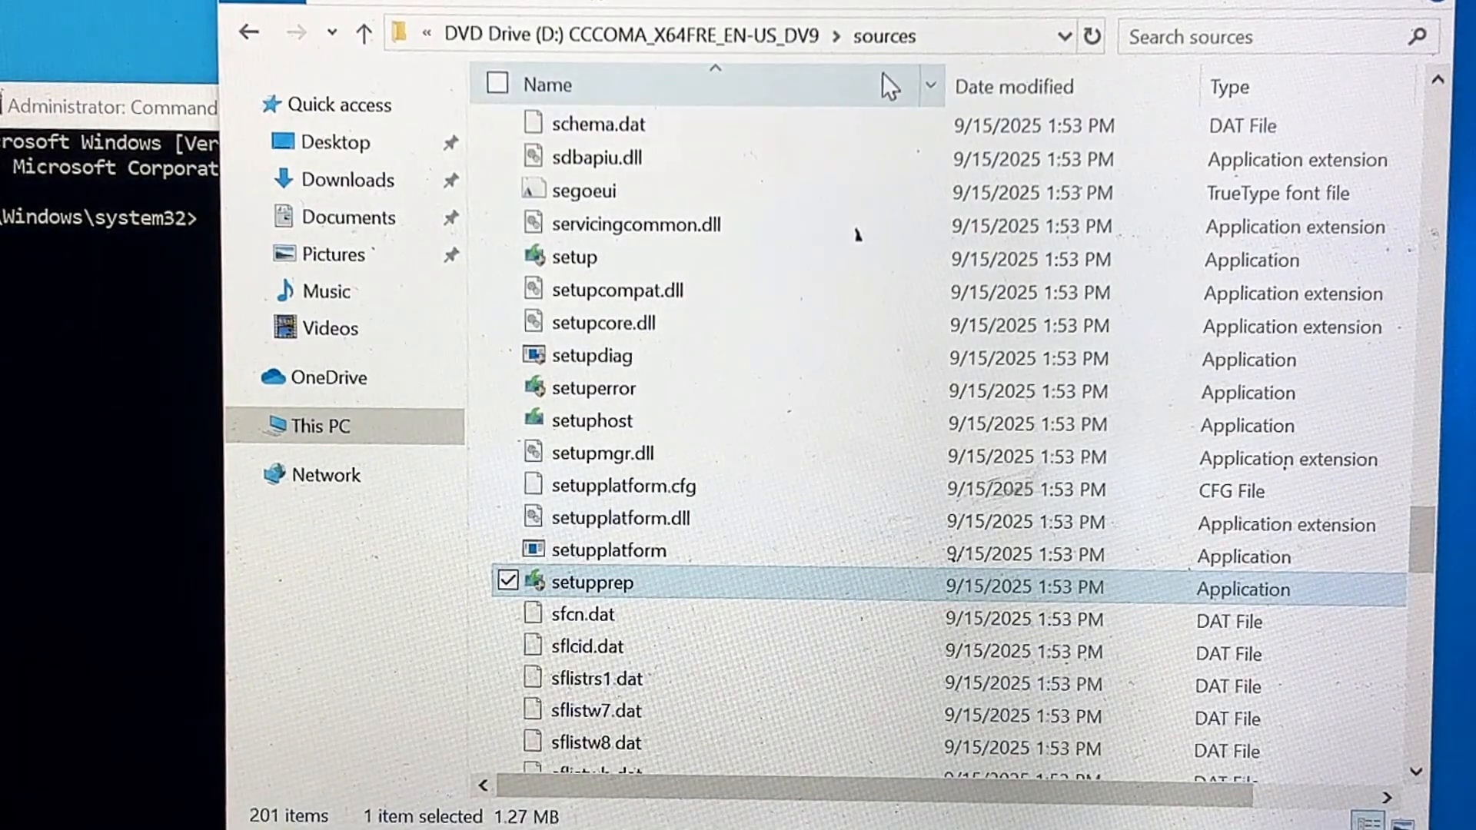
# - Confirm in File Explorer that the sources path is D:\sources on DVD Drive D:
pyautogui.click(659, 36)
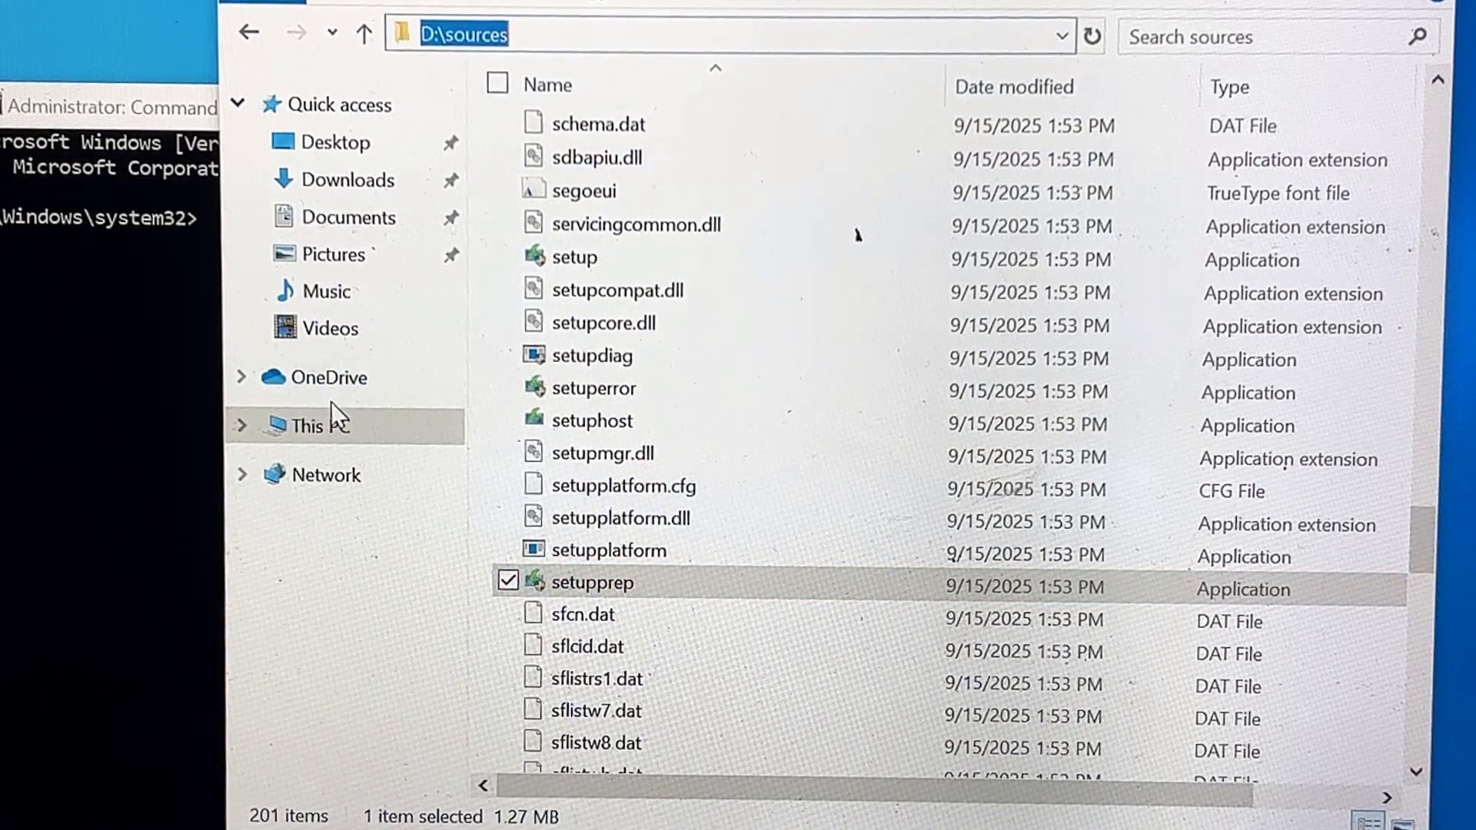
pyautogui.click(311, 425)
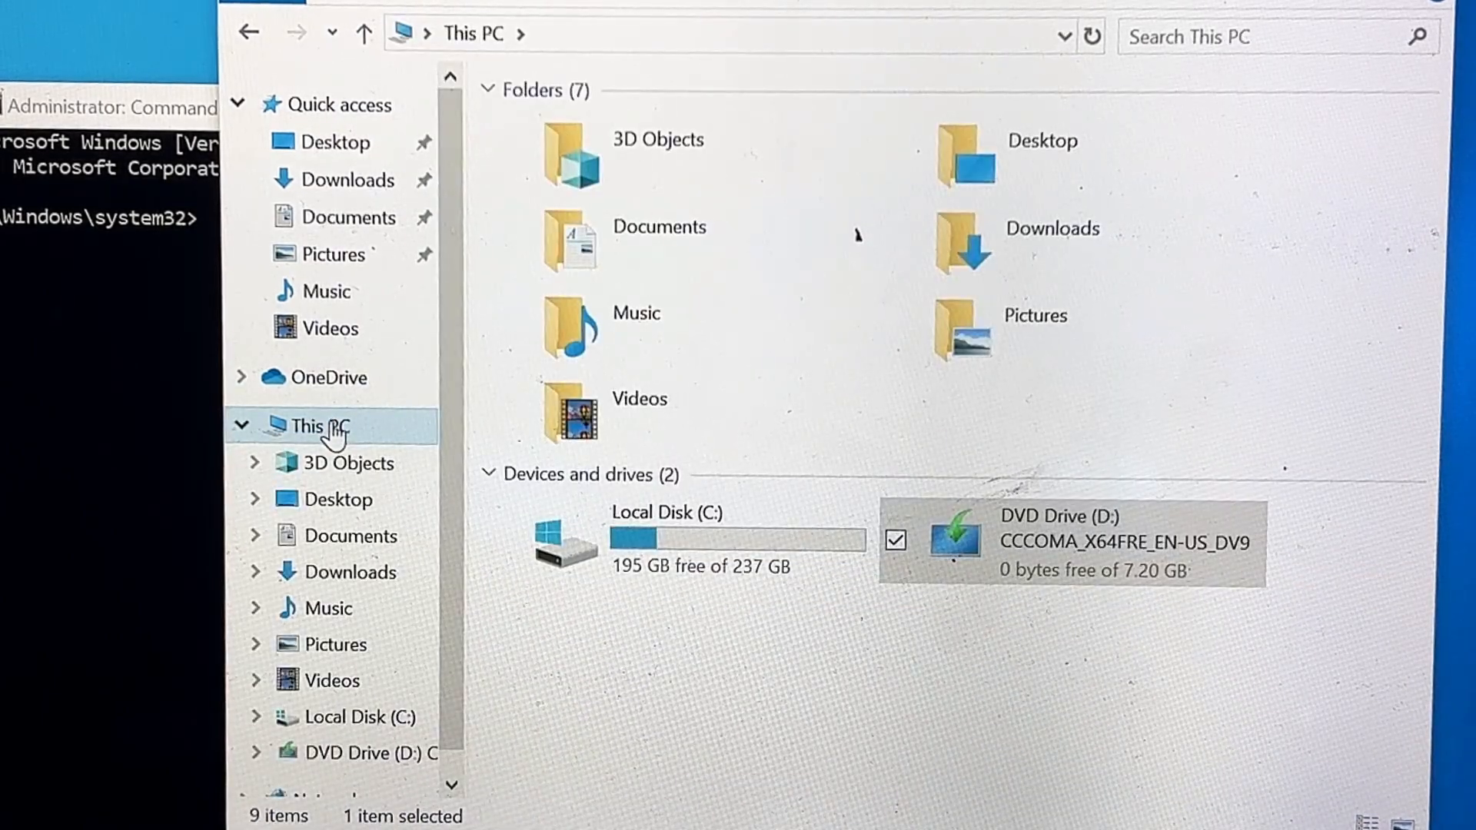
pyautogui.moveTo(446, 642)
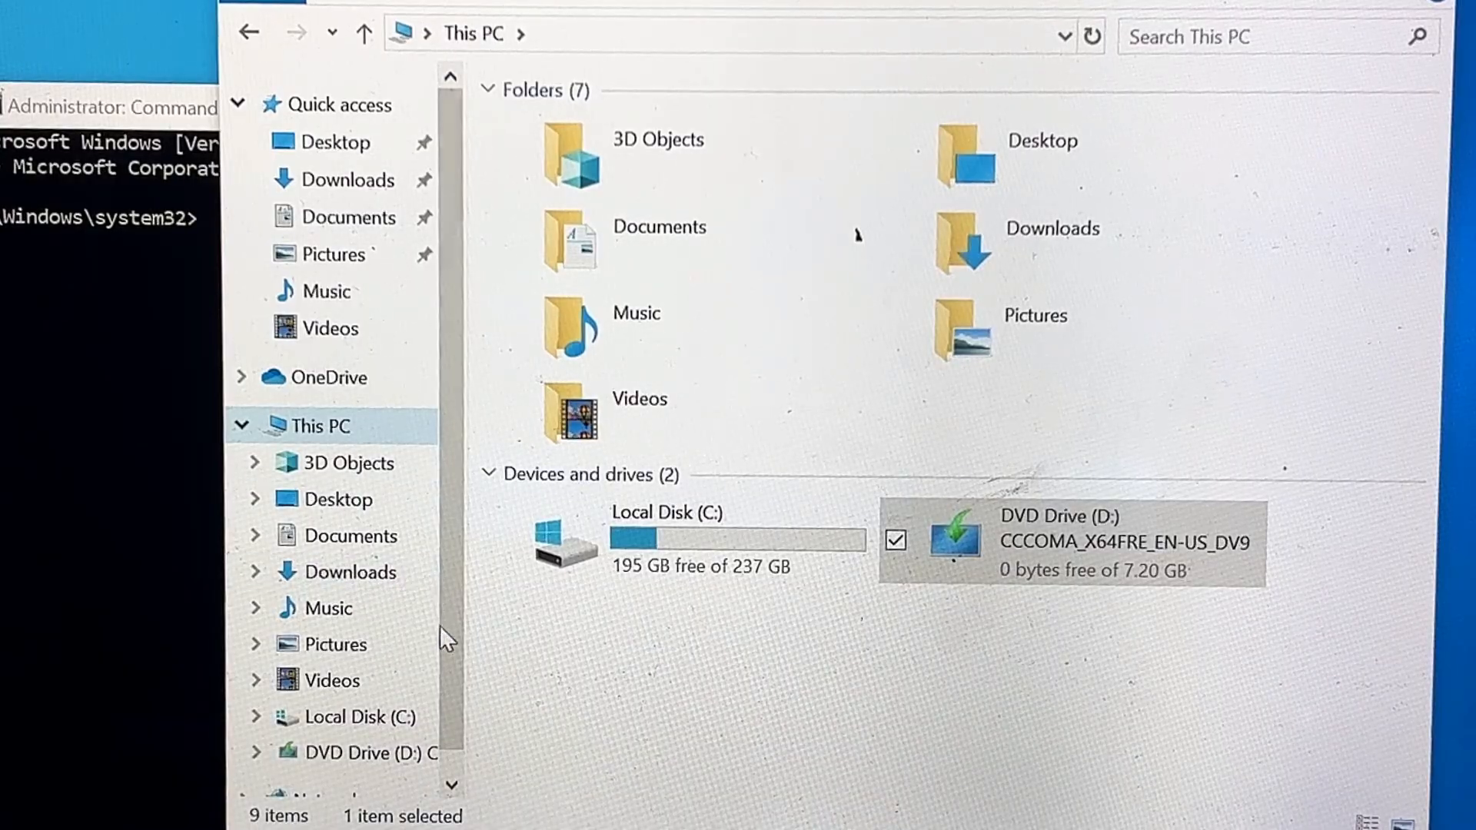
pyautogui.scroll(-3)
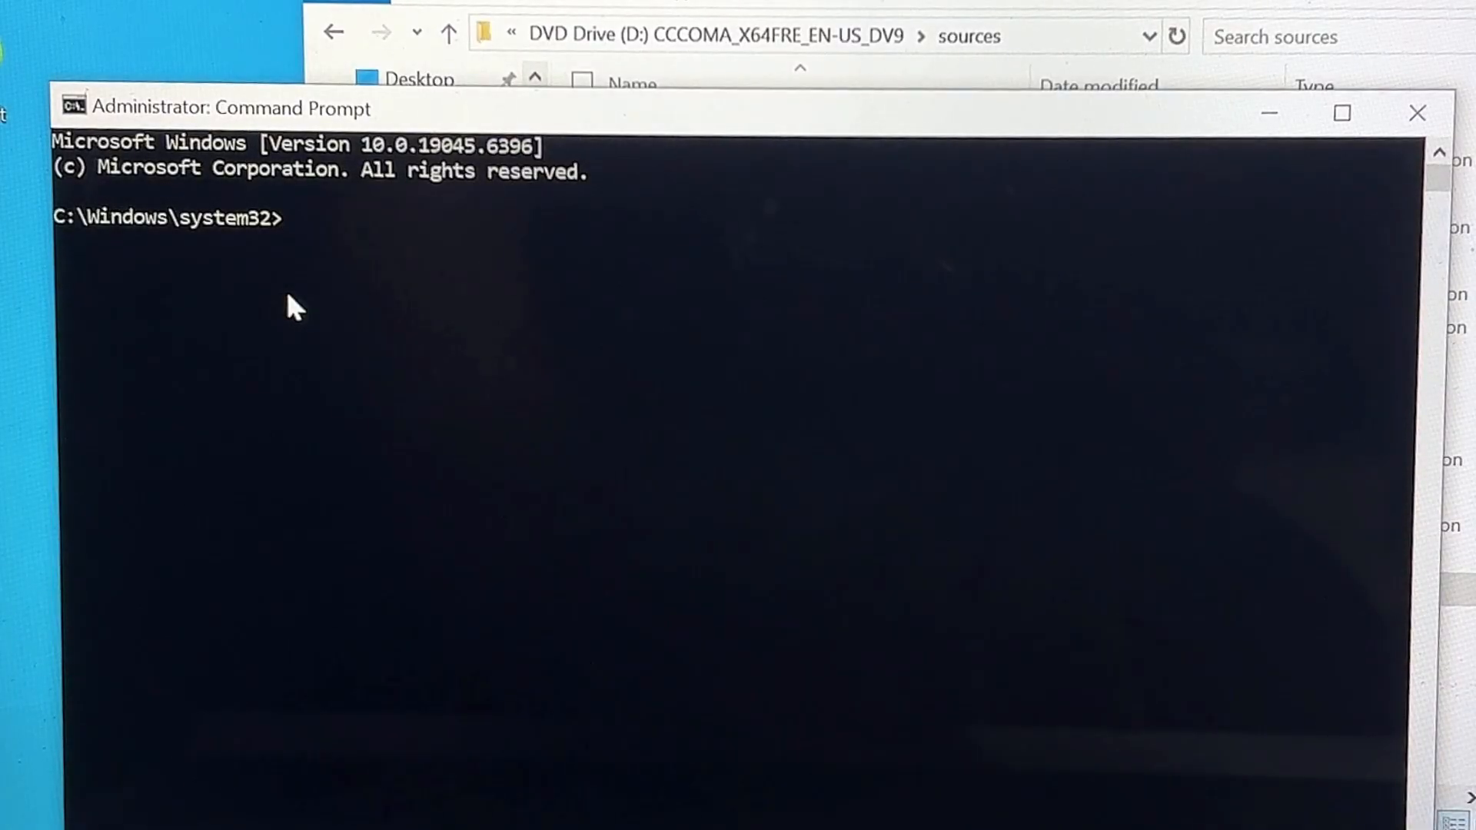
# - Switch to drive D:, cd into sources, and run setupprep /product server
pyautogui.write('D')
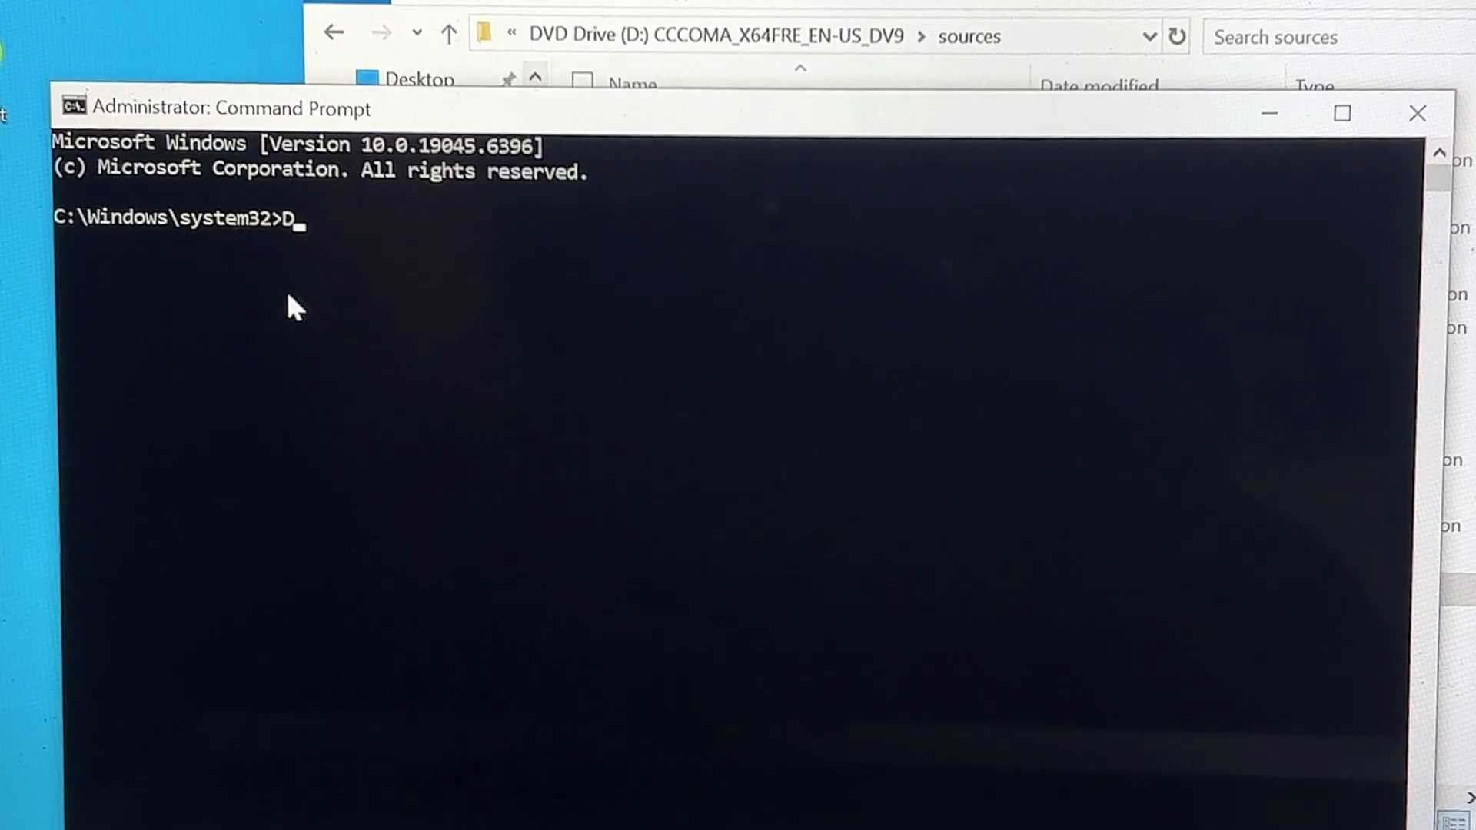
pyautogui.write(':')
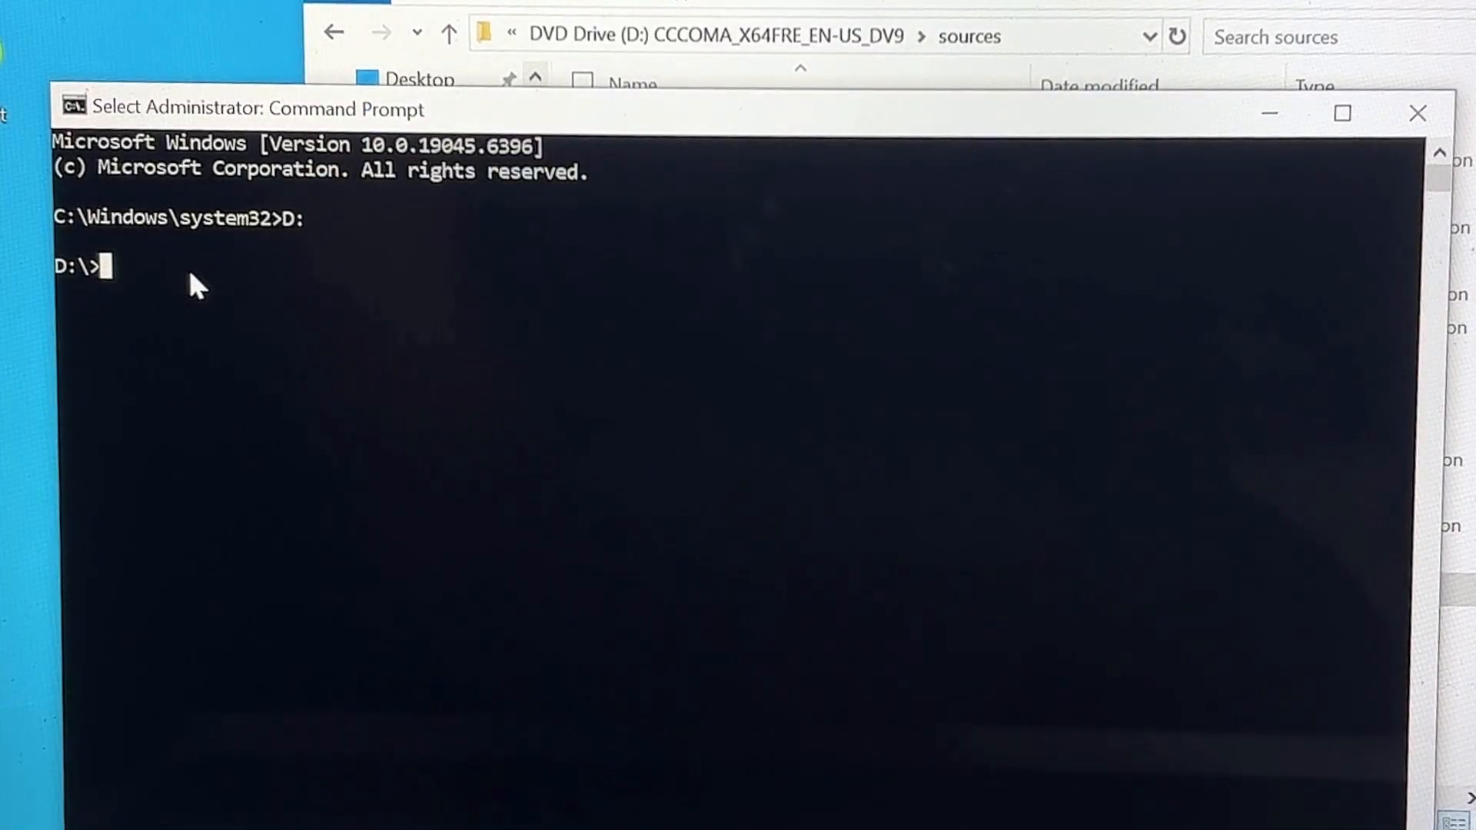
pyautogui.write('cd so')
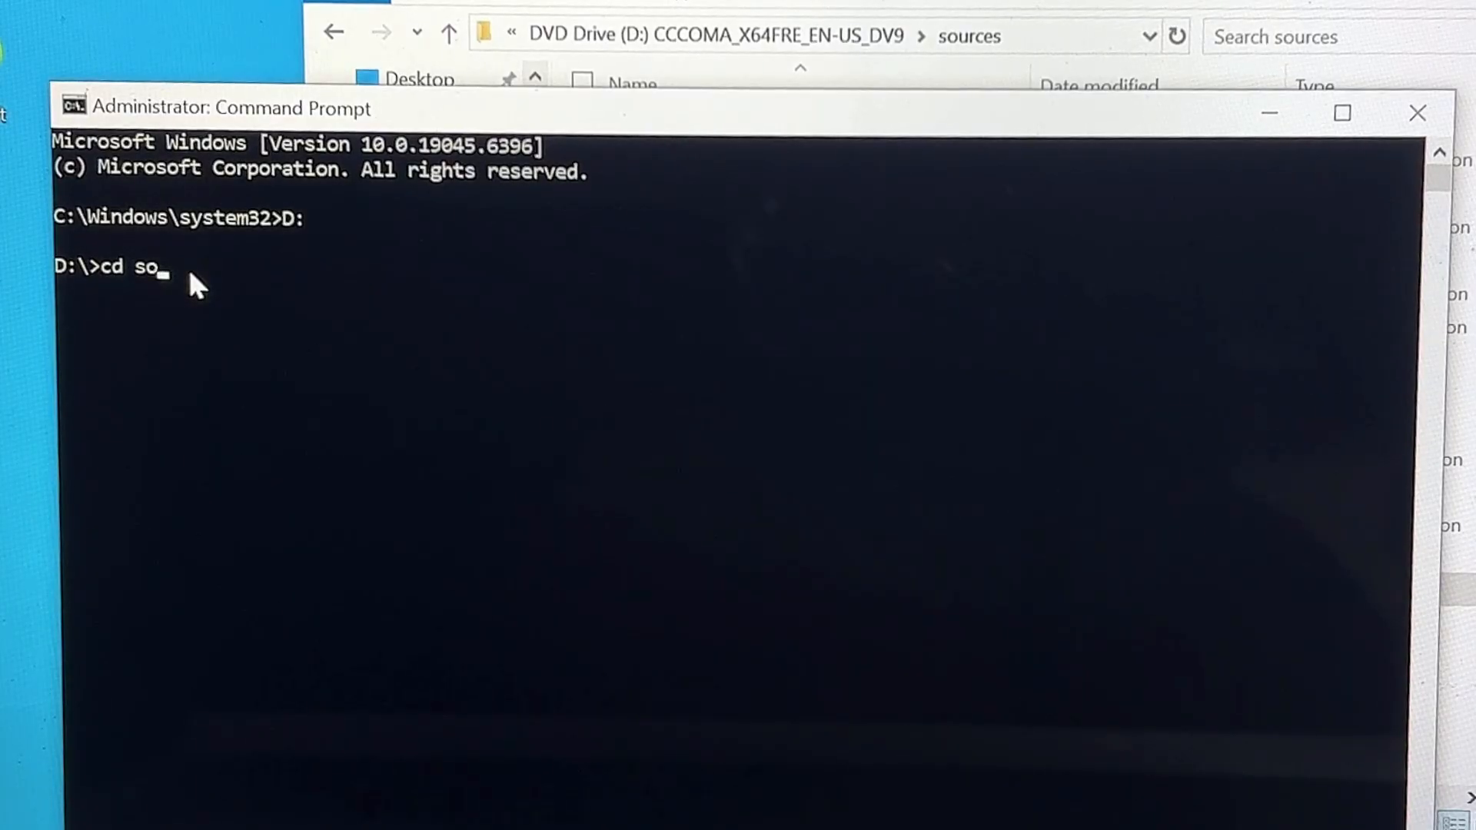
pyautogui.write('urces')
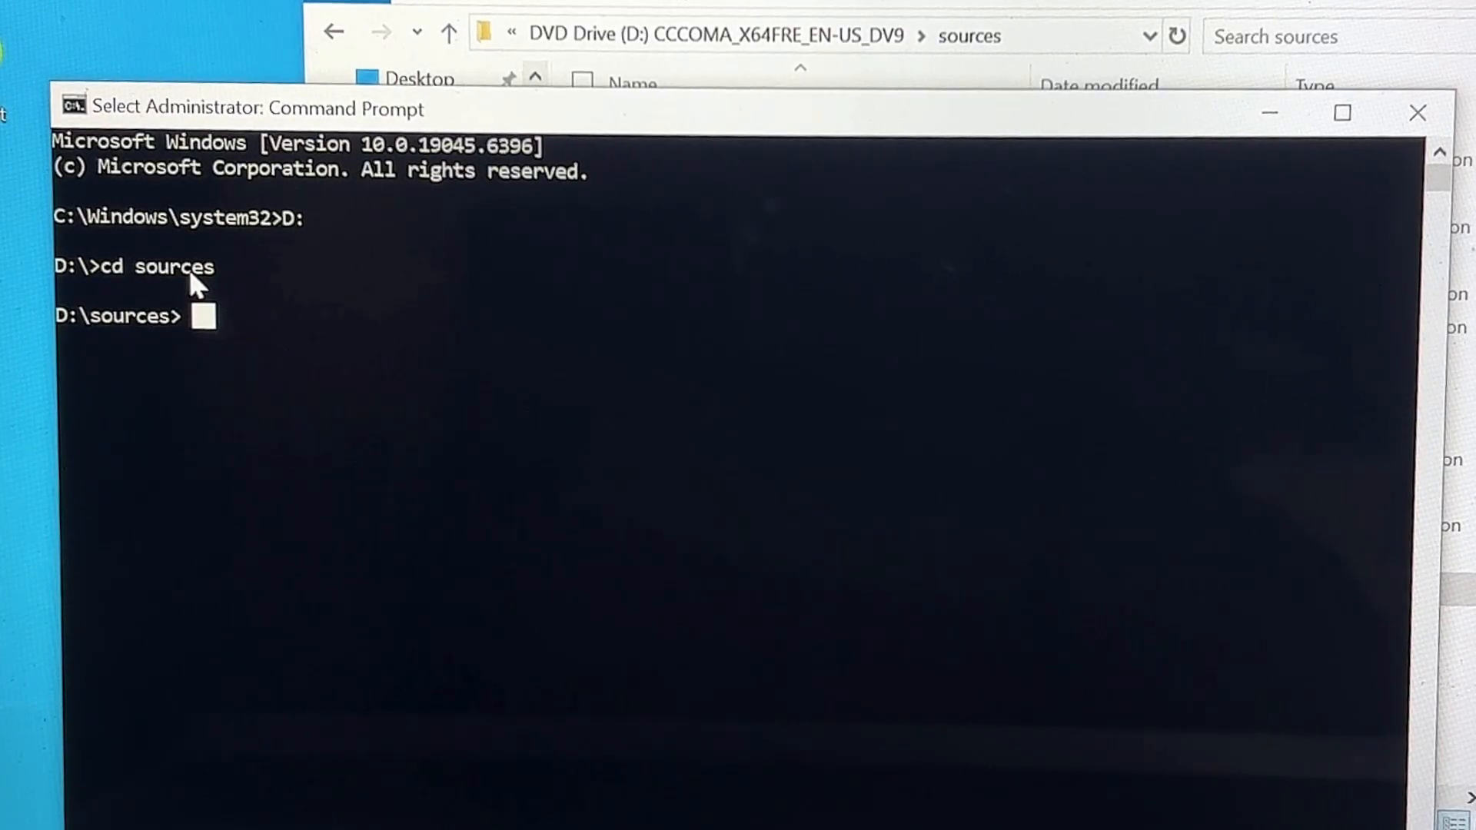
pyautogui.write('set')
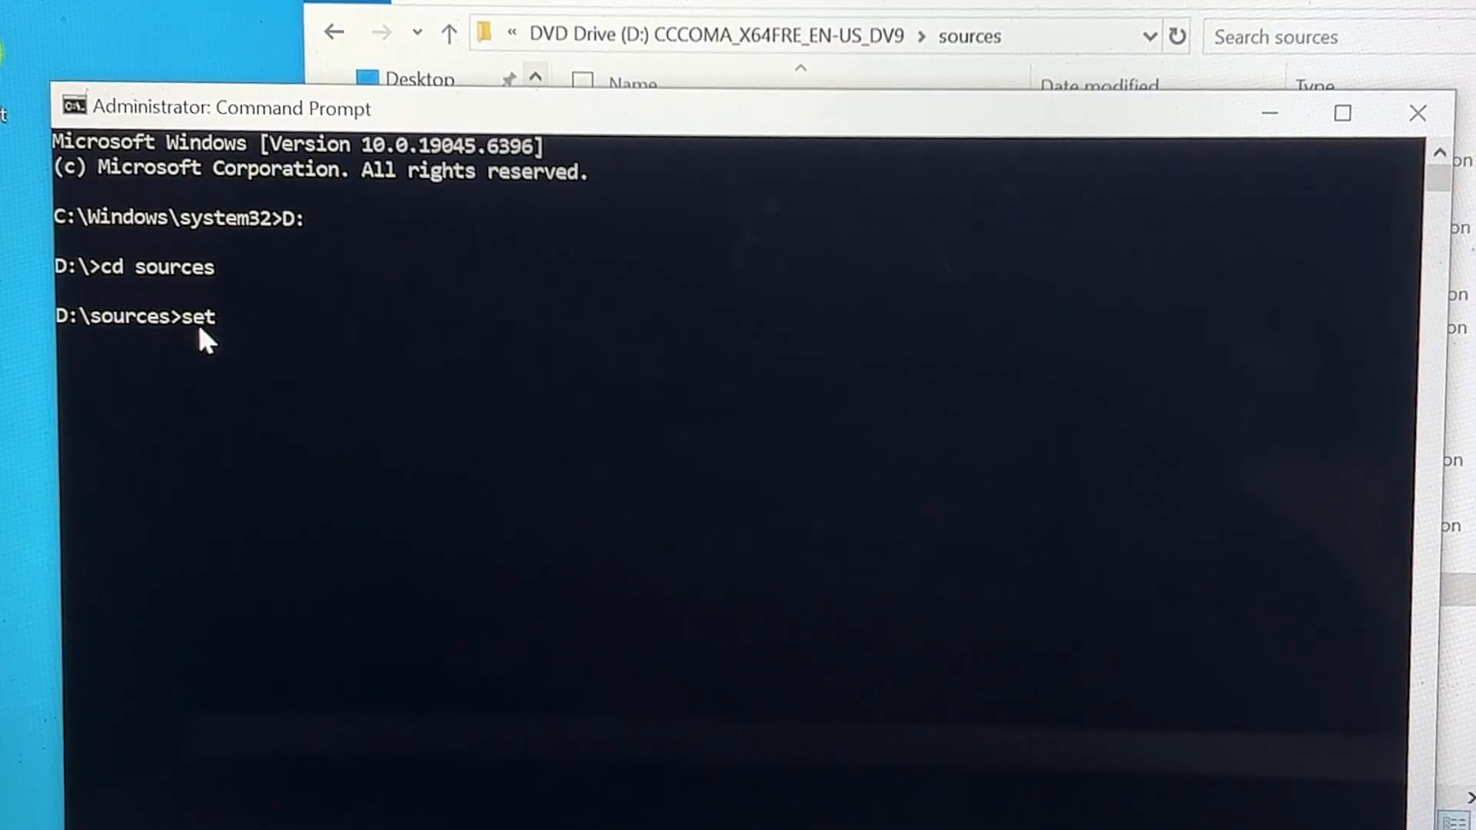
pyautogui.write('upprep')
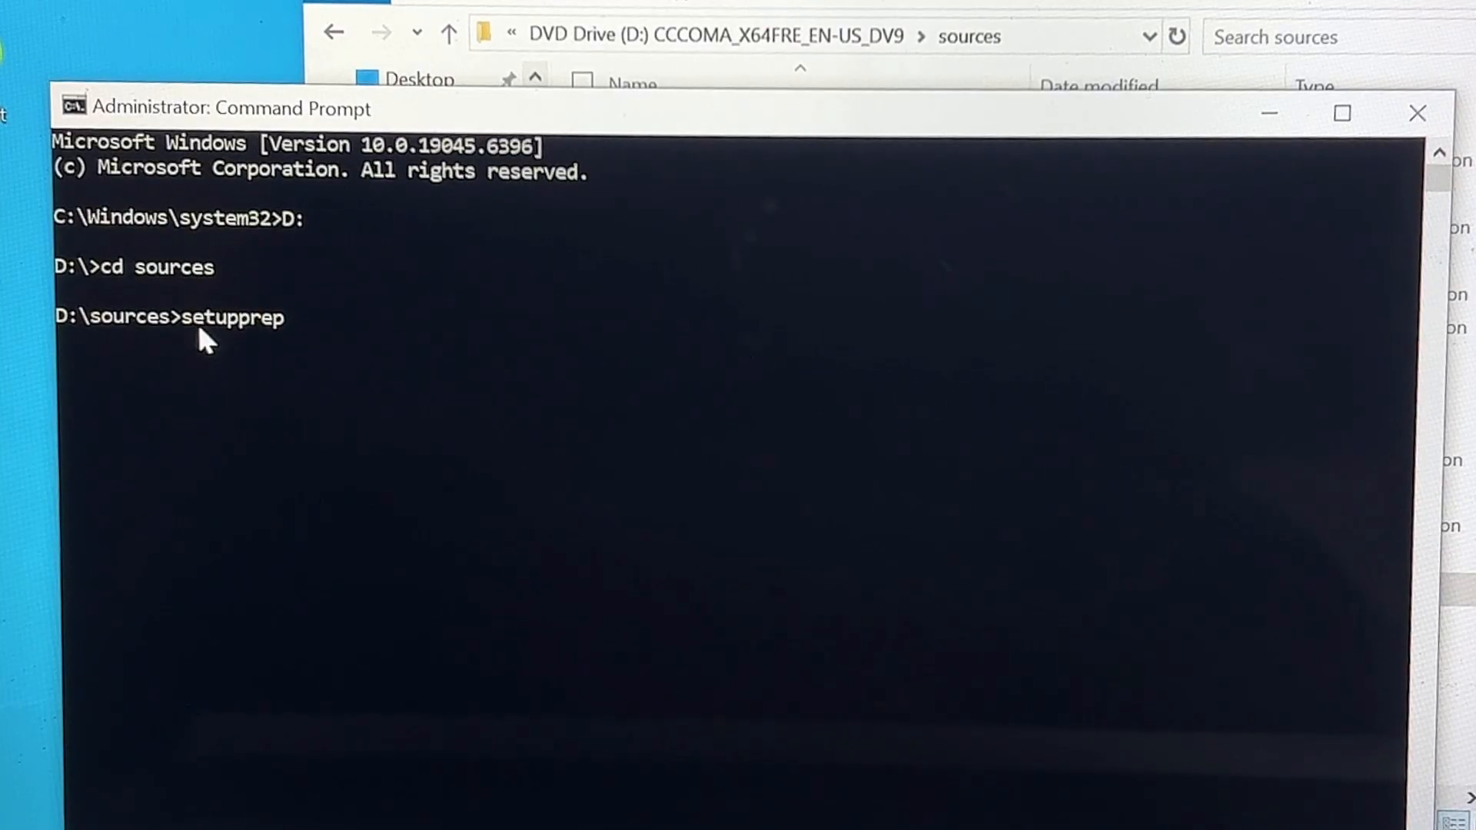
pyautogui.write('/produ')
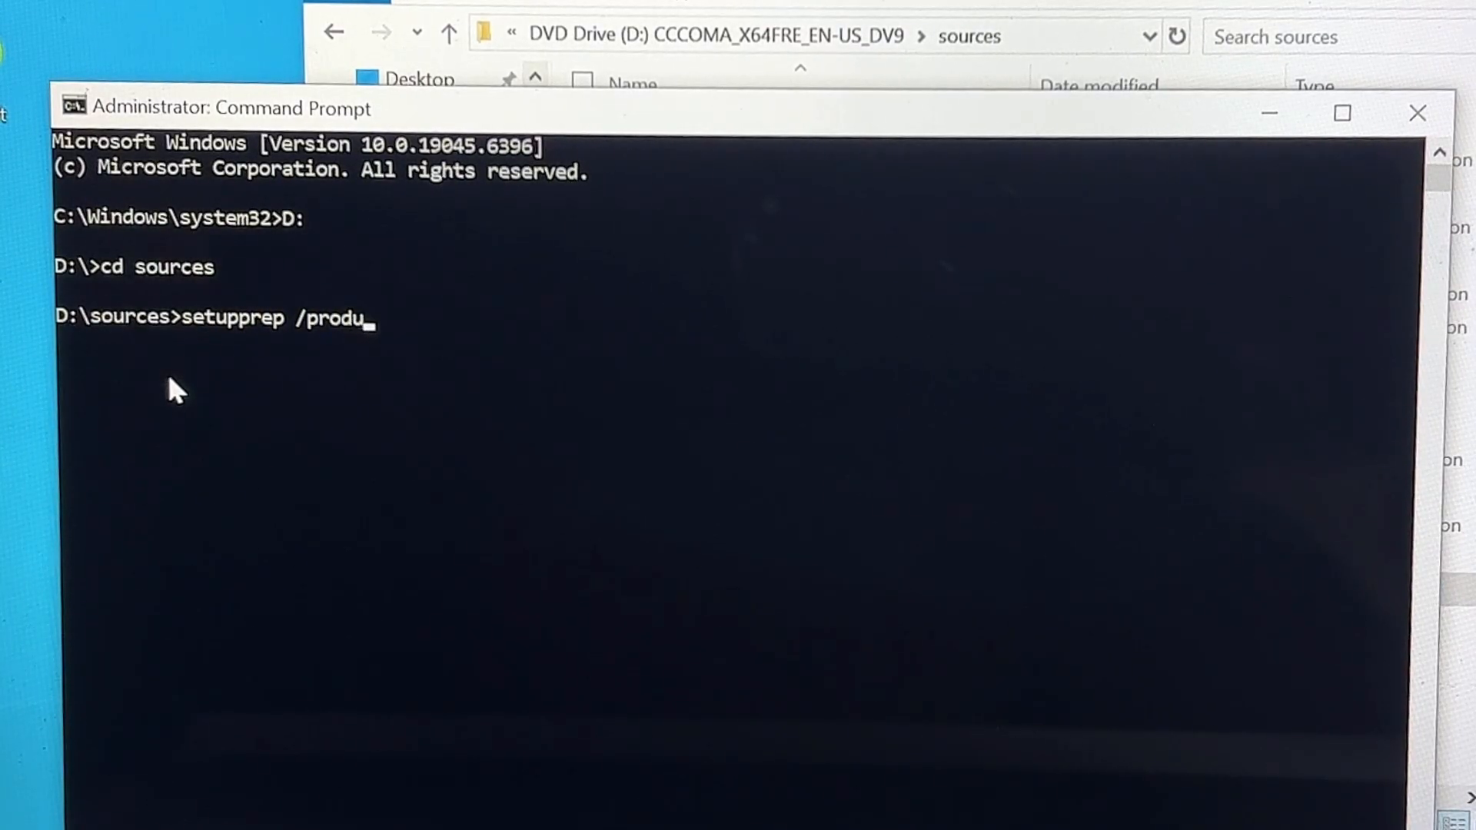
pyautogui.write('ct s')
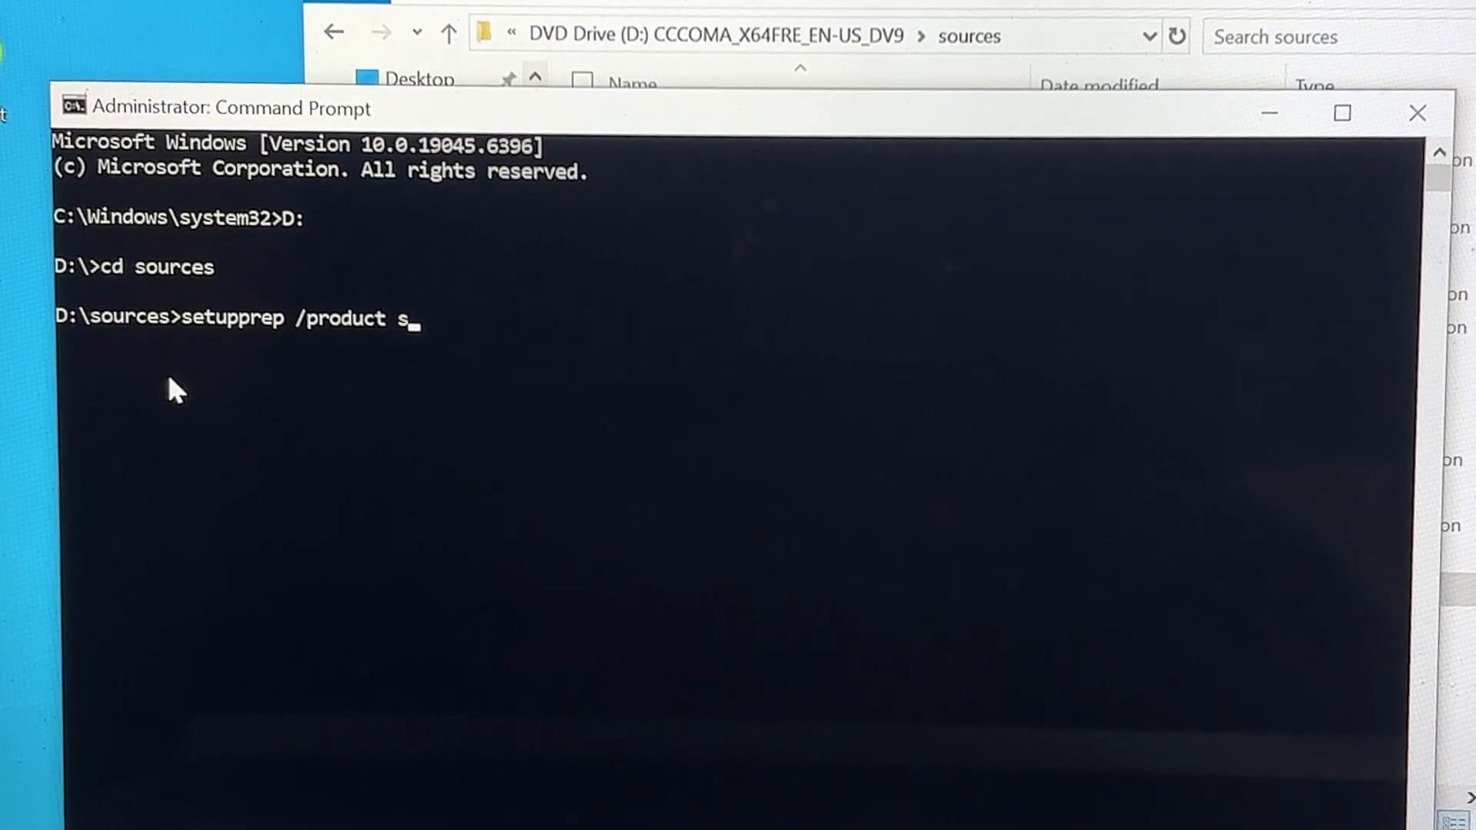
pyautogui.write('erver')
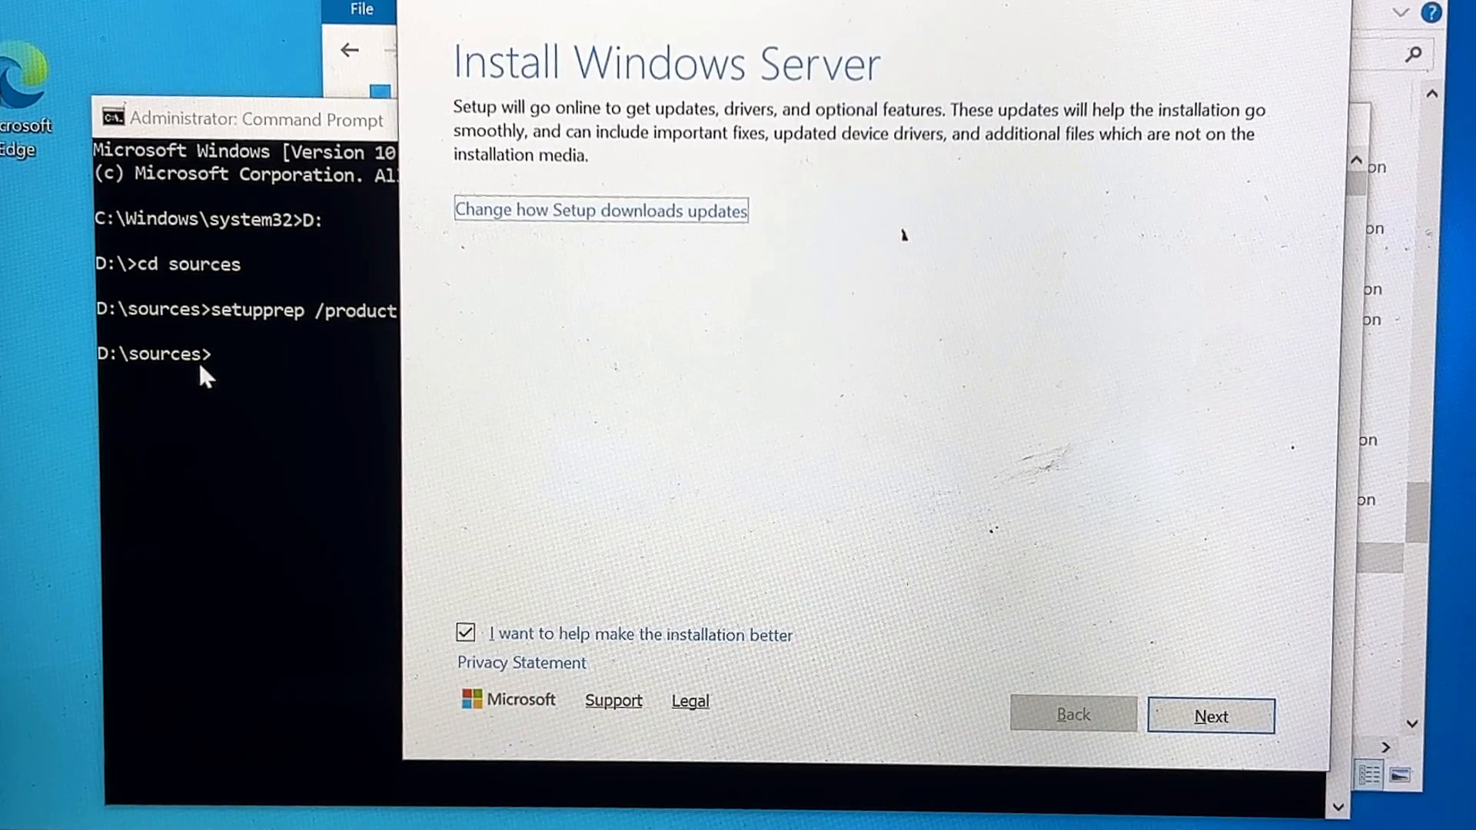
pyautogui.moveTo(517, 329)
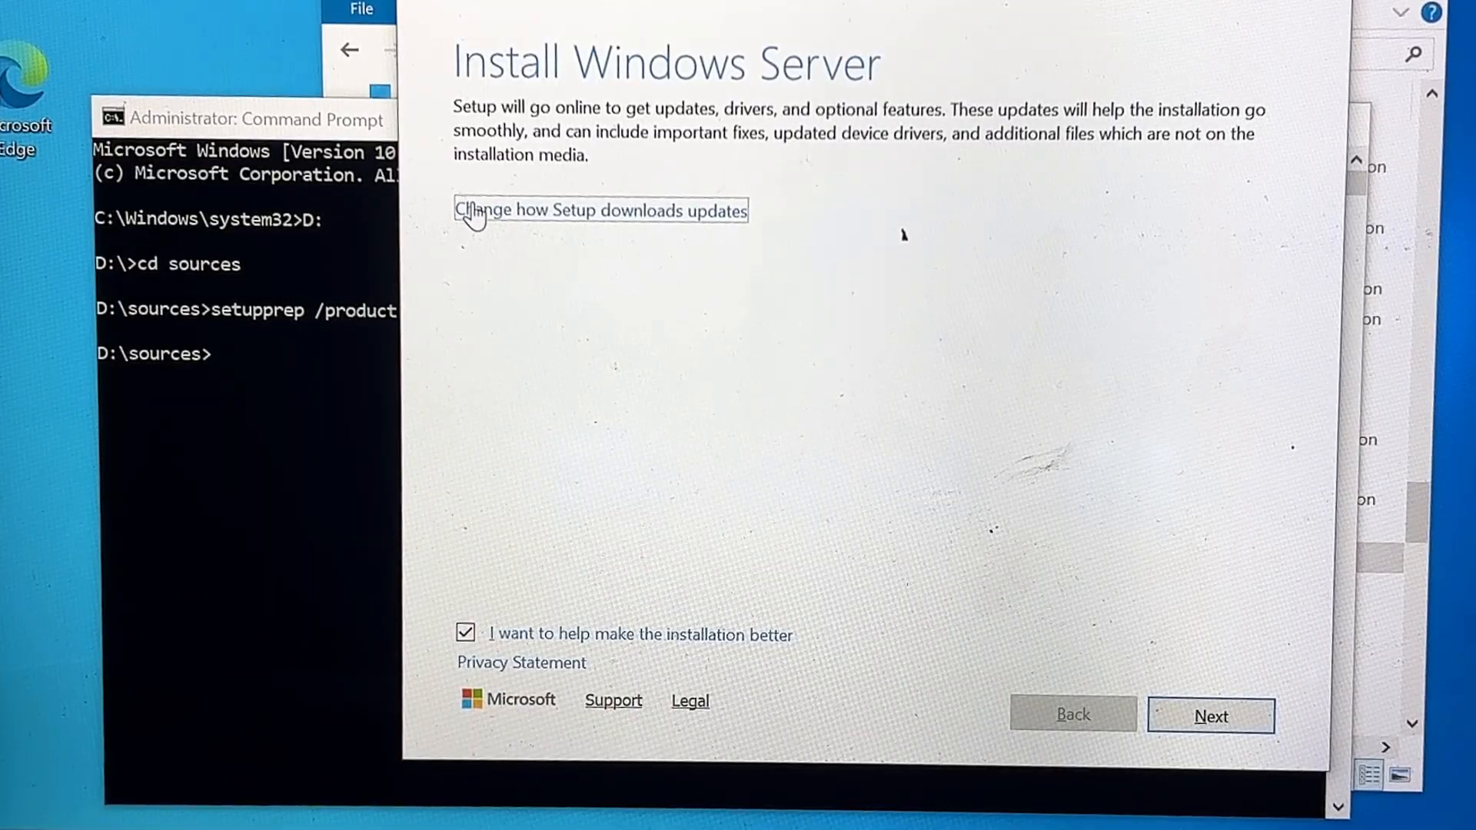
# - Set Setup's update downloads to 'Not right now' and continue to the PC check
pyautogui.click(600, 210)
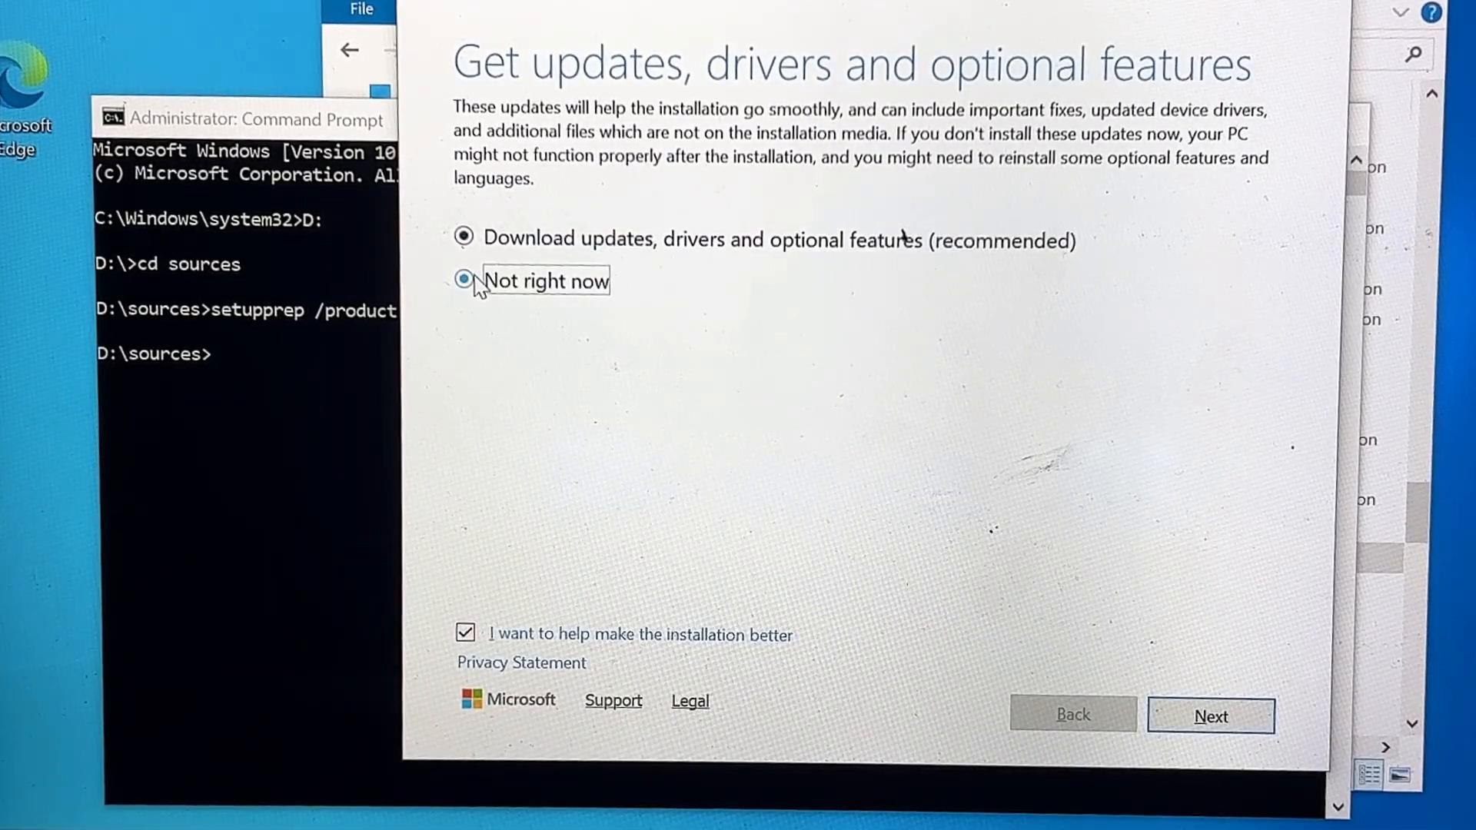
pyautogui.click(462, 281)
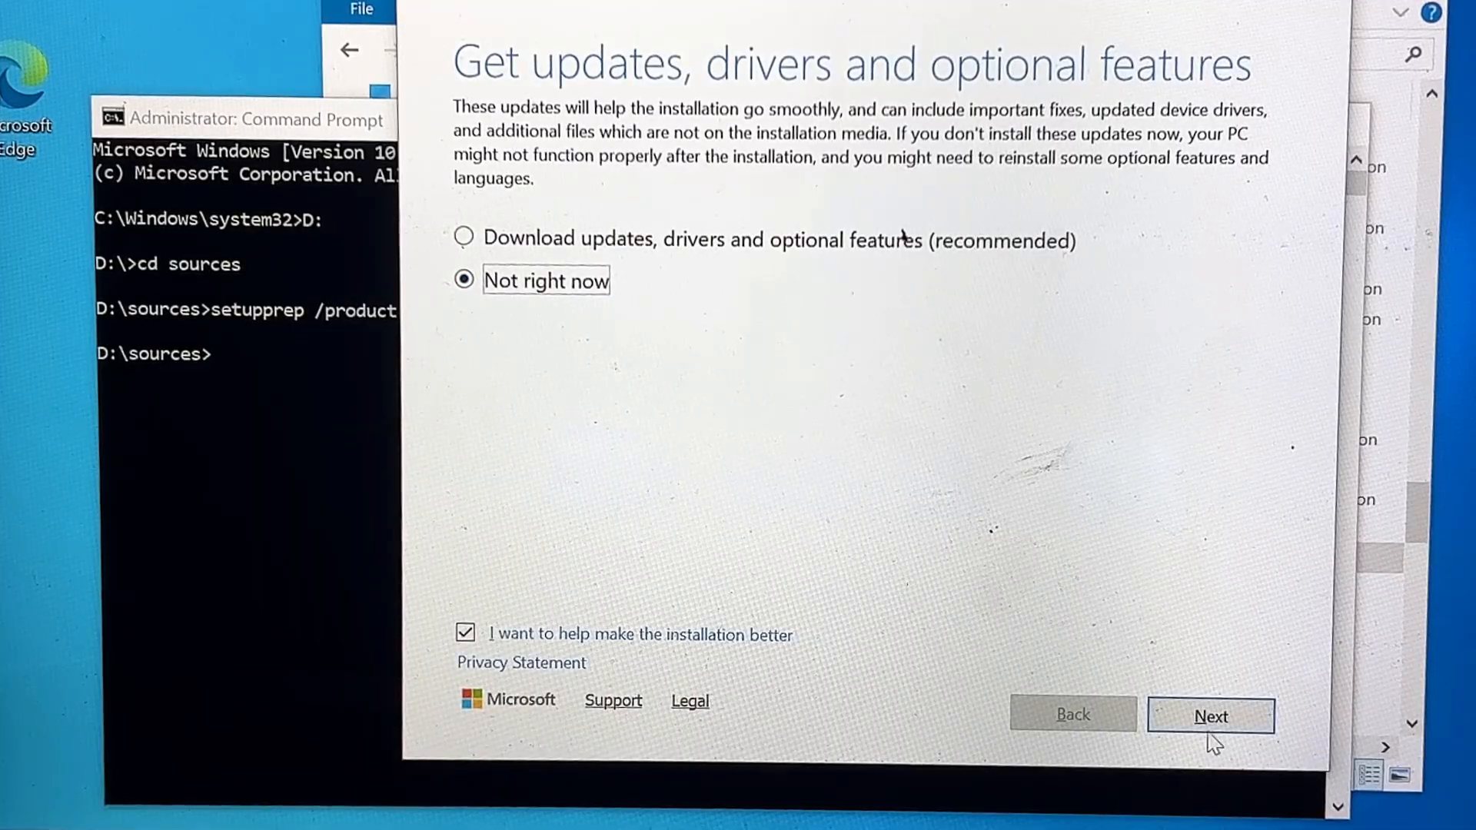
pyautogui.click(1211, 714)
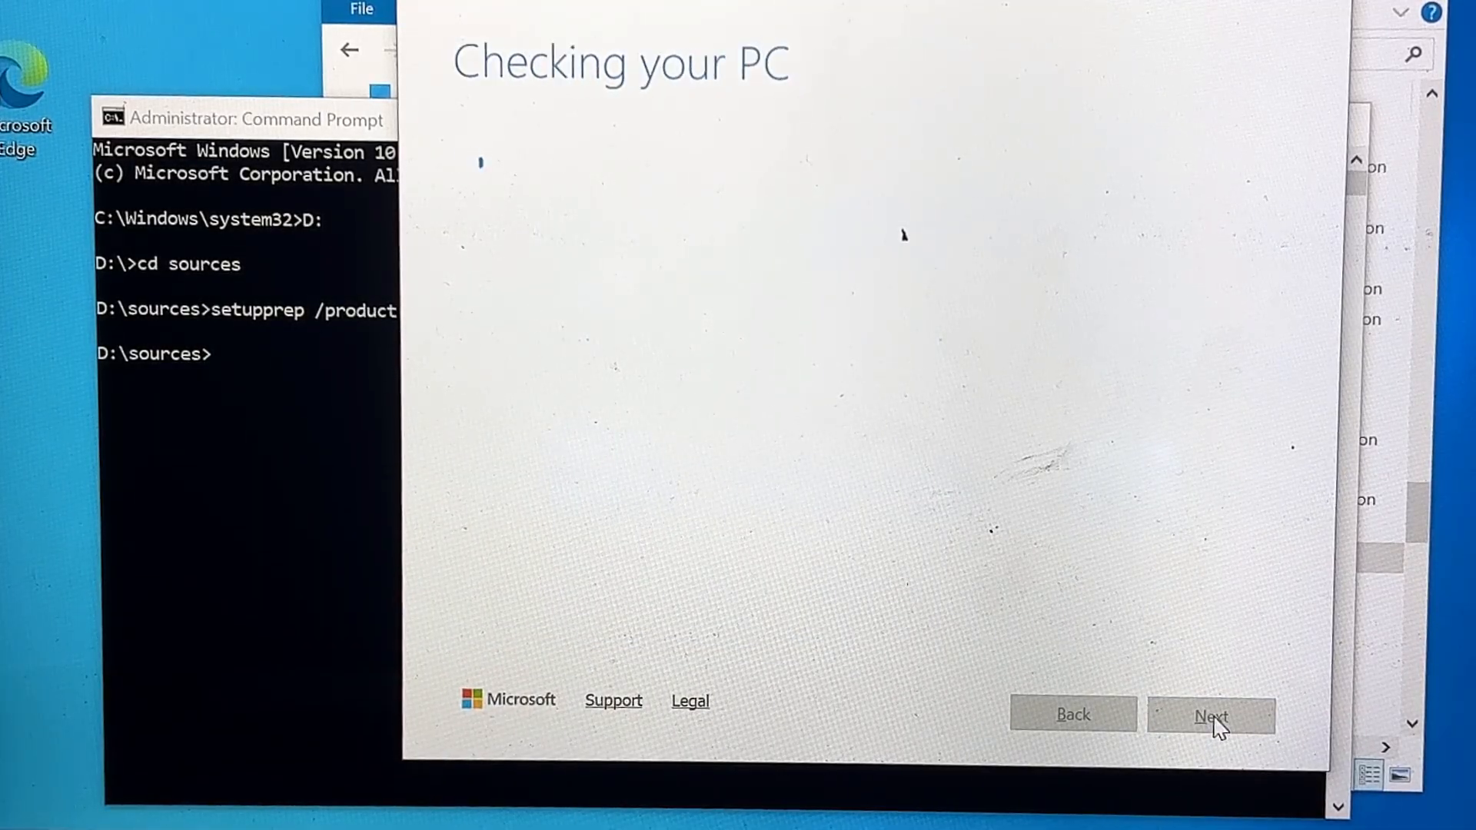
pyautogui.click(1210, 714)
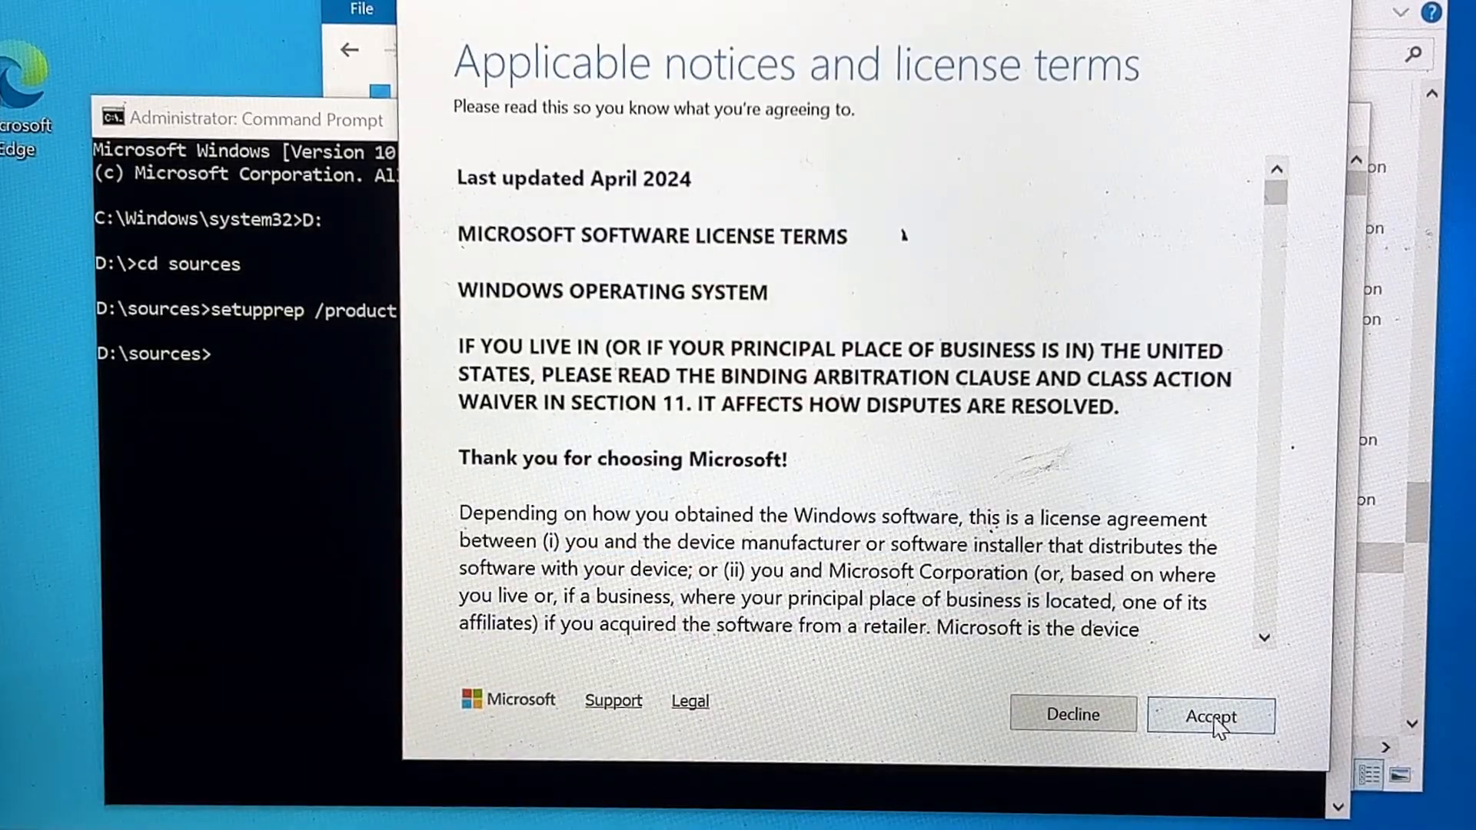
# - Accept the license, keep files, settings and apps, and install Windows 11 Home Single Language
pyautogui.click(1209, 716)
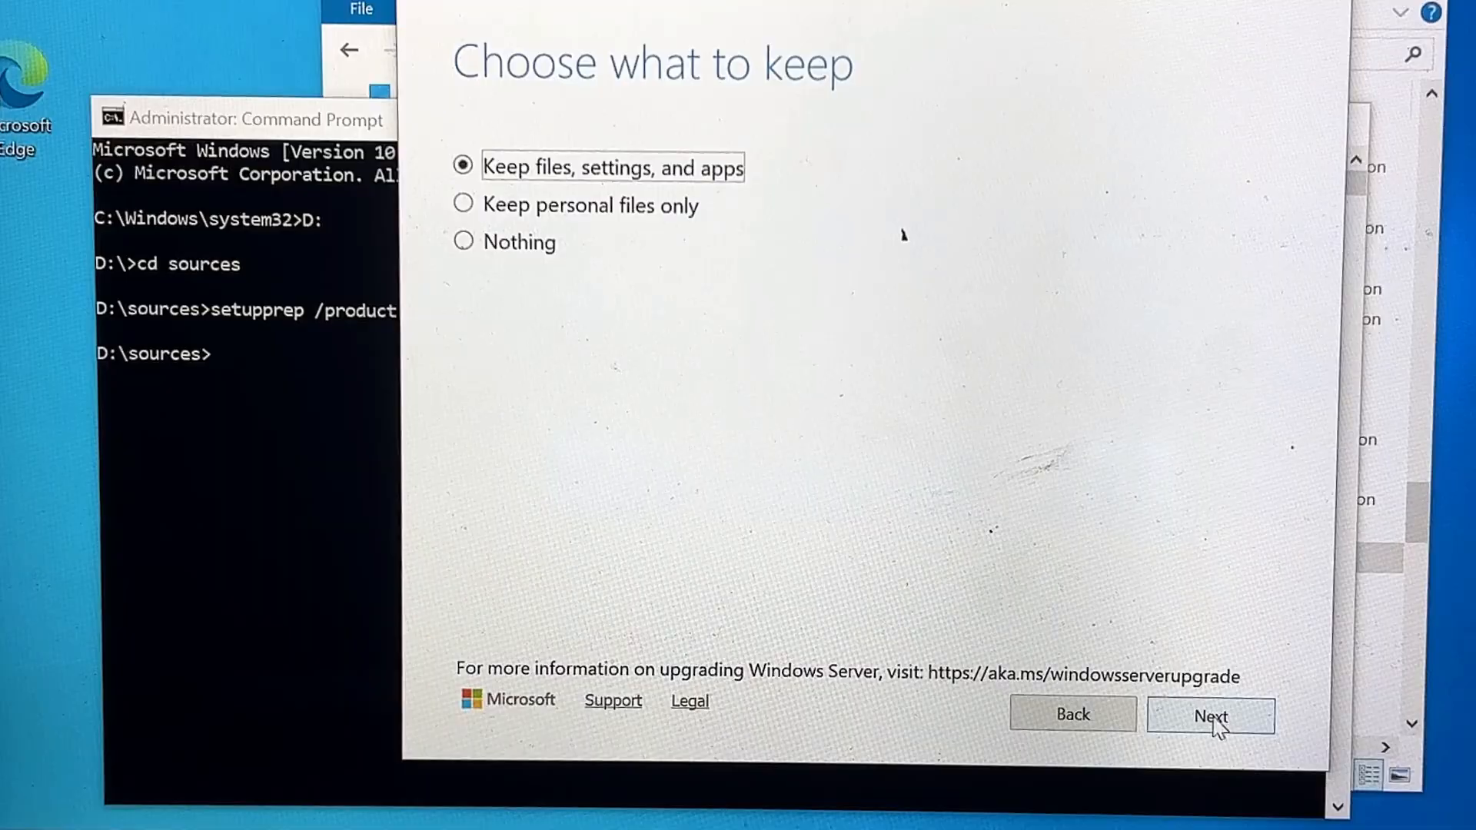
pyautogui.moveTo(1261, 472)
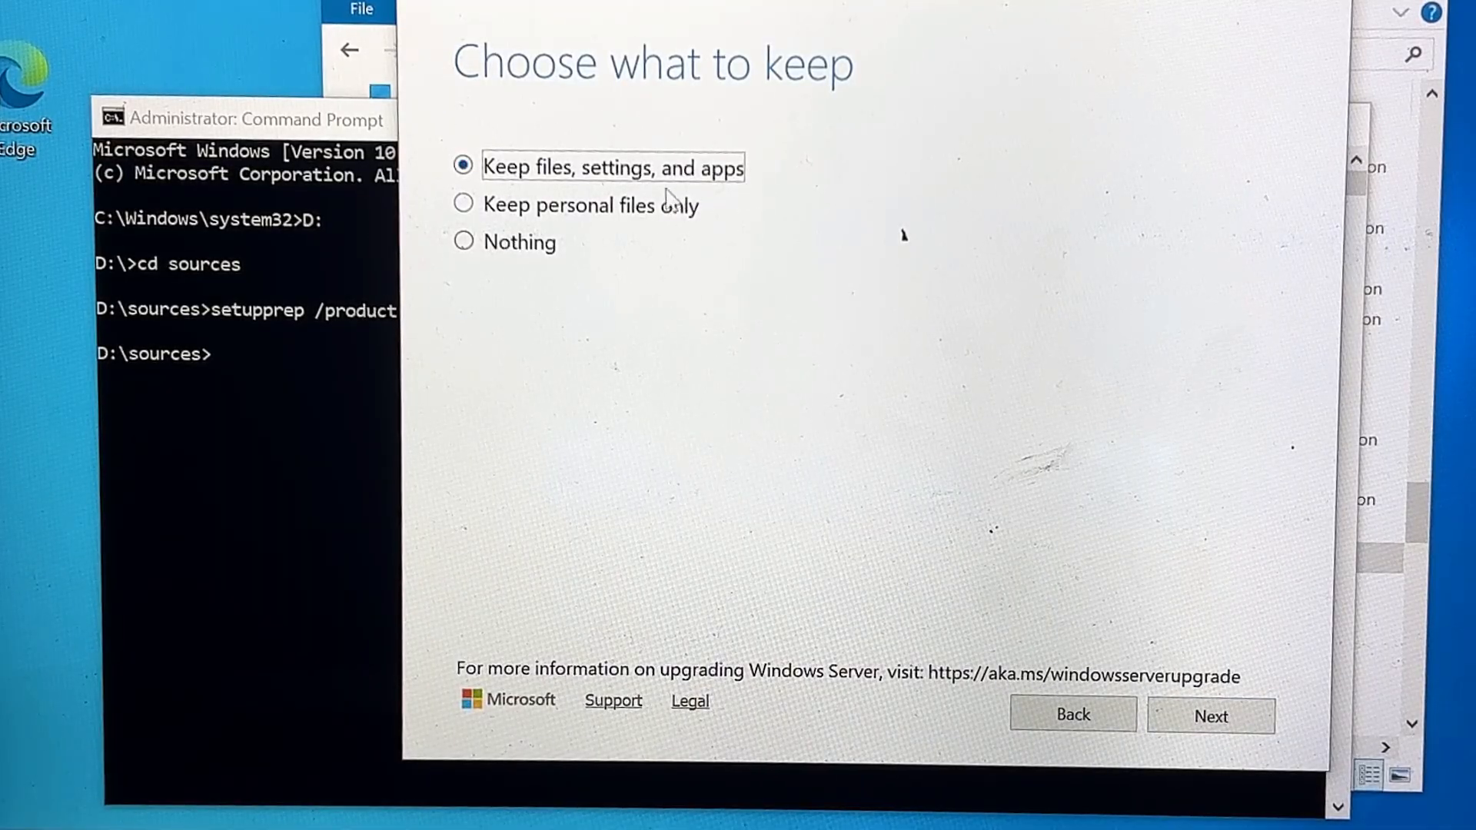
pyautogui.moveTo(1062, 684)
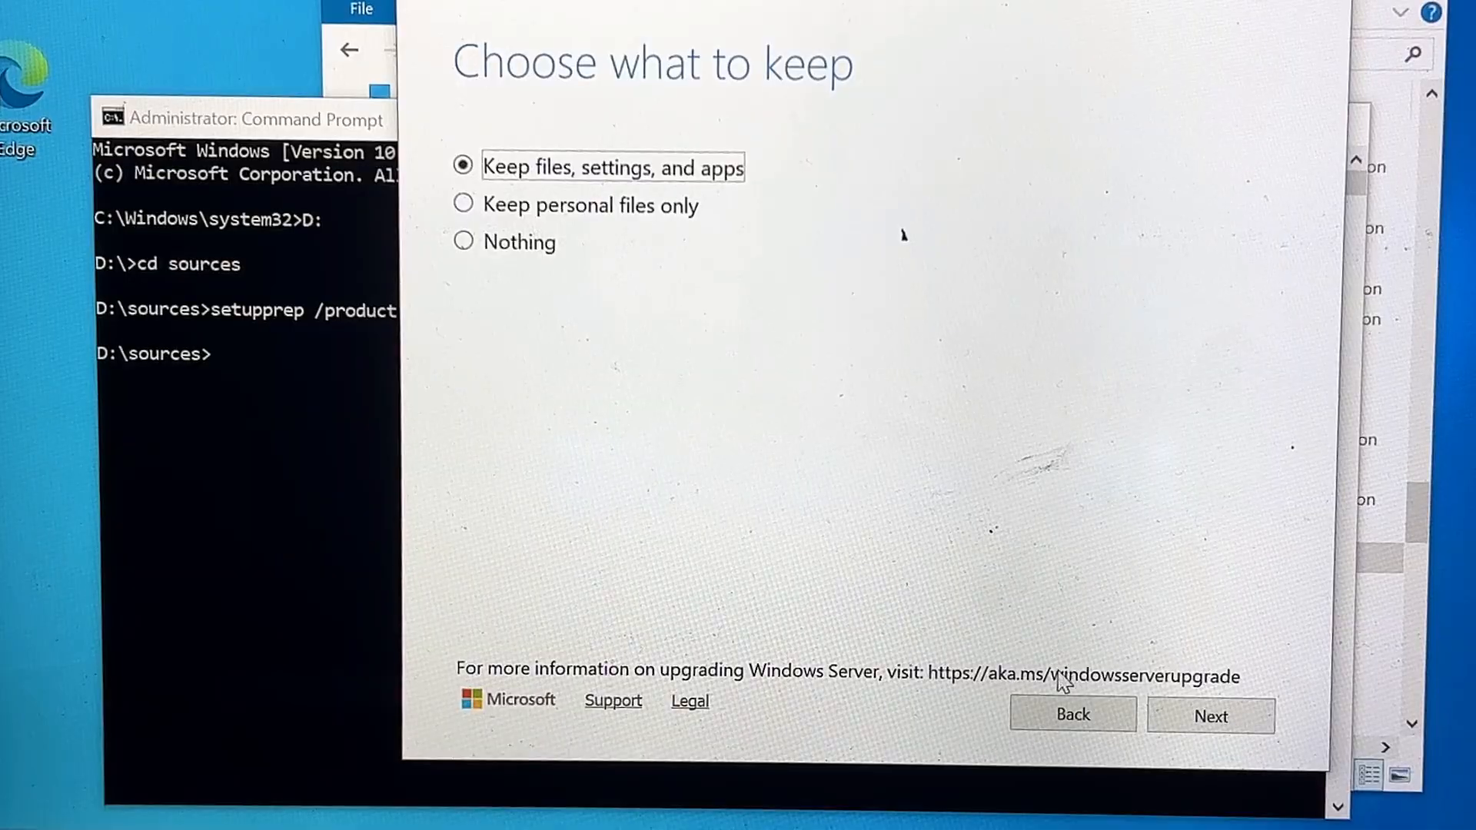
pyautogui.click(1210, 716)
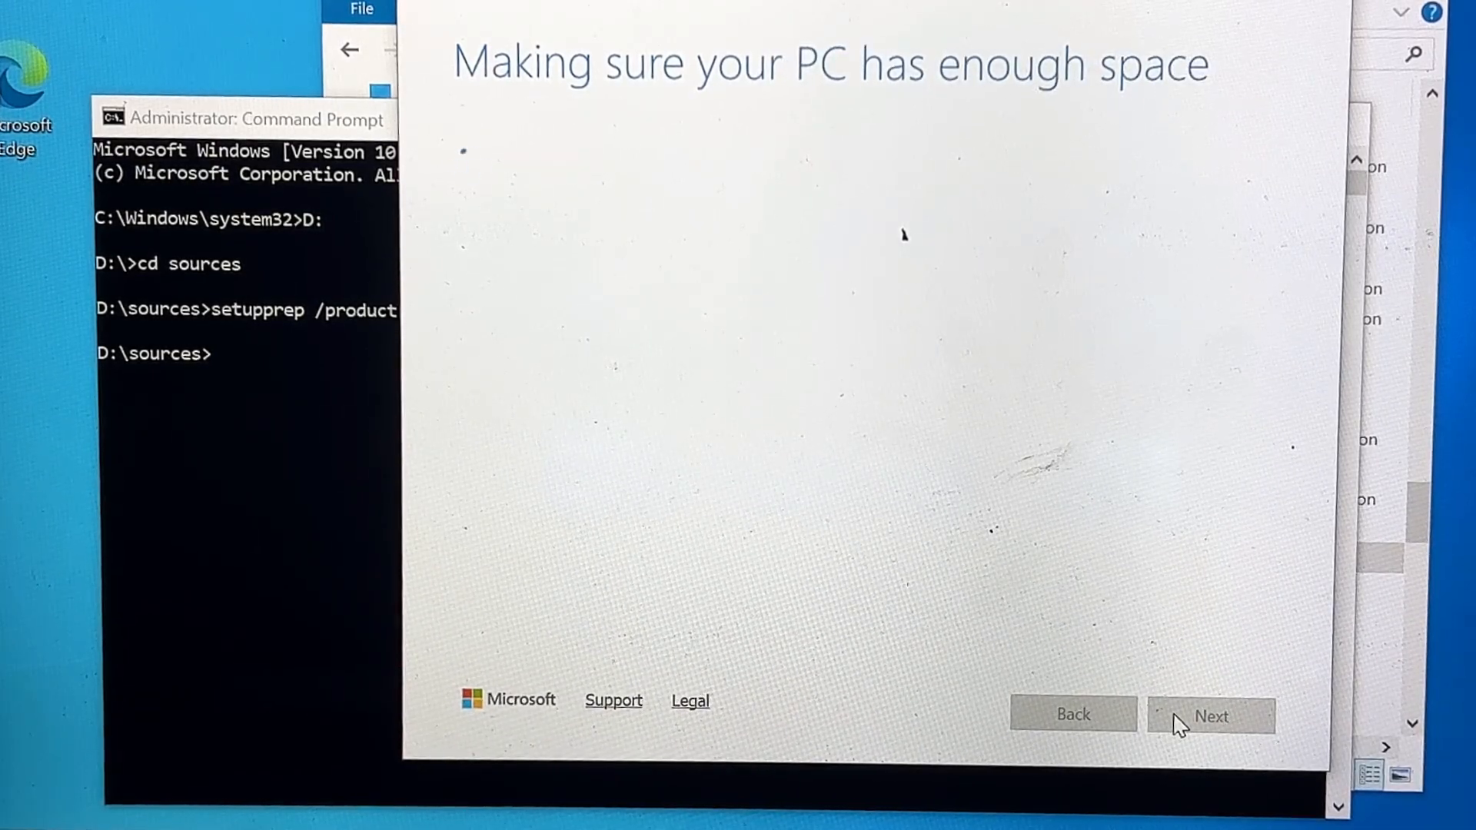
pyautogui.click(1211, 716)
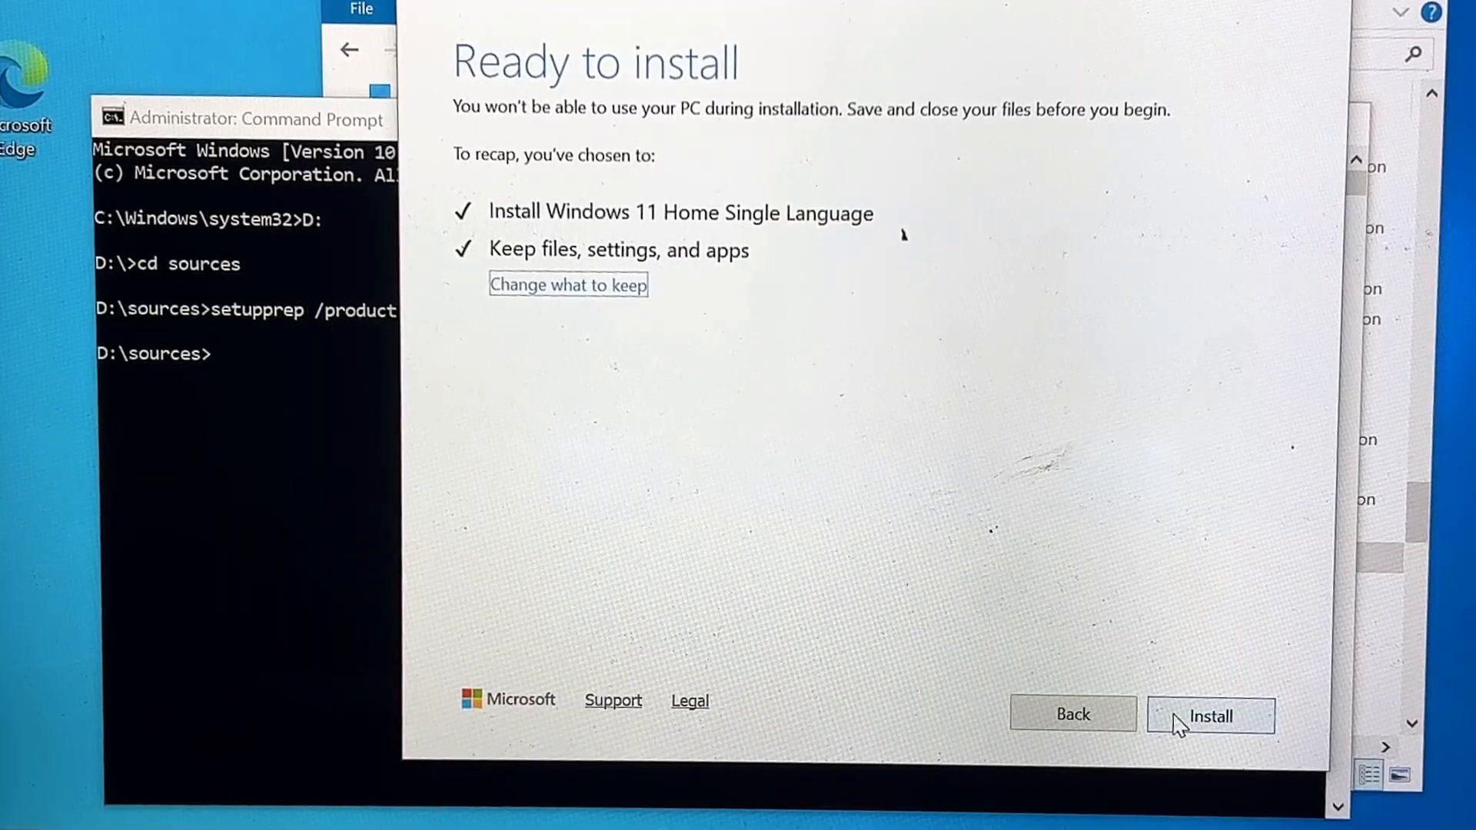
pyautogui.click(1209, 717)
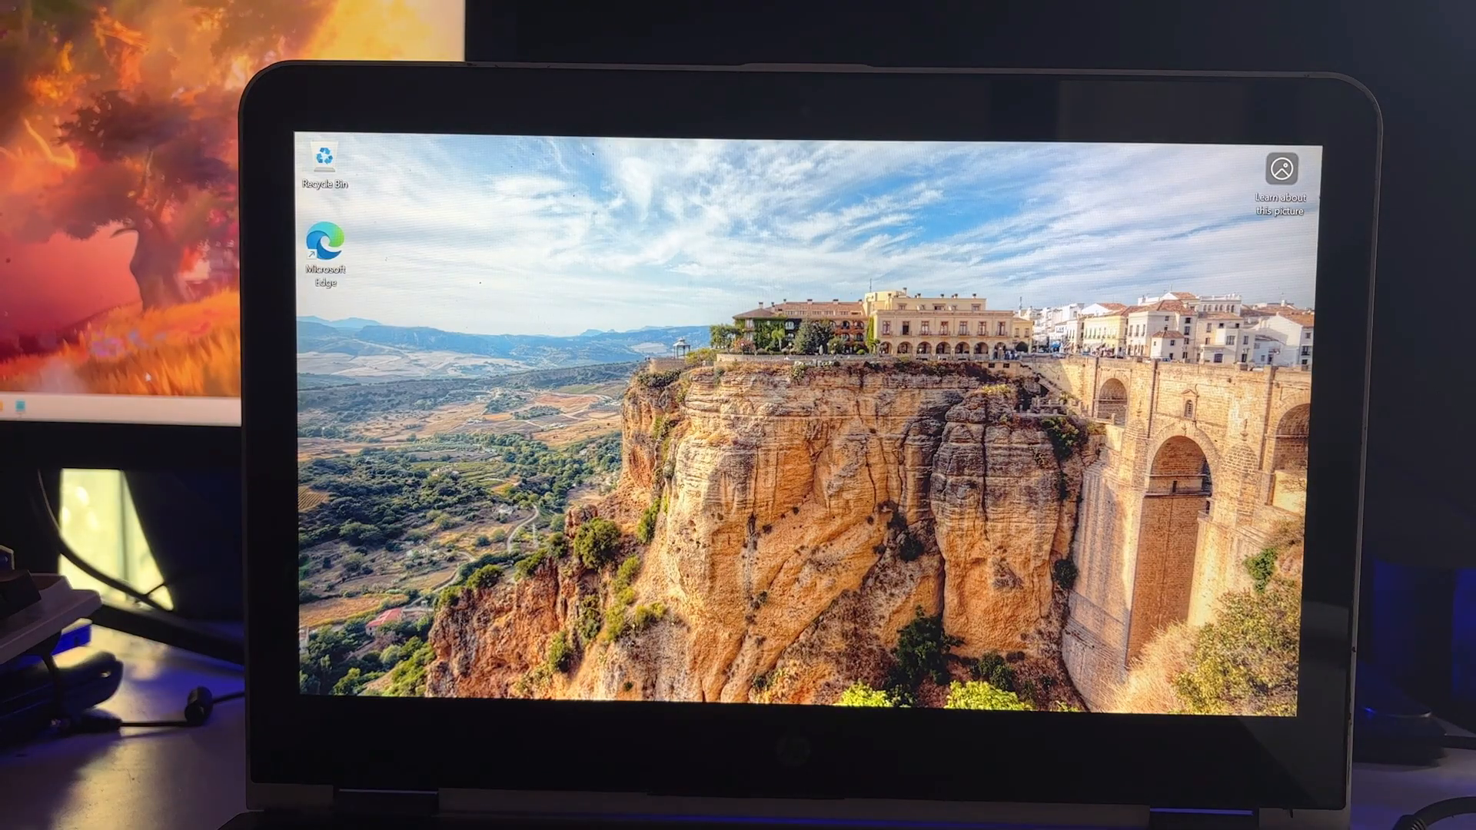
# - After the upgrade and restarts finish, sign in to reach the Windows 11 desktop
pyautogui.click(613, 676)
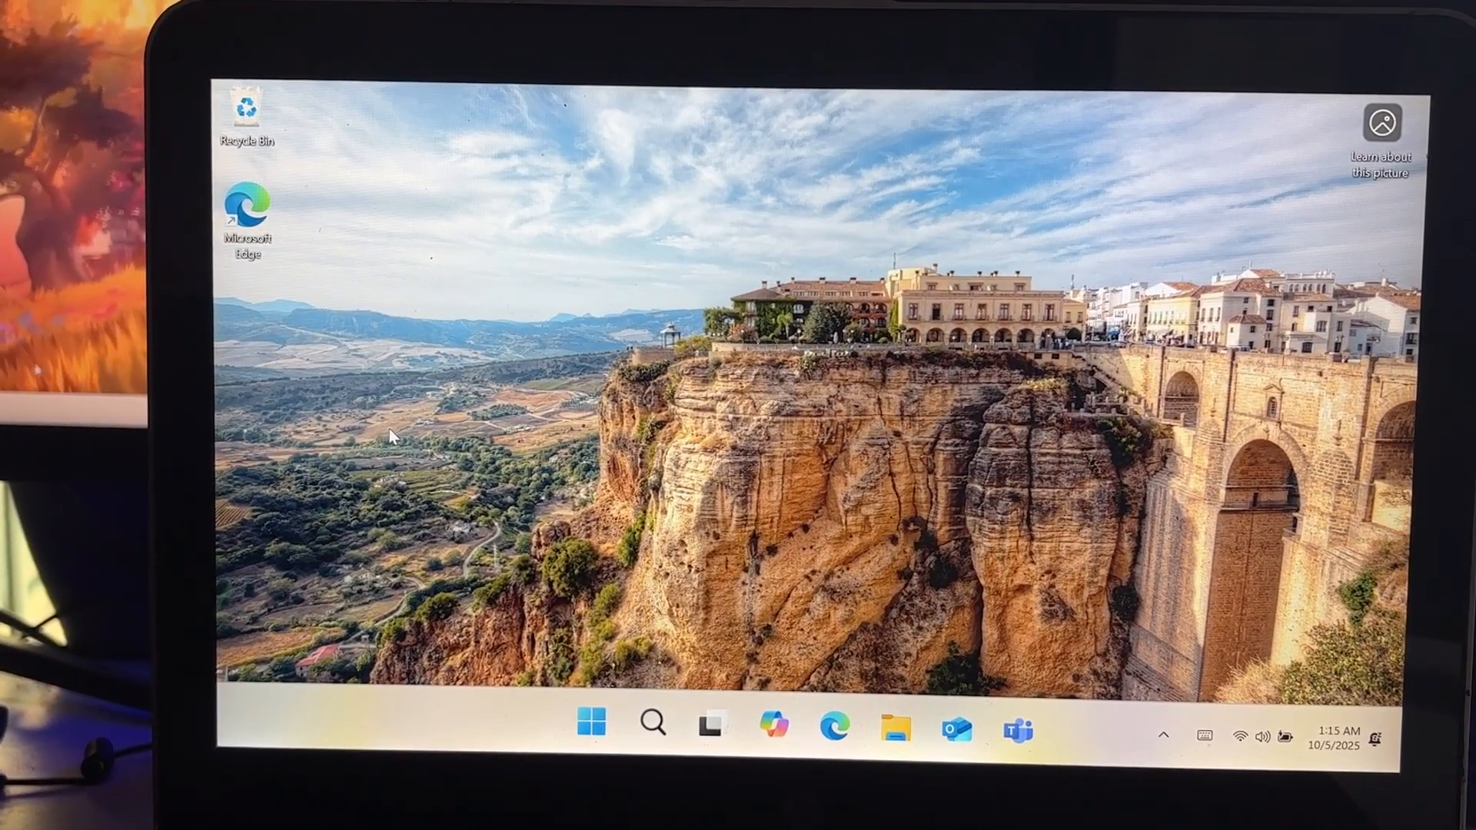
pyautogui.moveTo(769, 608)
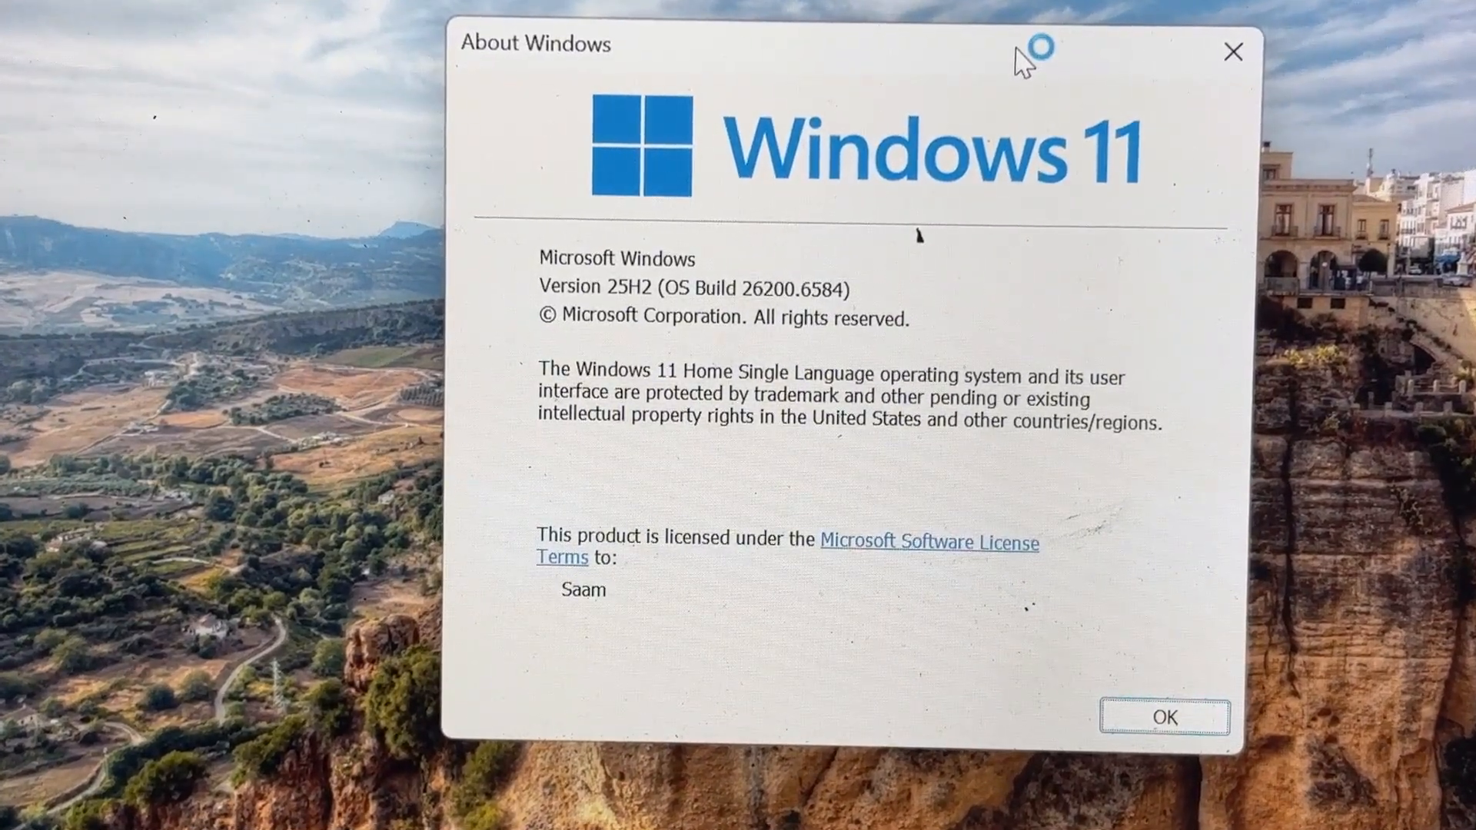
pyautogui.moveTo(1022, 60)
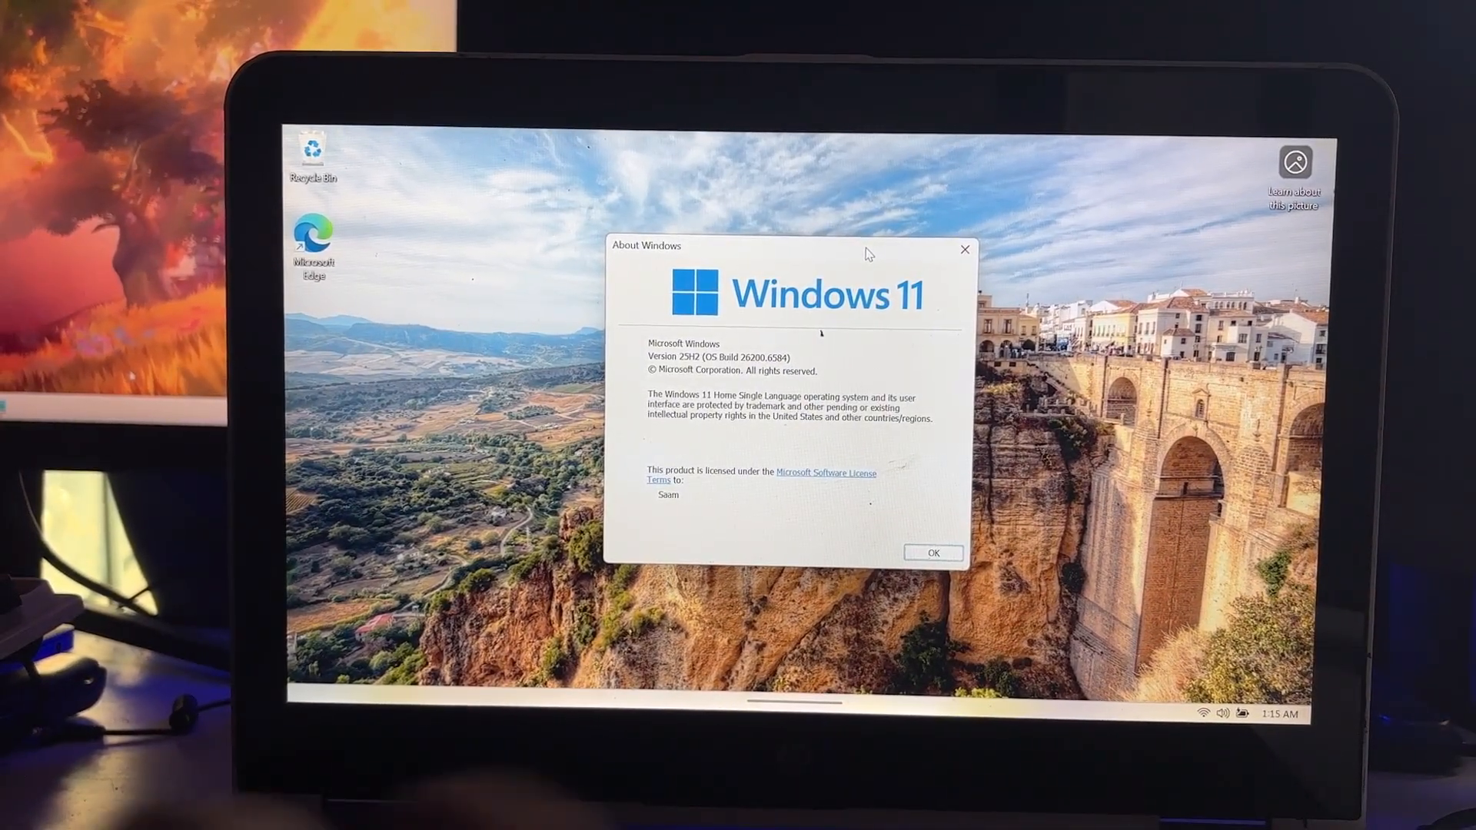
pyautogui.moveTo(953, 633)
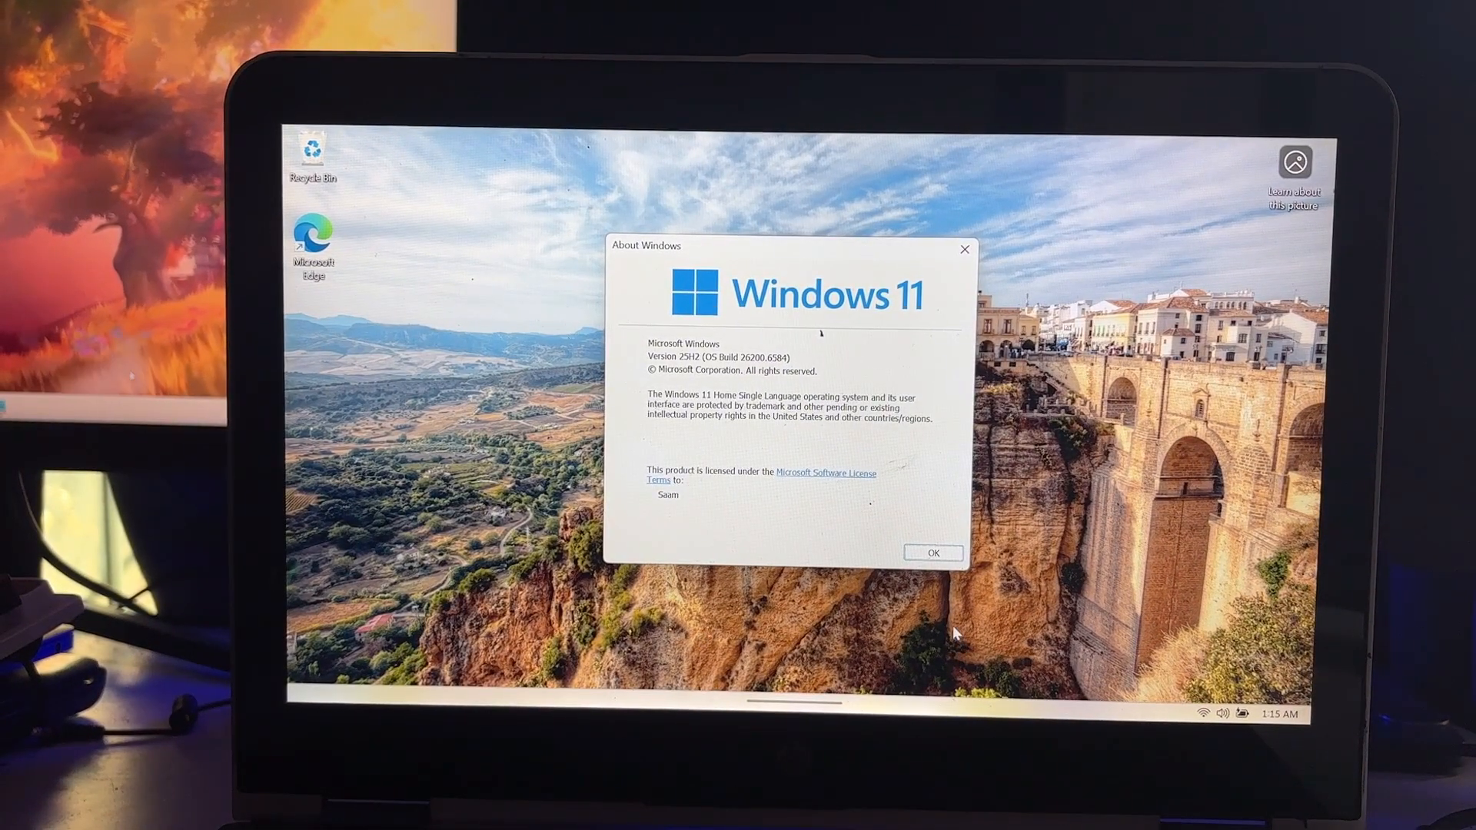